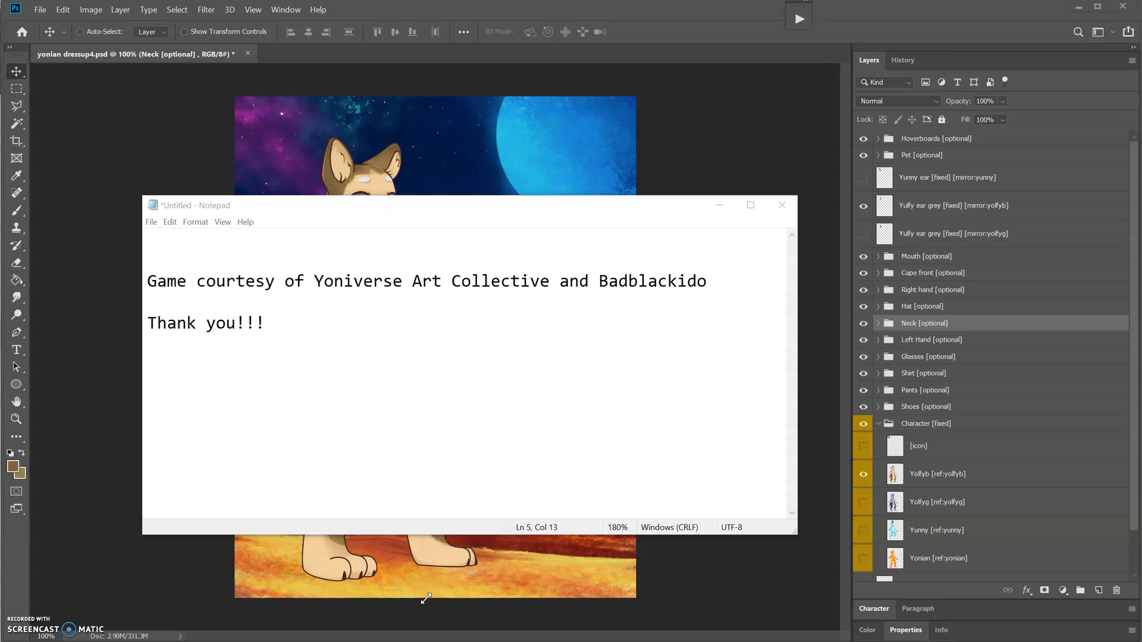
{"action": "mouse_move", "coordinate": [447, 401]}
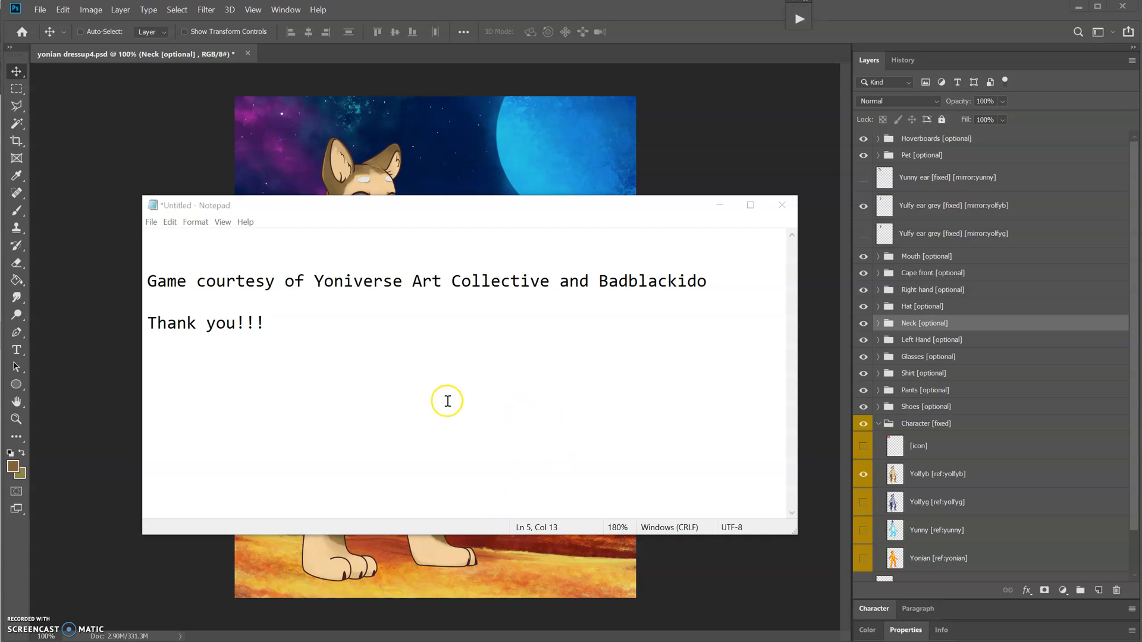
{"action": "mouse_move", "coordinate": [455, 394]}
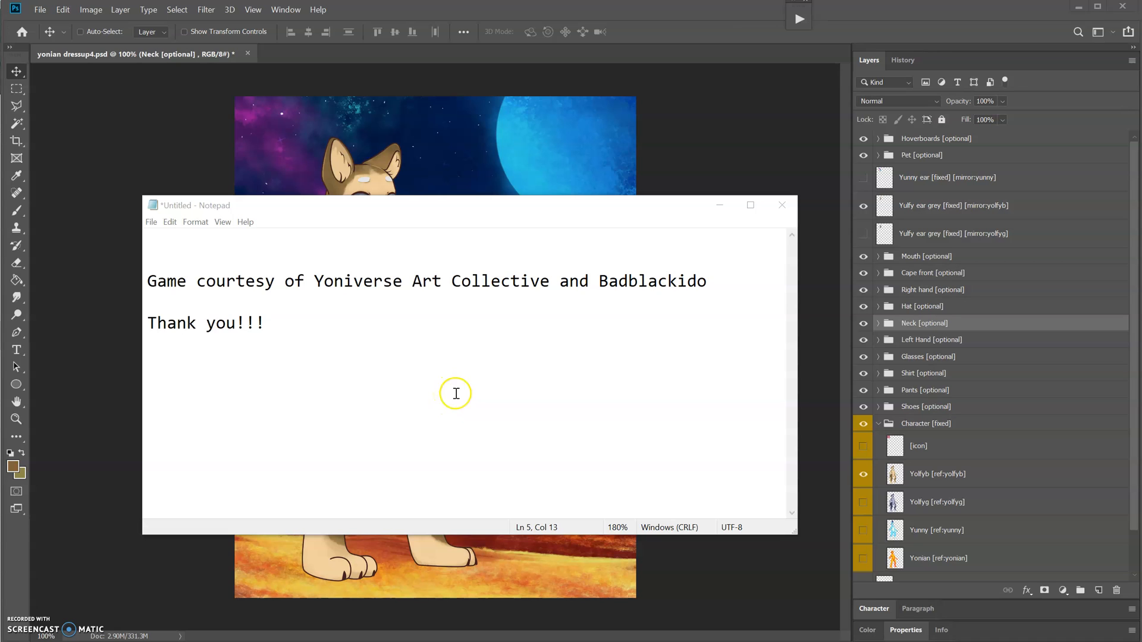
{"action": "mouse_move", "coordinate": [726, 204]}
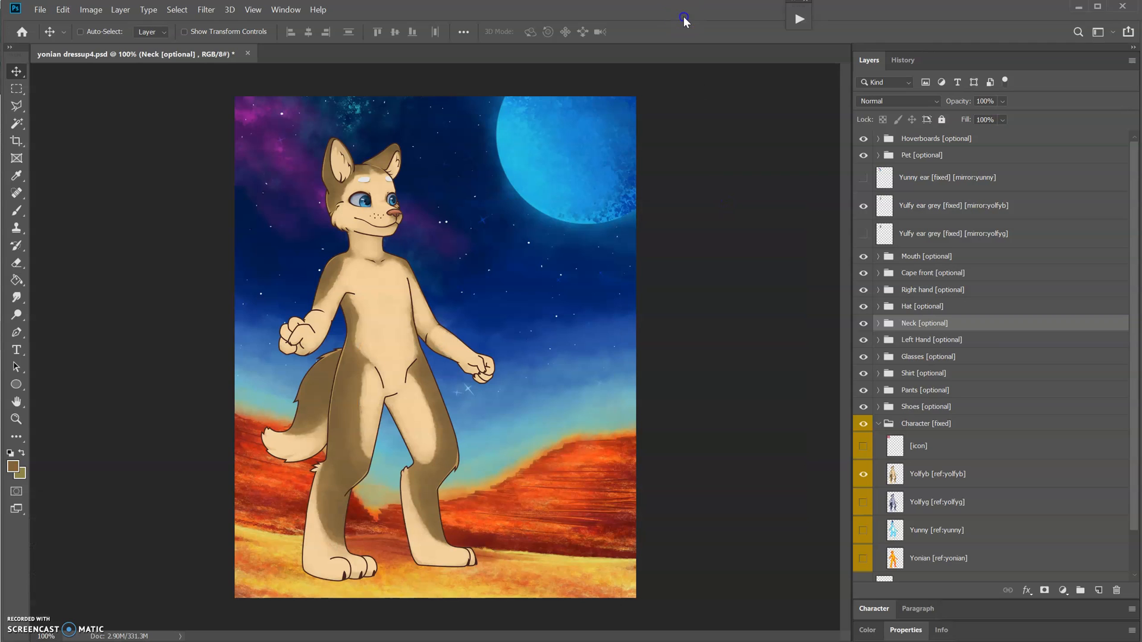
- Select the Yollyb through Yonian body layers and group them into one folder
{"action": "left_click", "coordinate": [863, 475]}
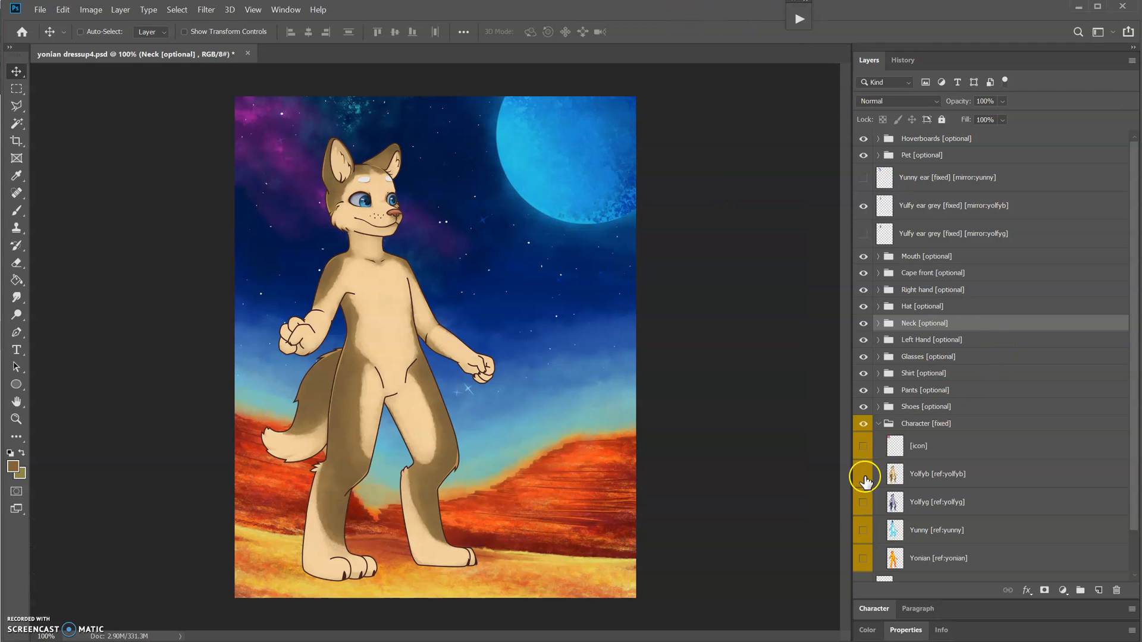
{"action": "left_click", "coordinate": [864, 530]}
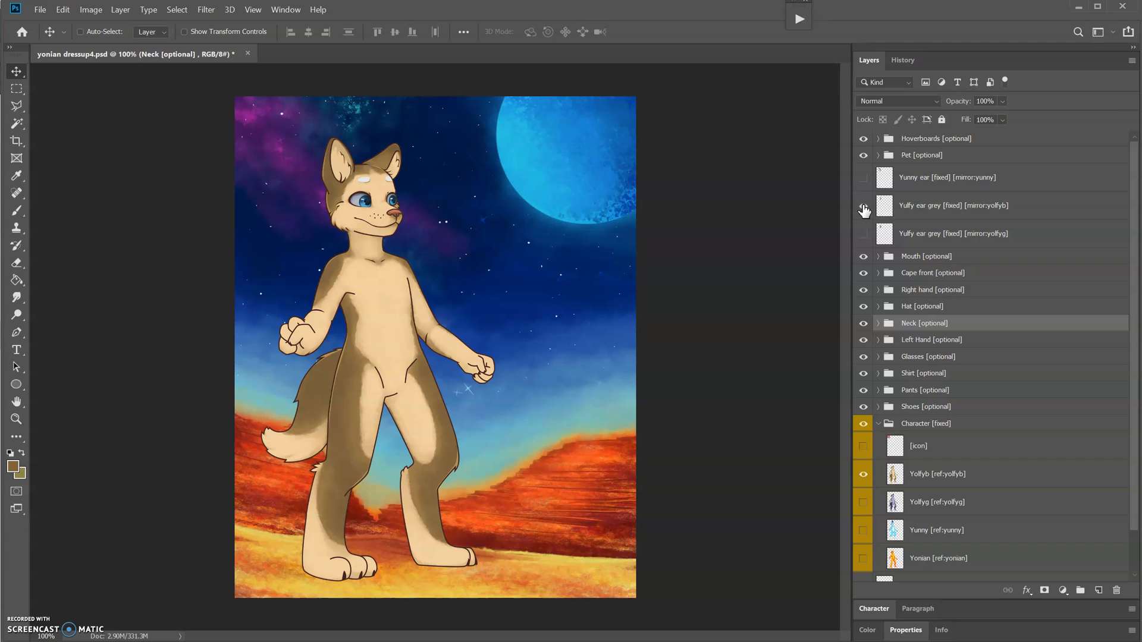
{"action": "mouse_move", "coordinate": [863, 209]}
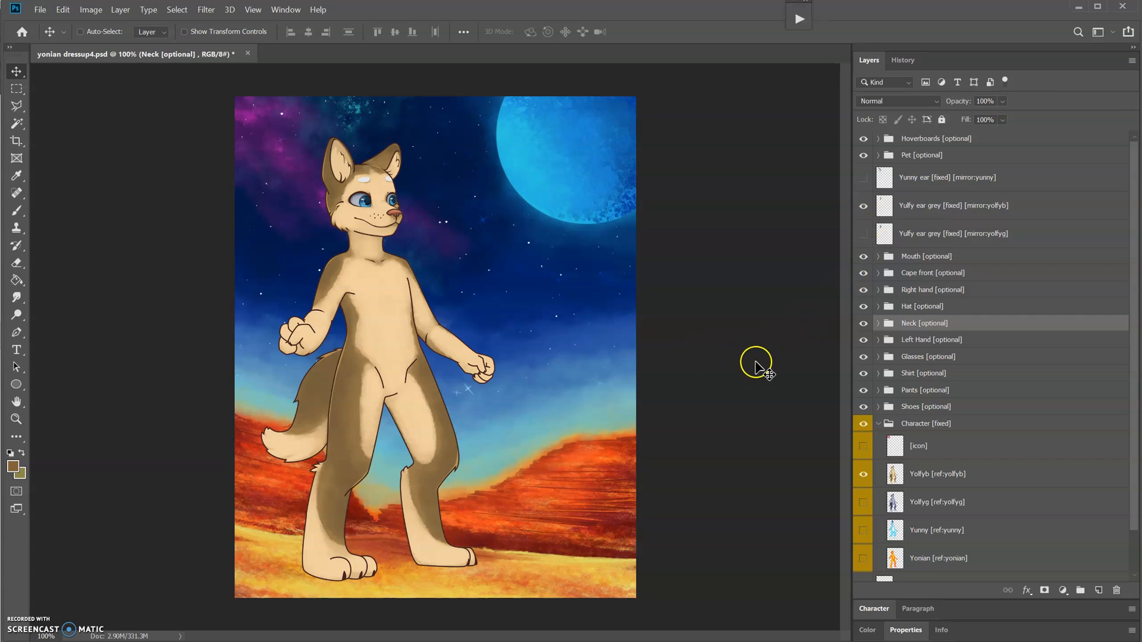
{"action": "left_click", "coordinate": [937, 474]}
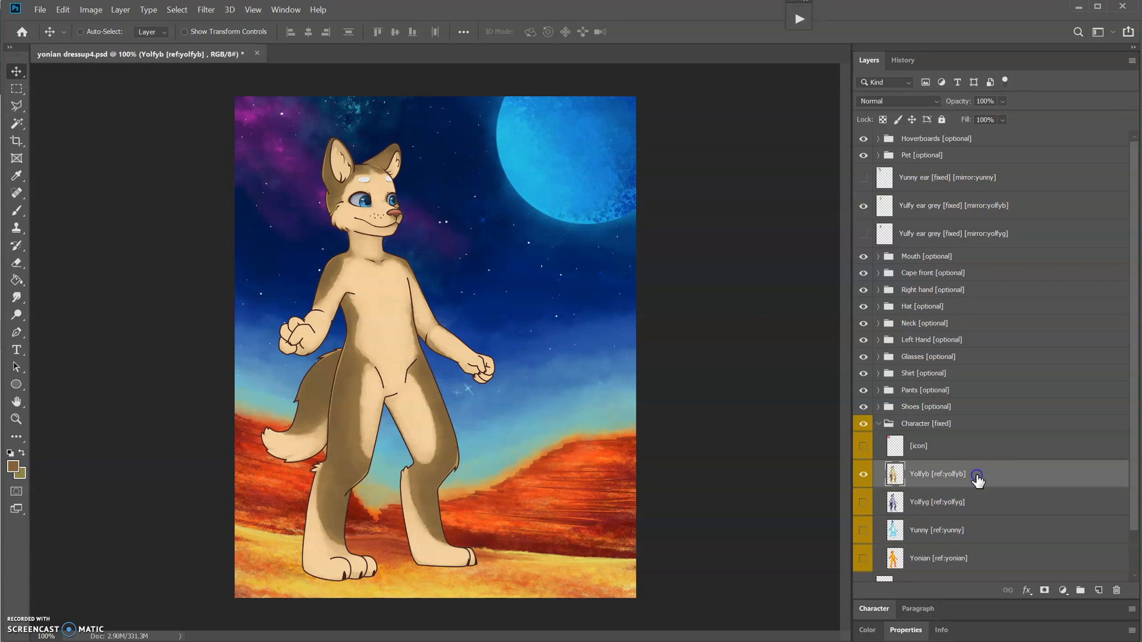
{"action": "scroll", "scroll_direction": "down", "scroll_amount": 3}
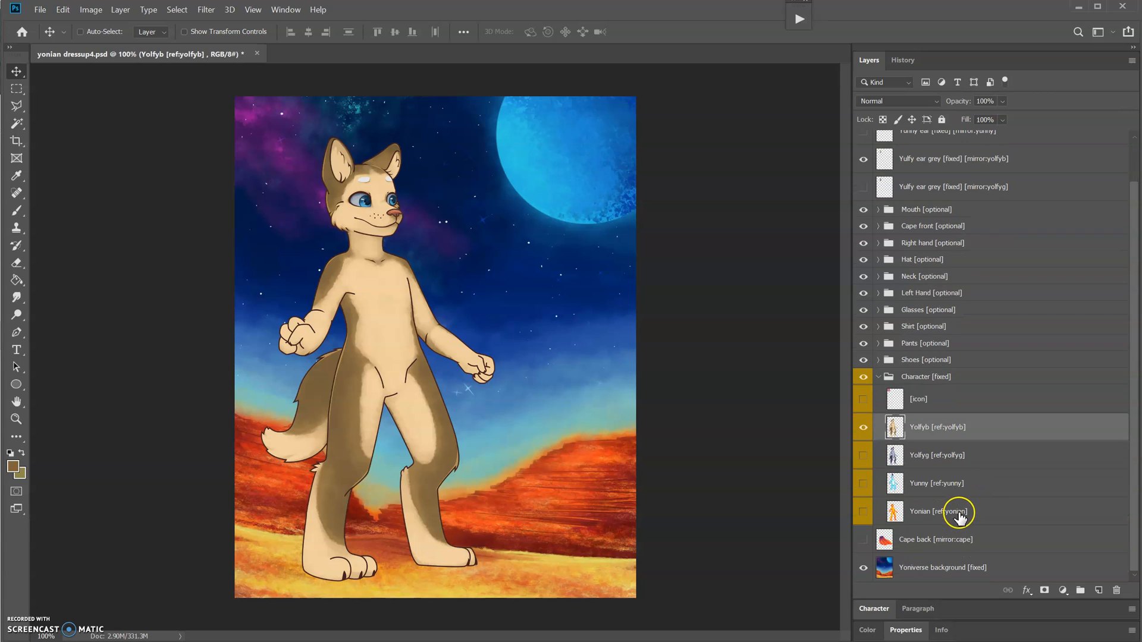
{"action": "mouse_move", "coordinate": [960, 514]}
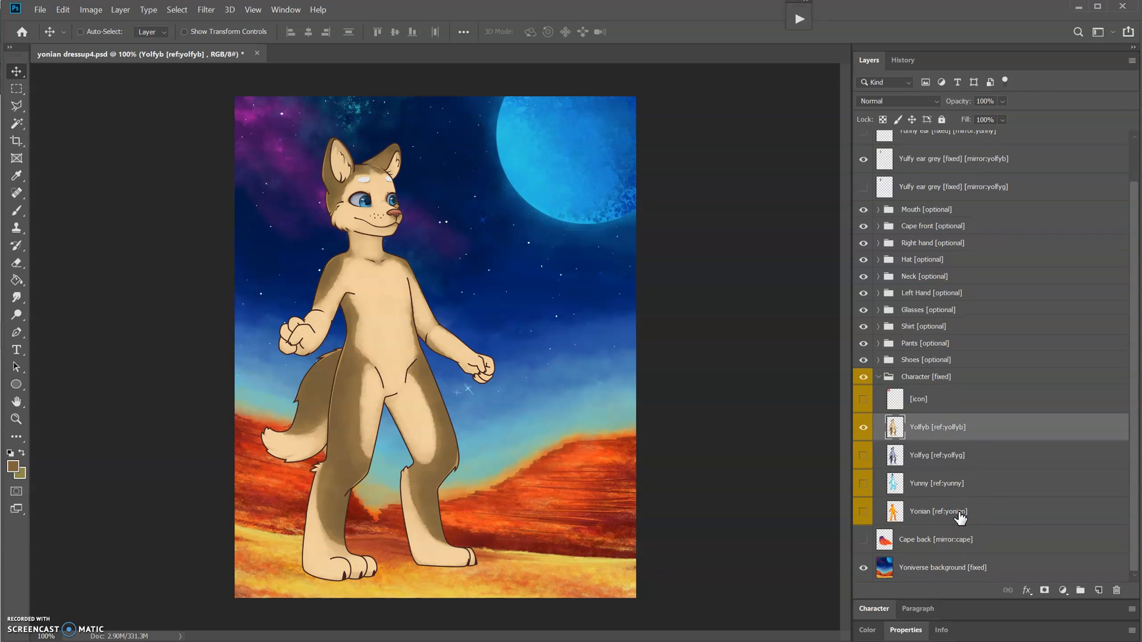
{"action": "left_click", "coordinate": [939, 511]}
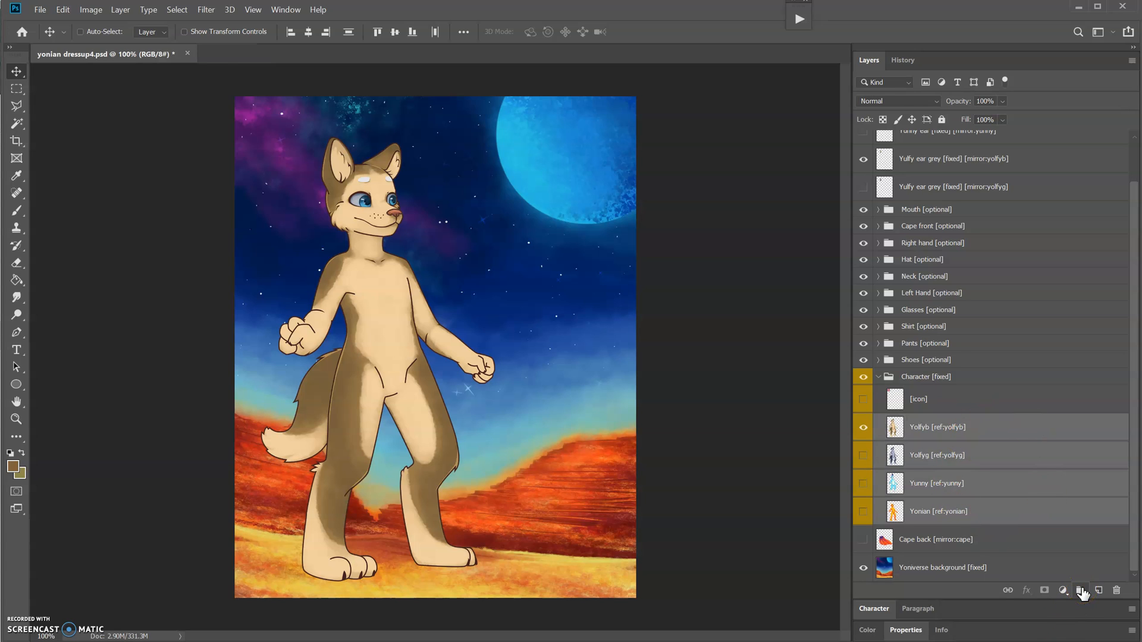
{"action": "left_click", "coordinate": [1081, 590]}
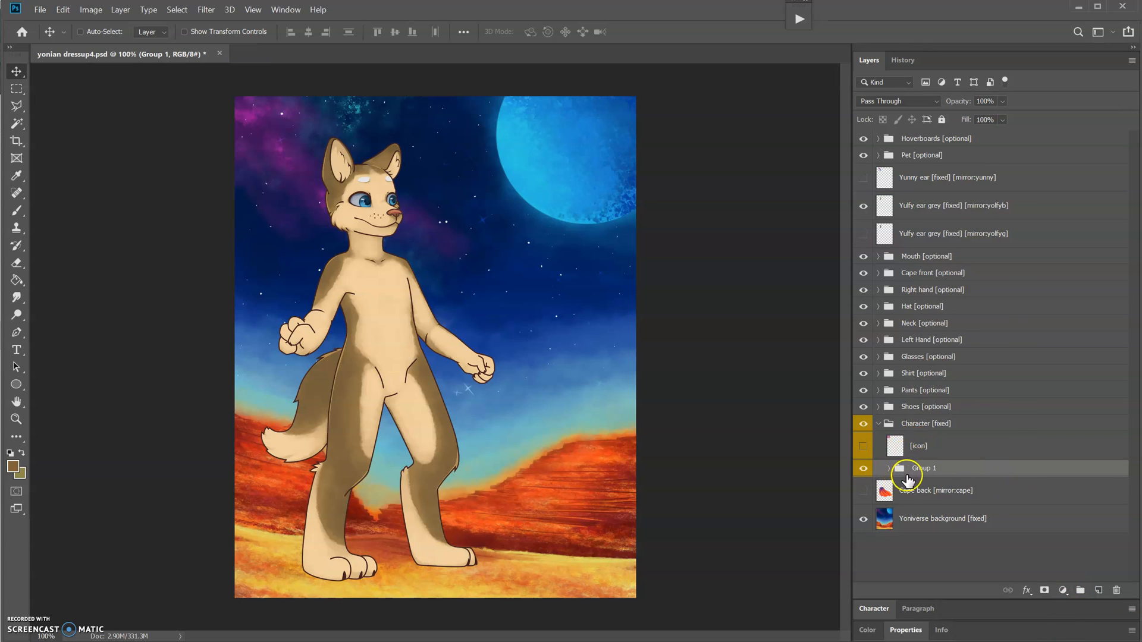
- Rename the new group to body [color-picker] and expand it to reach its layers
{"action": "double_click", "coordinate": [923, 468]}
{"action": "type", "text": "body "}
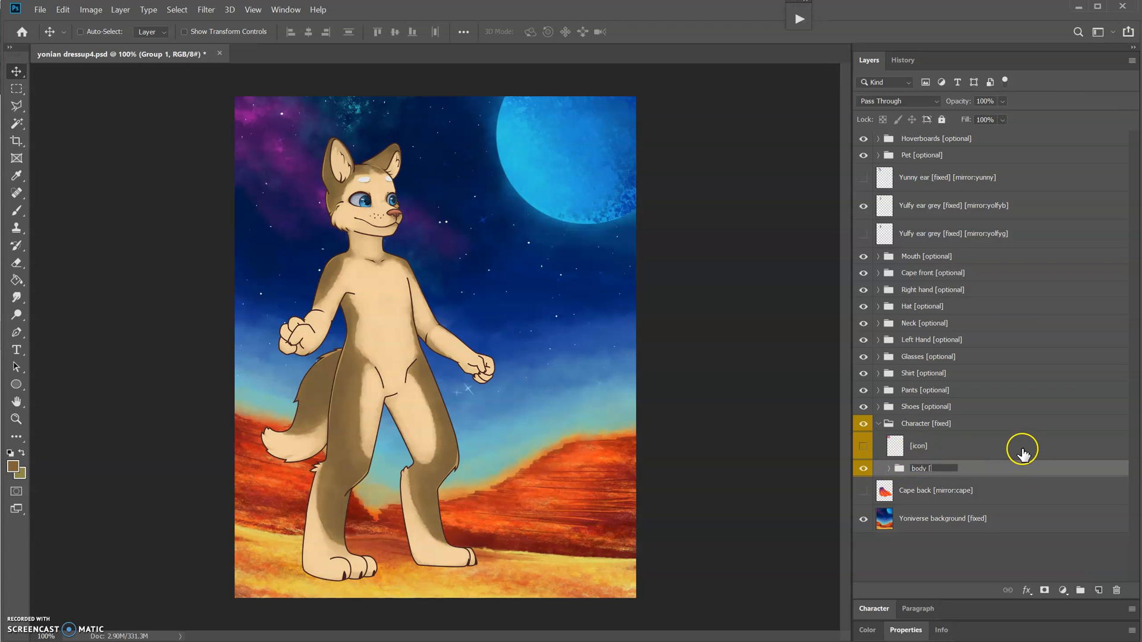
{"action": "type", "text": "[color-picker"}
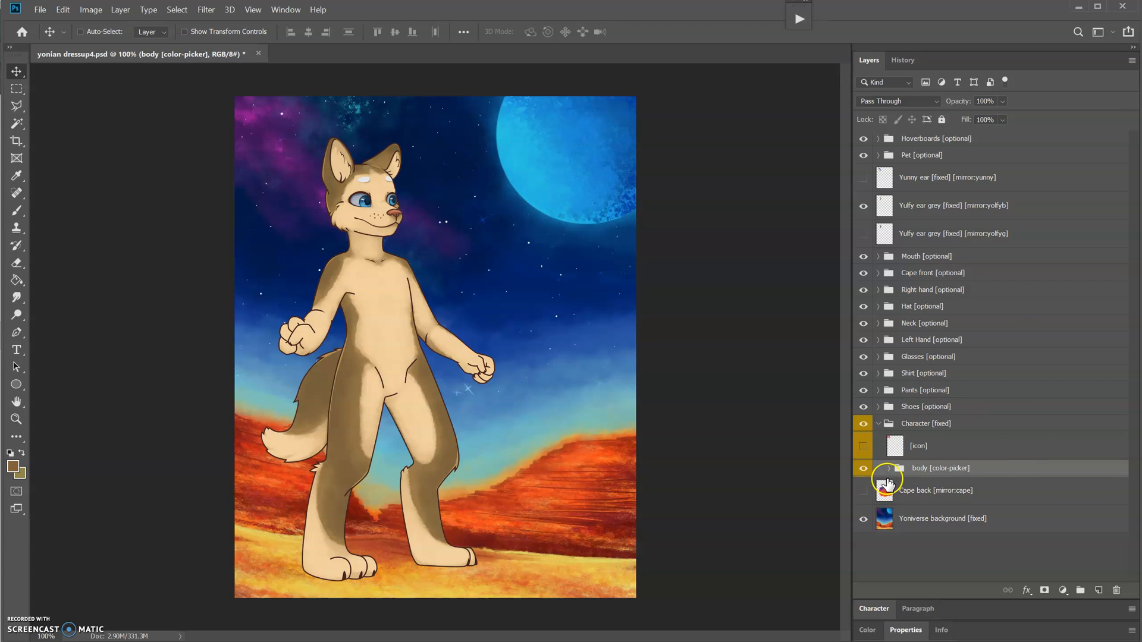
{"action": "left_click", "coordinate": [889, 469]}
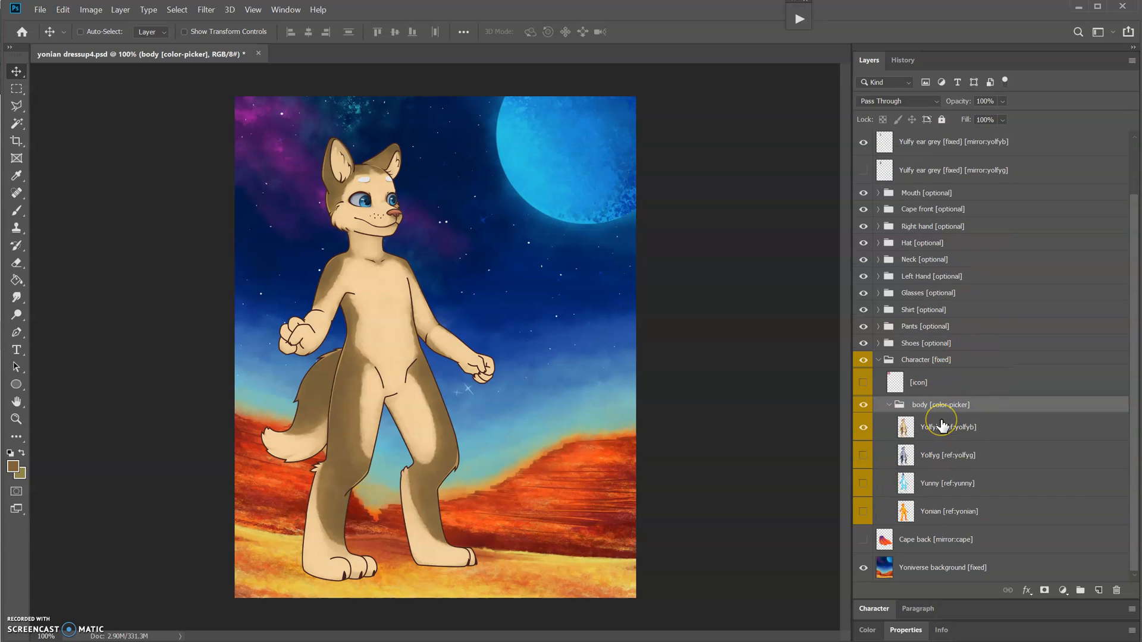
{"action": "left_click", "coordinate": [947, 427]}
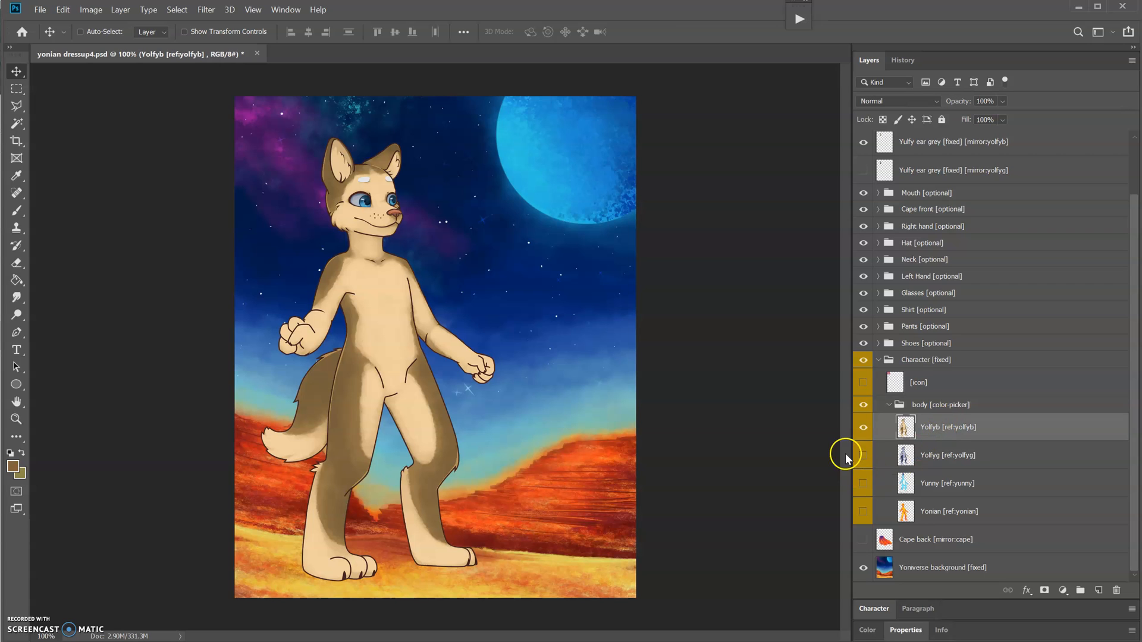
- Sample the tan skin colour #a58555 from the Yollyb body for its layer name
{"action": "left_click", "coordinate": [864, 427]}
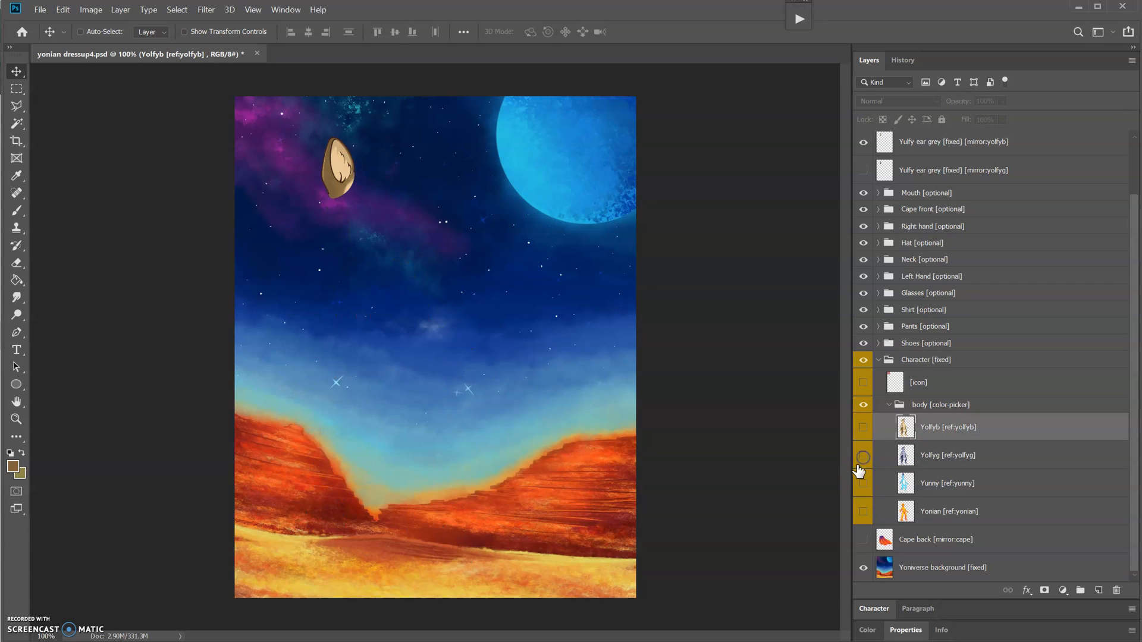
{"action": "left_click", "coordinate": [863, 512]}
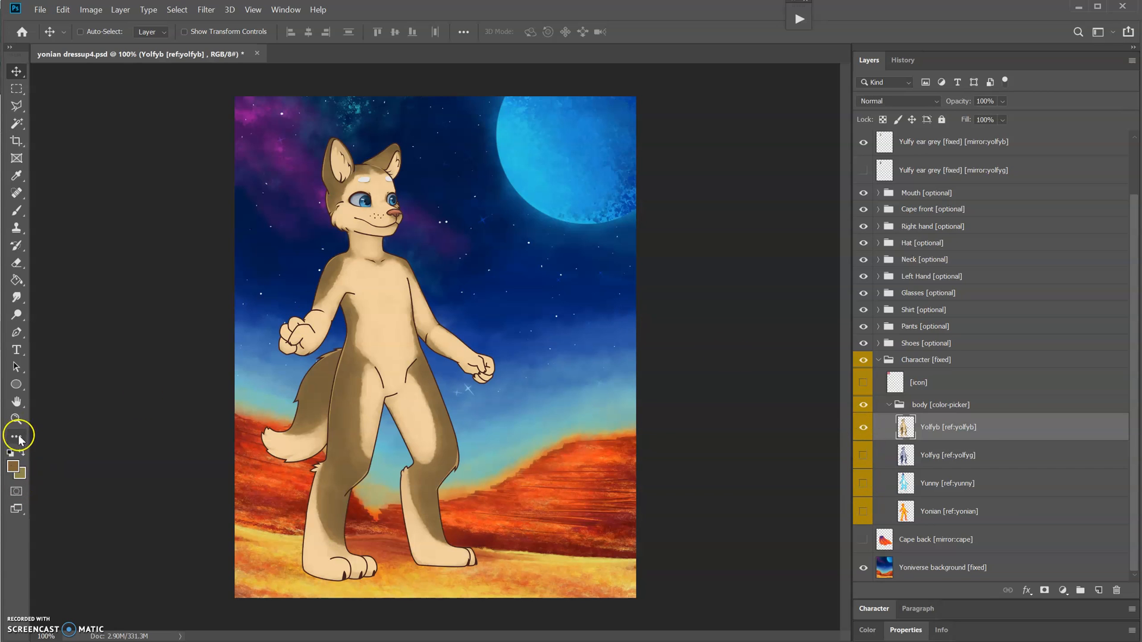
{"action": "left_click", "coordinate": [12, 466]}
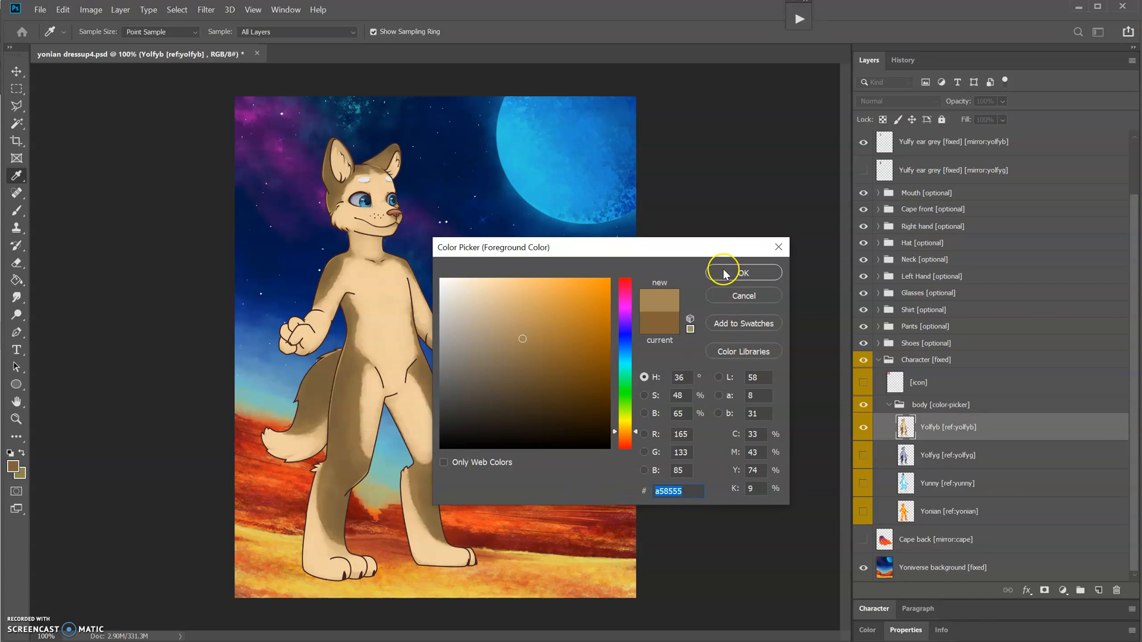
{"action": "left_click", "coordinate": [742, 272]}
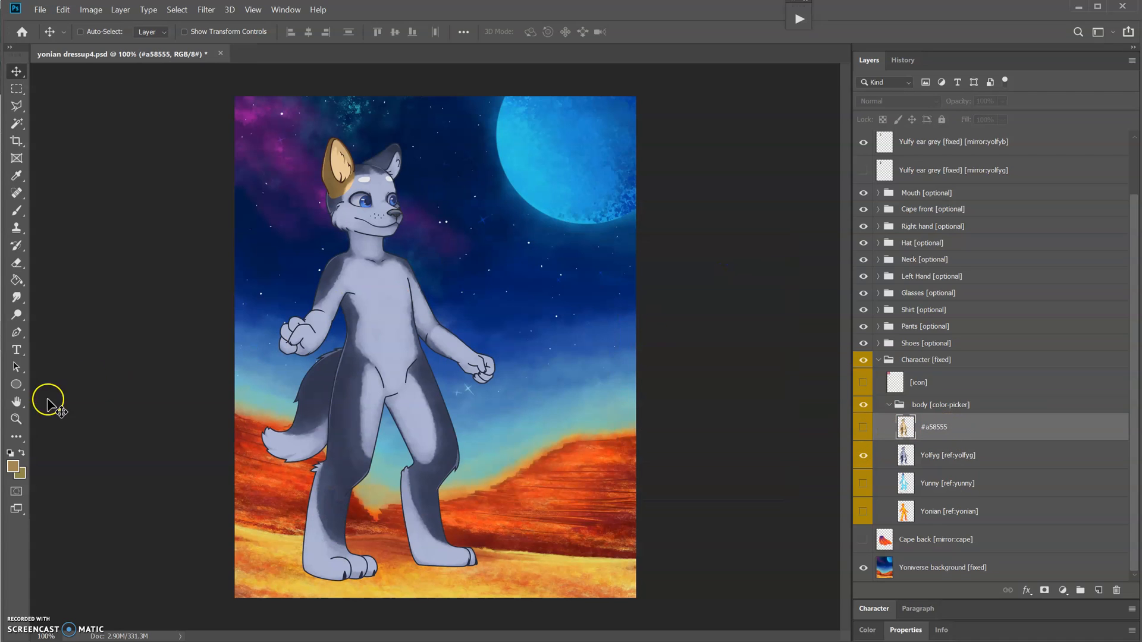
- Sample the grey #585e7d and blue #70e5fc skin colours for the next body layers
{"action": "left_click", "coordinate": [12, 466]}
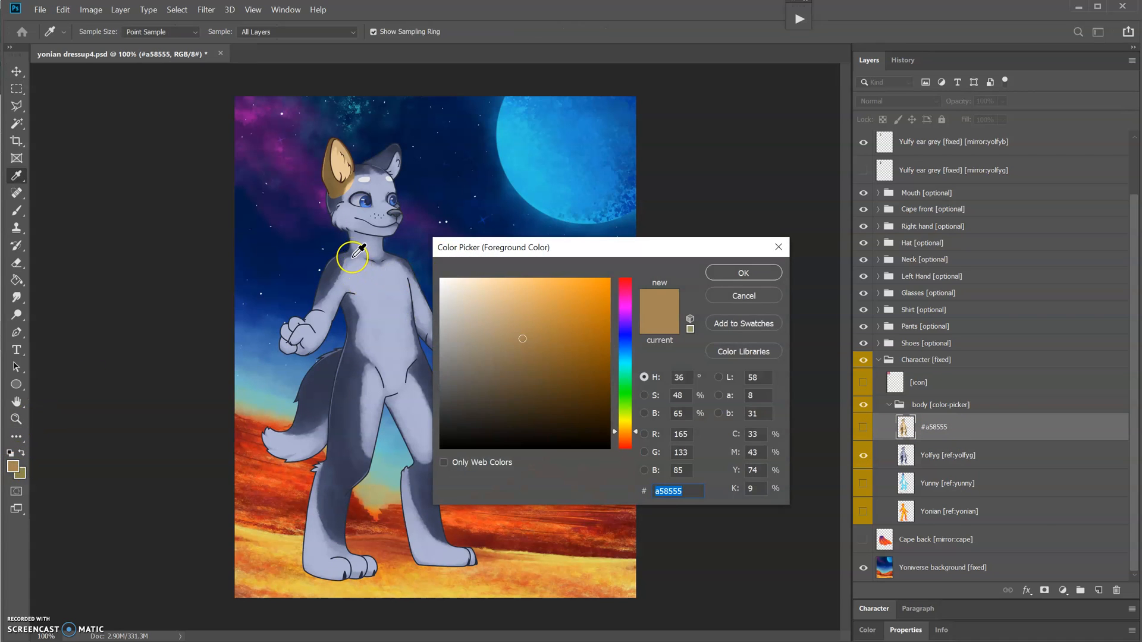
{"action": "left_click", "coordinate": [491, 364]}
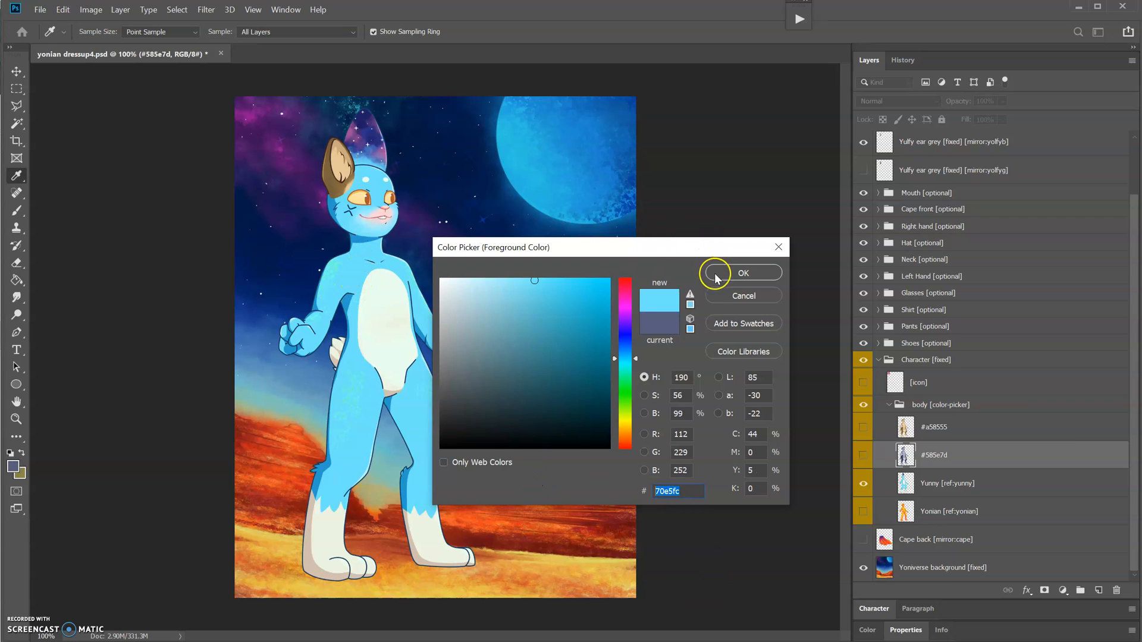
{"action": "left_click", "coordinate": [742, 272]}
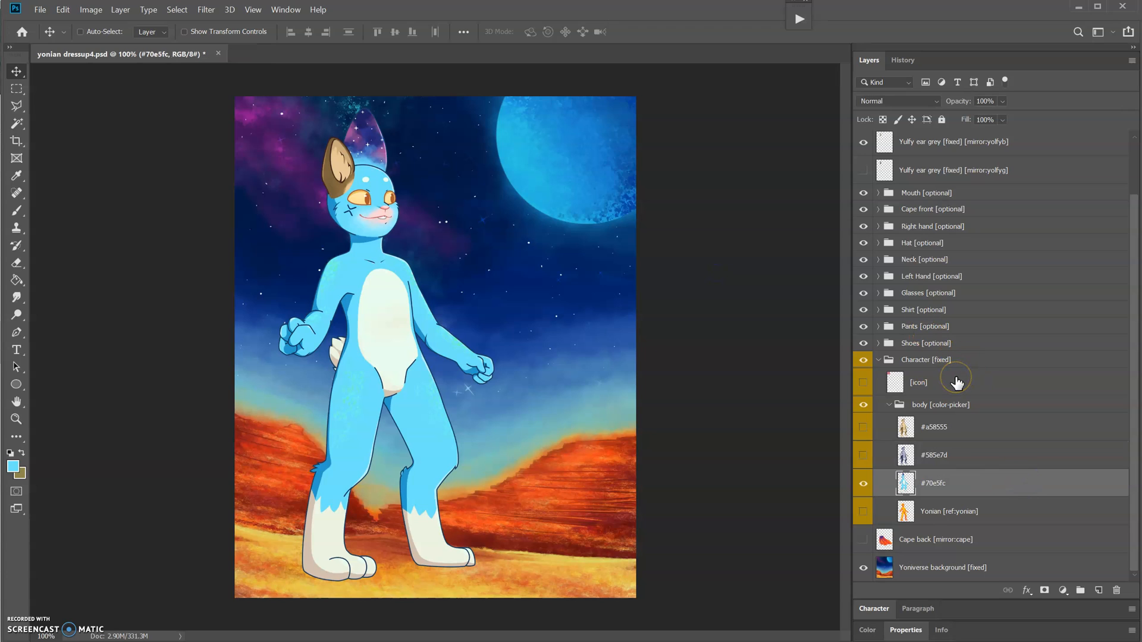
{"action": "mouse_move", "coordinate": [986, 404]}
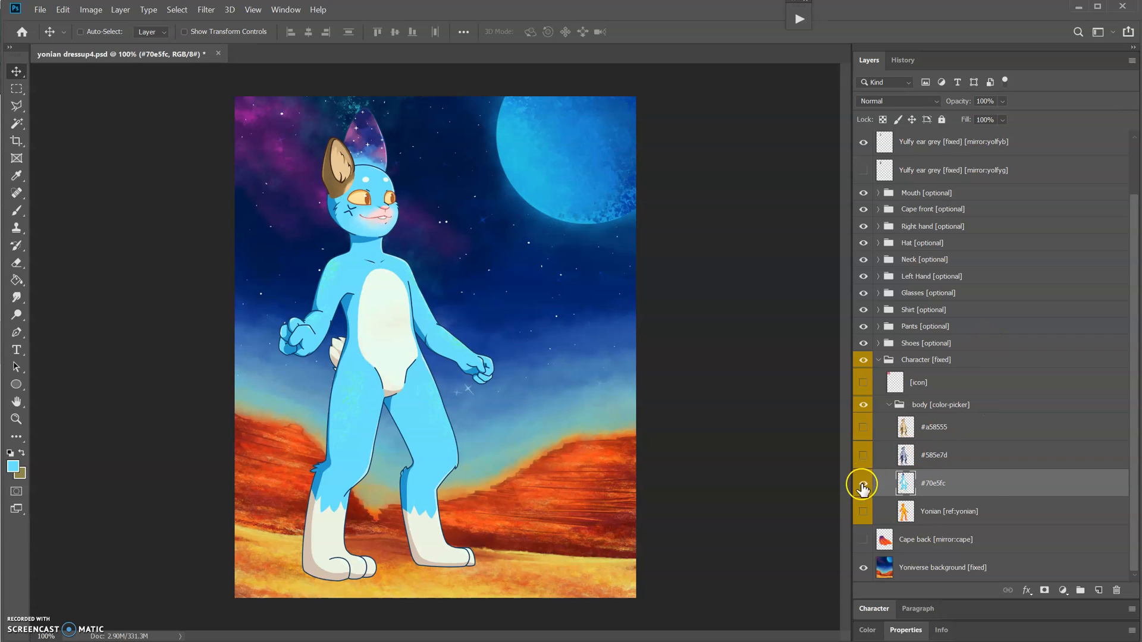
{"action": "left_click", "coordinate": [864, 511]}
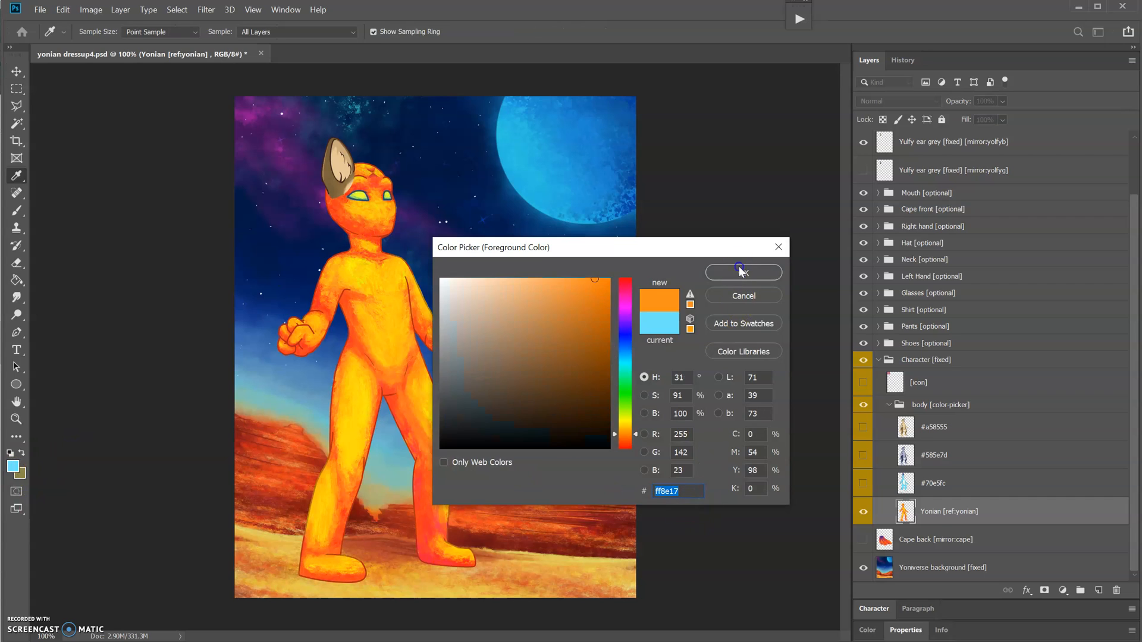
- Confirm the orange #ff8e17 colour and tag the character body group [ref:mainbody]
{"action": "left_click", "coordinate": [742, 271]}
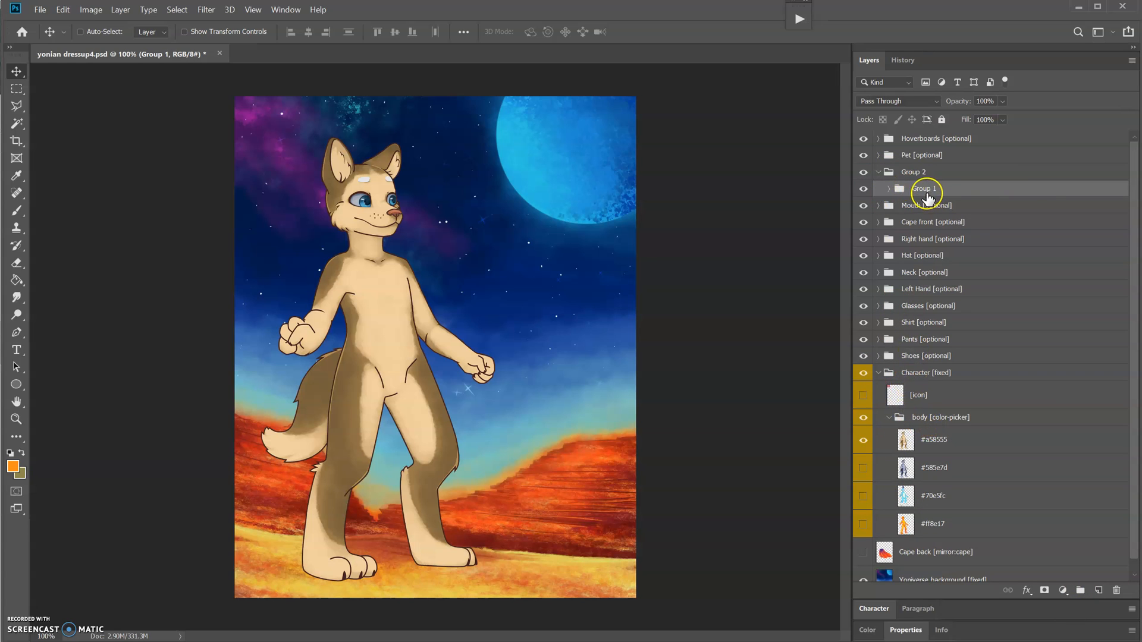
{"action": "double_click", "coordinate": [925, 189]}
{"action": "type", "text": "body [color-picker]"}
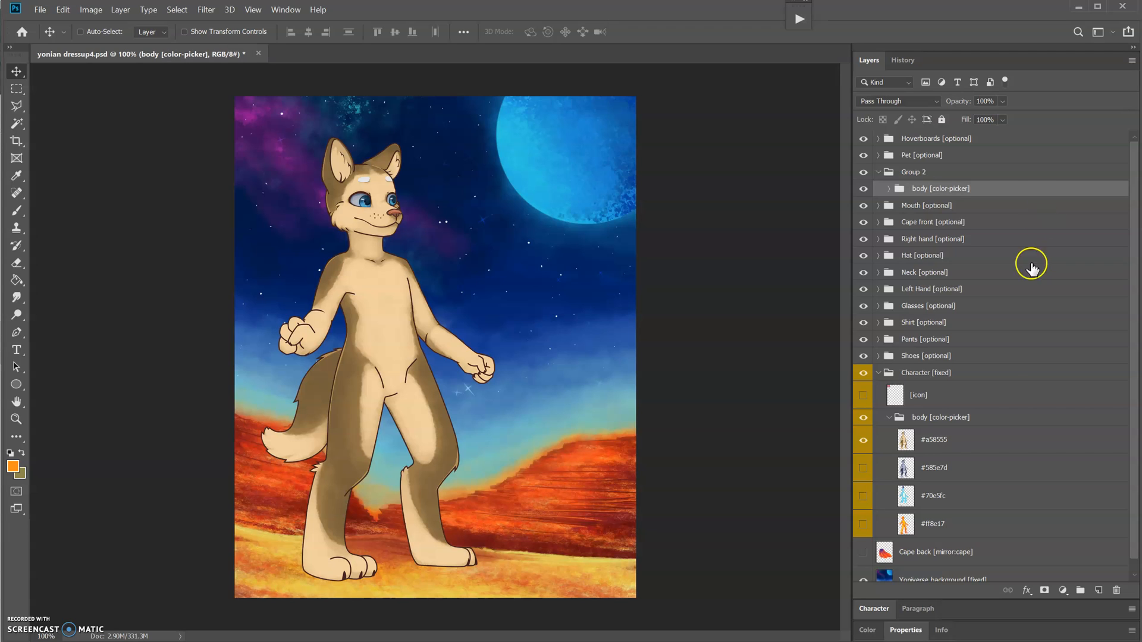
{"action": "mouse_move", "coordinate": [961, 422]}
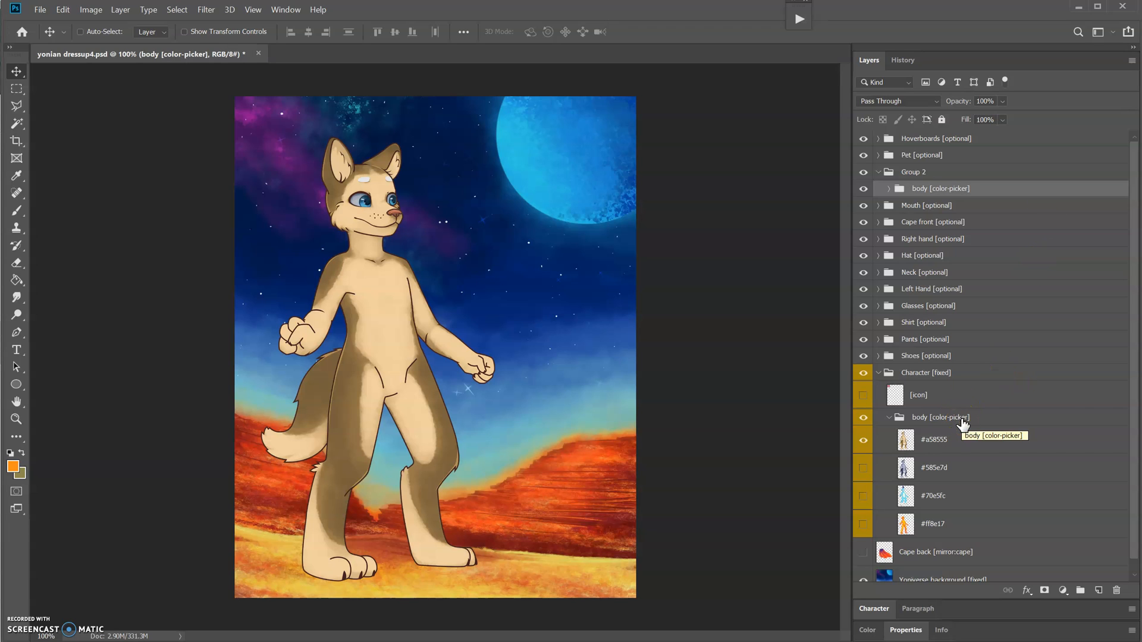
{"action": "mouse_move", "coordinate": [988, 412]}
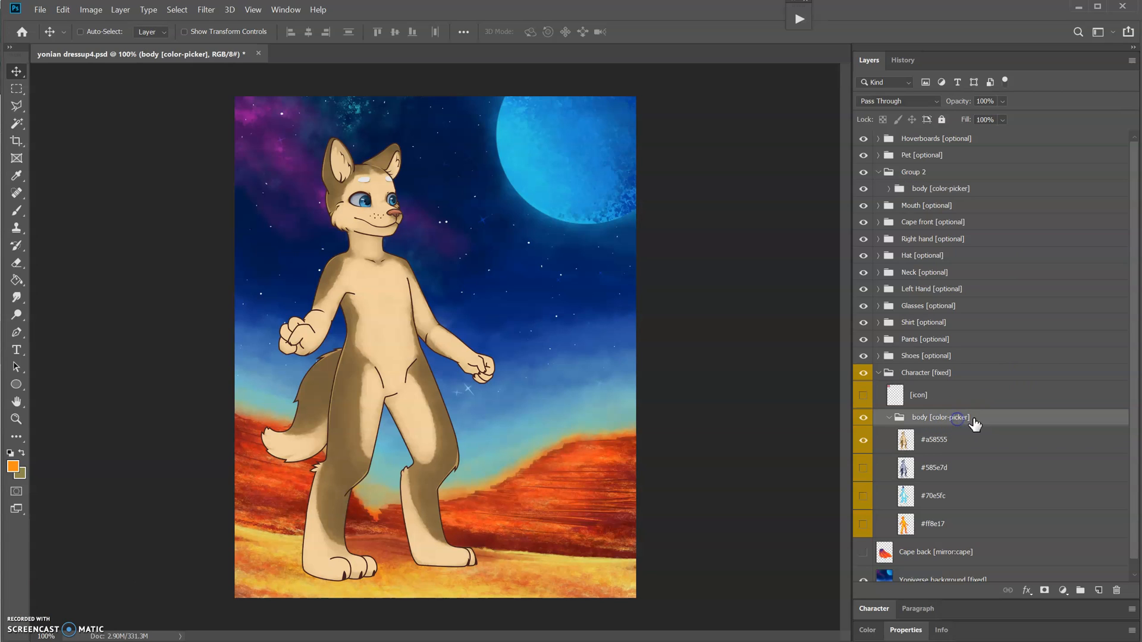
{"action": "double_click", "coordinate": [939, 417]}
{"action": "type", "text": " [ref:"}
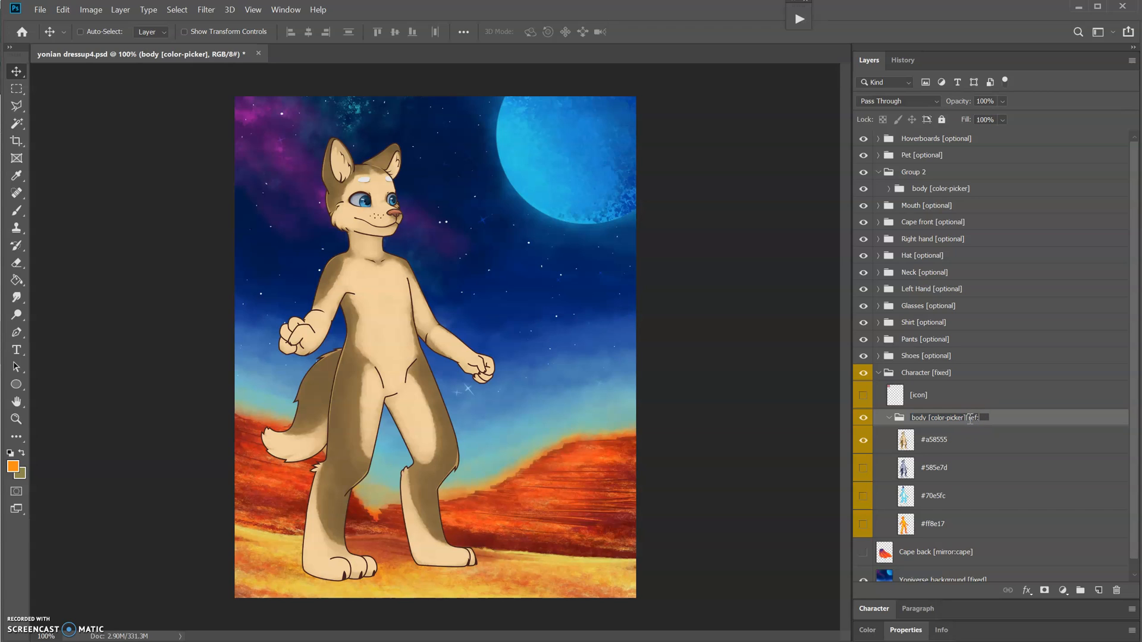
{"action": "type", "text": "manbody]"}
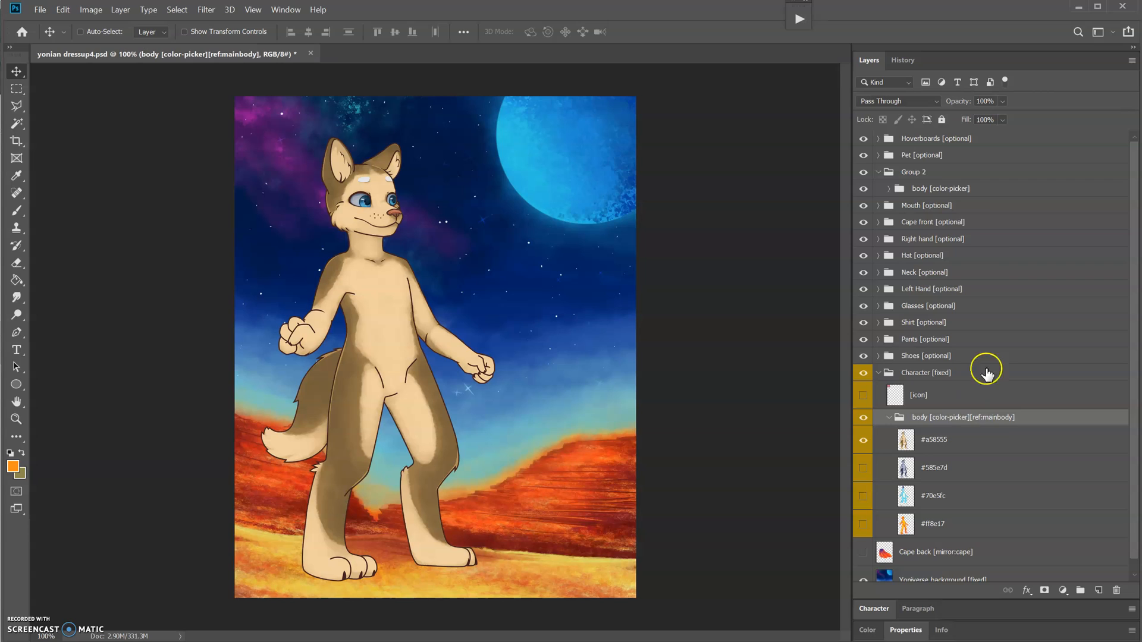
- Tag the second body group with [mirror:mainbody]
{"action": "double_click", "coordinate": [940, 188]}
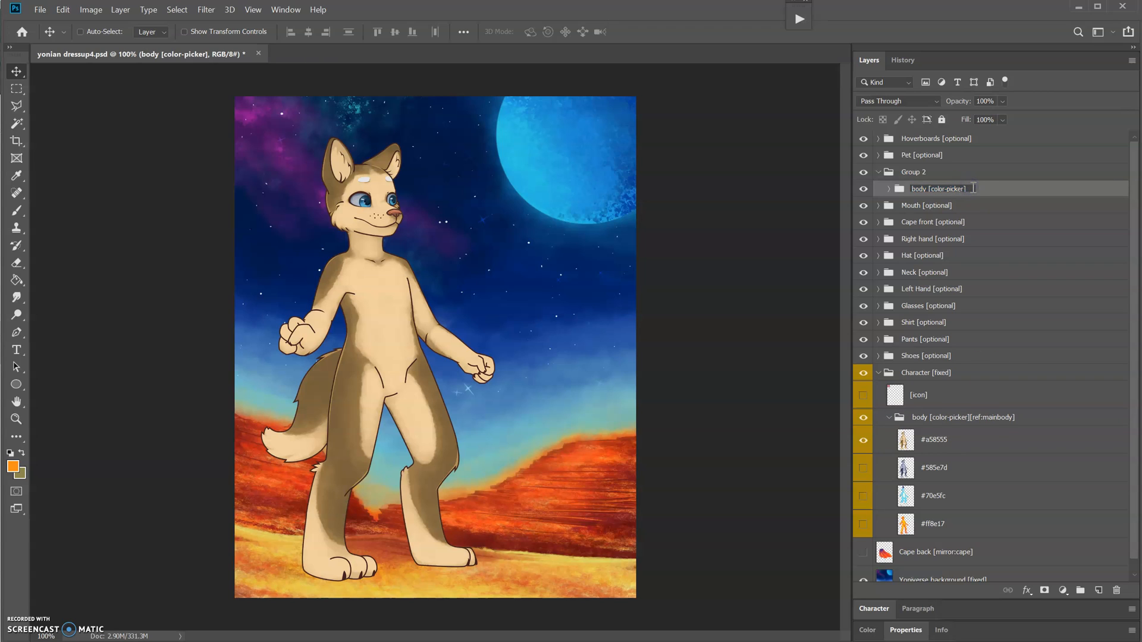
{"action": "type", "text": "[mirror:"}
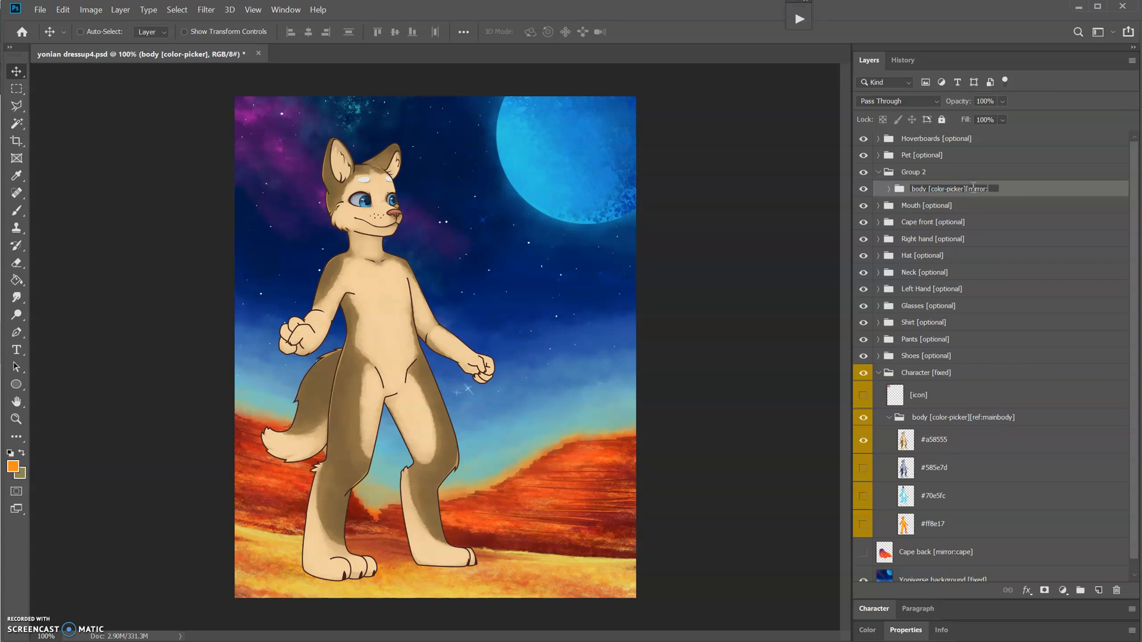
{"action": "type", "text": "mainbody7"}
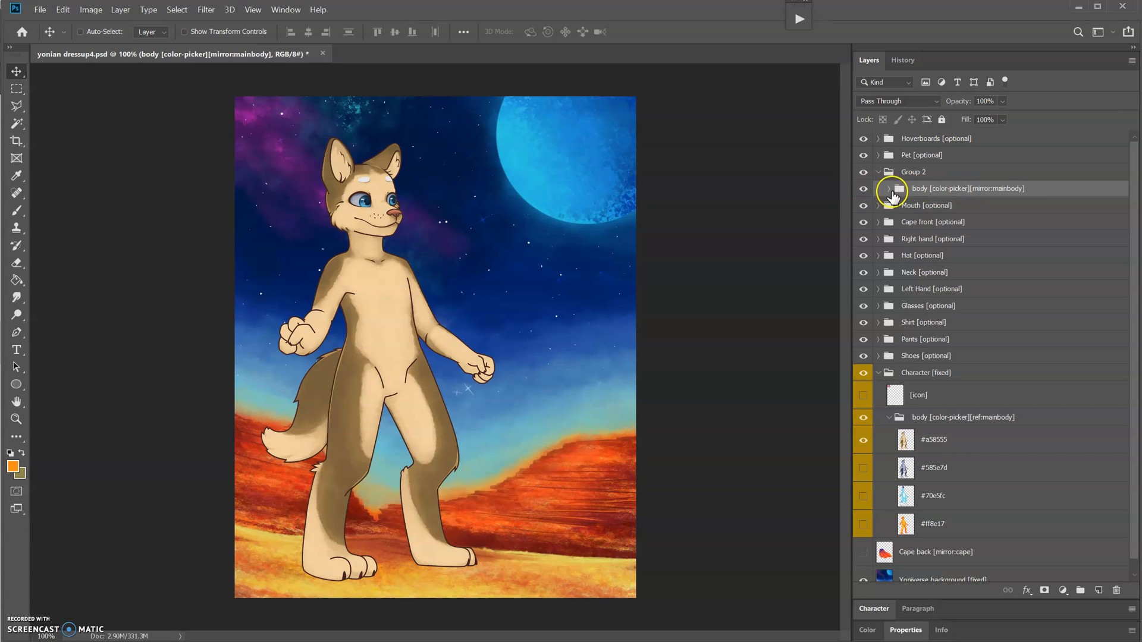
- Preview an ear layer in the mirrored group and rename Group 2 to ears
{"action": "left_click", "coordinate": [879, 189]}
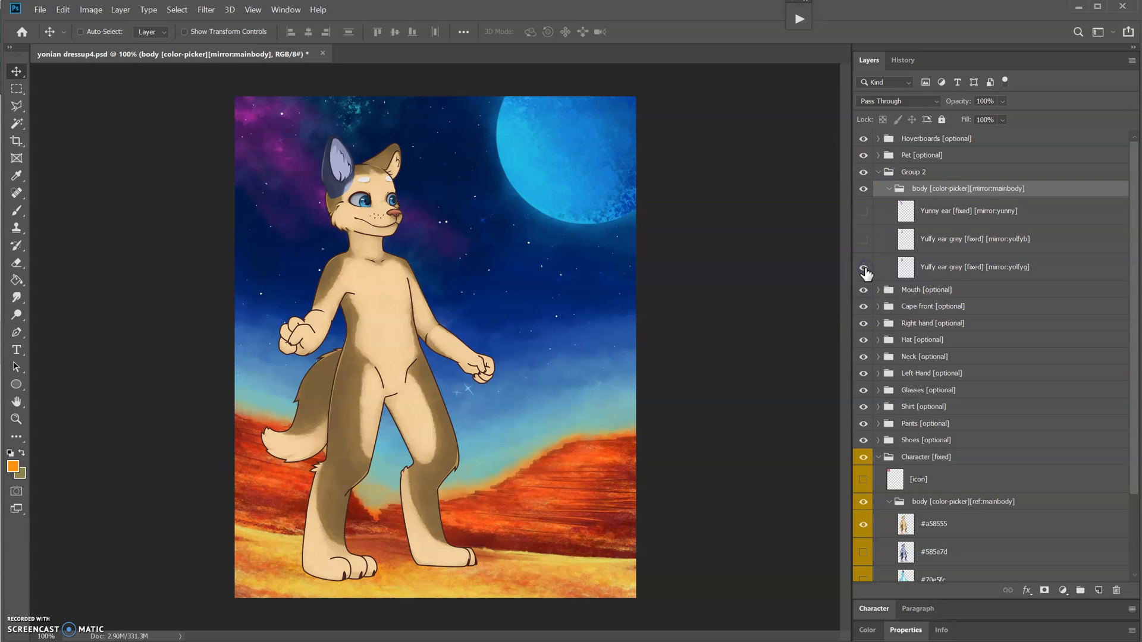
{"action": "left_click", "coordinate": [864, 239]}
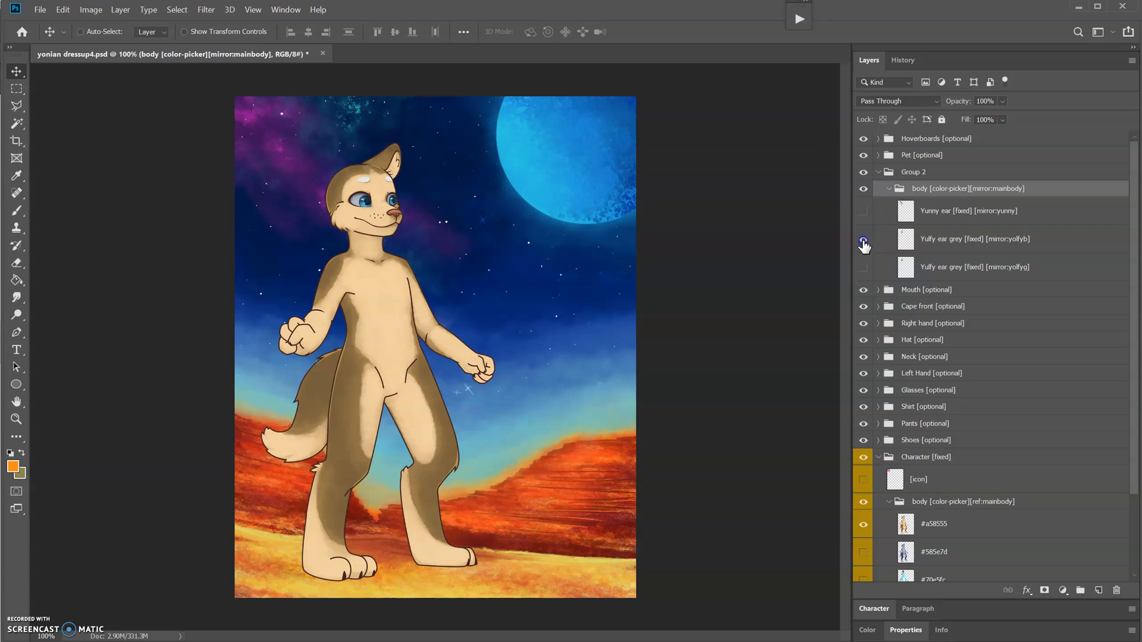
{"action": "left_click", "coordinate": [864, 239]}
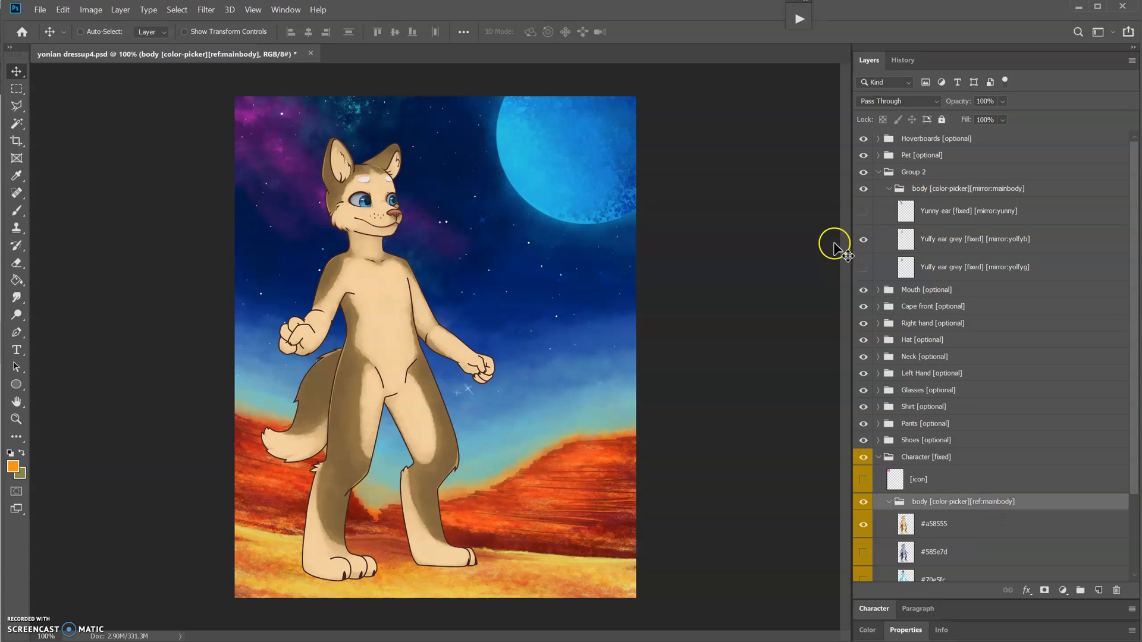
{"action": "left_click", "coordinate": [878, 188]}
{"action": "type", "text": "ears"}
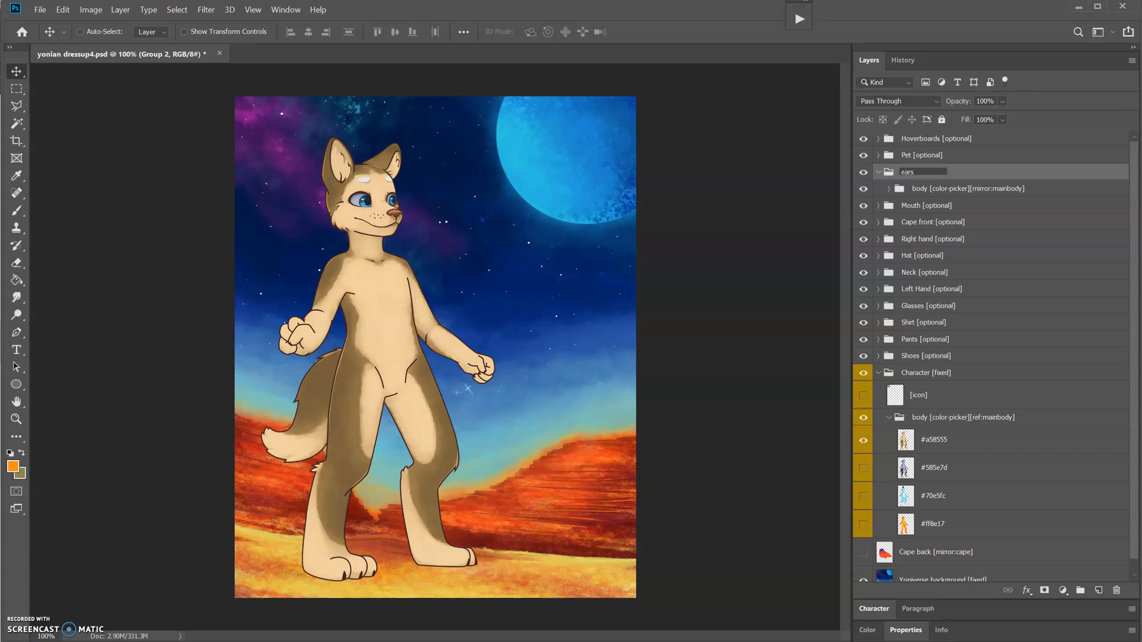
{"action": "left_click", "coordinate": [879, 171]}
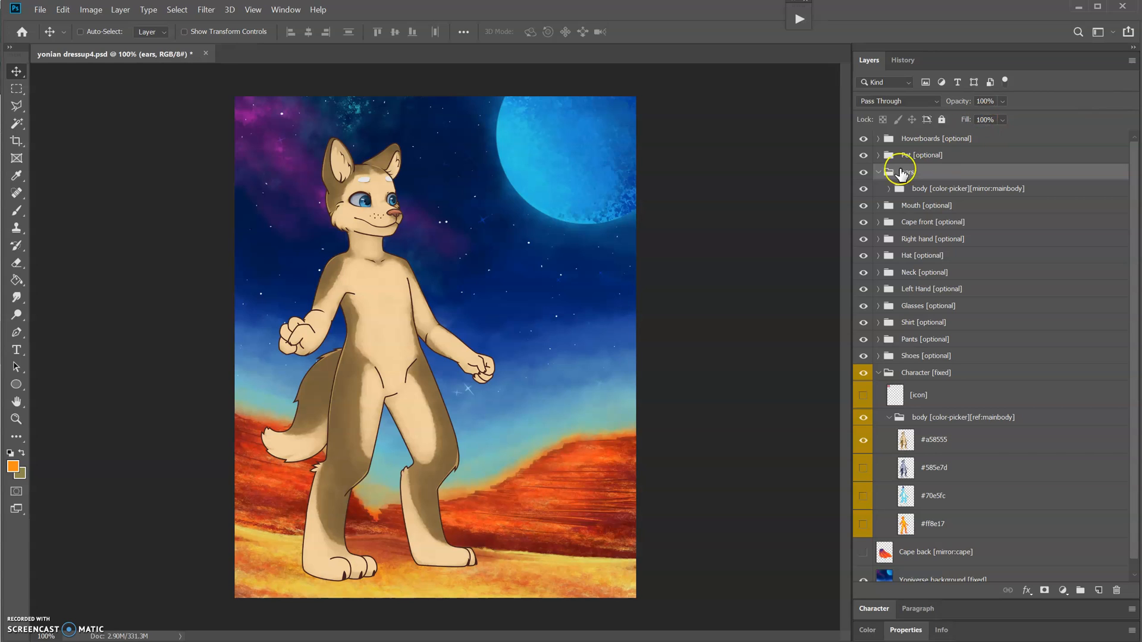
- Collapse and hide the ears group, preview the [icon] layer and hide it again
{"action": "left_click", "coordinate": [878, 172]}
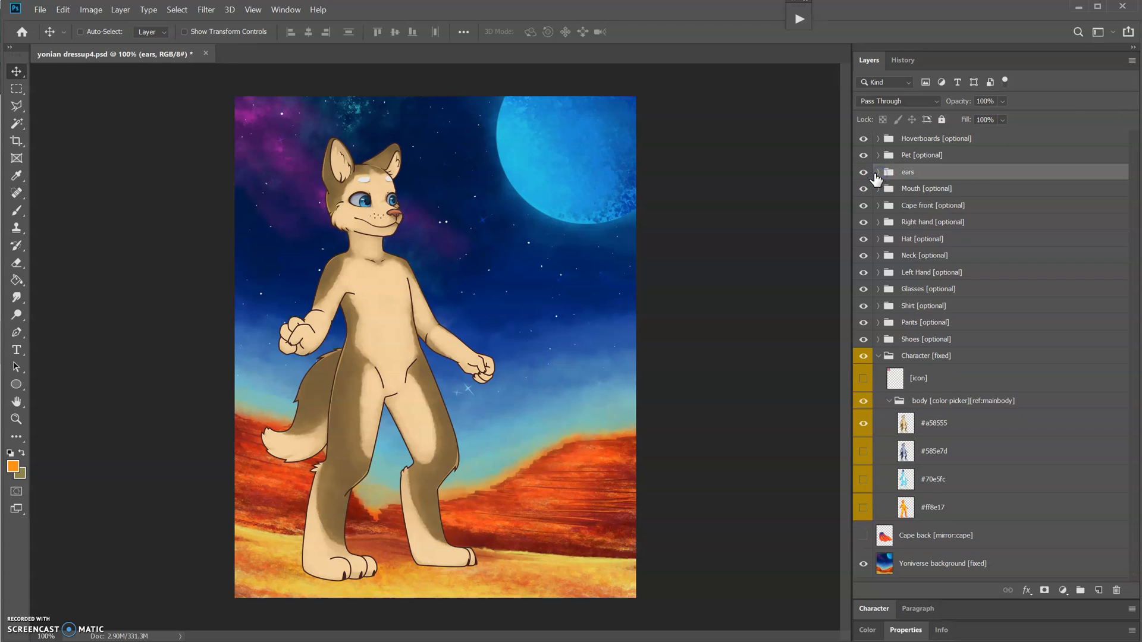
{"action": "left_click", "coordinate": [864, 175]}
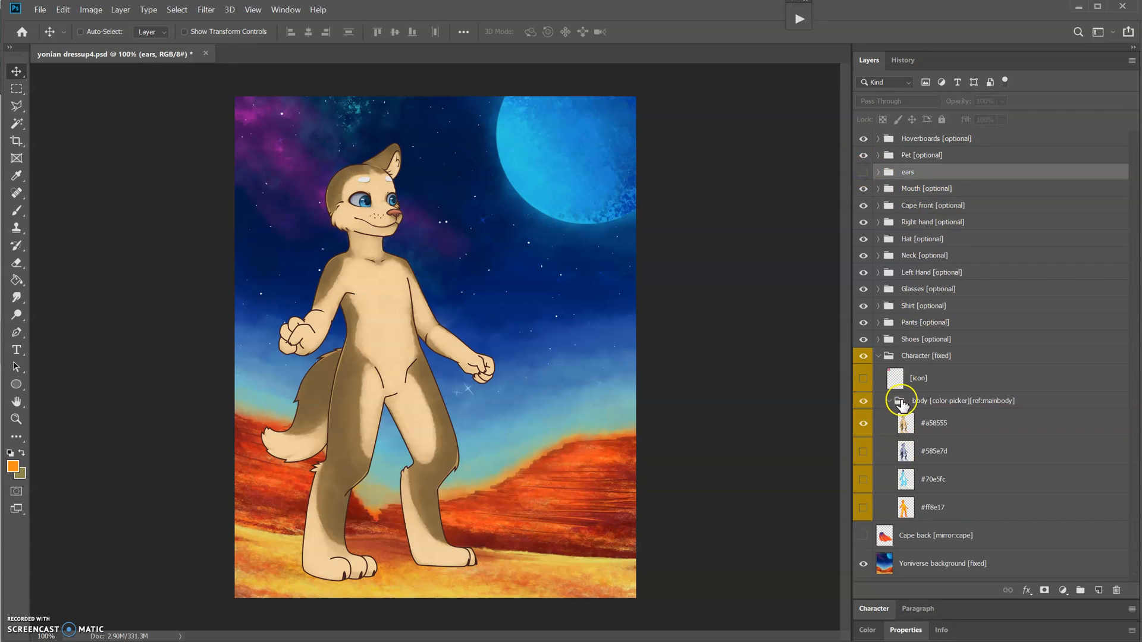
{"action": "left_click", "coordinate": [864, 381]}
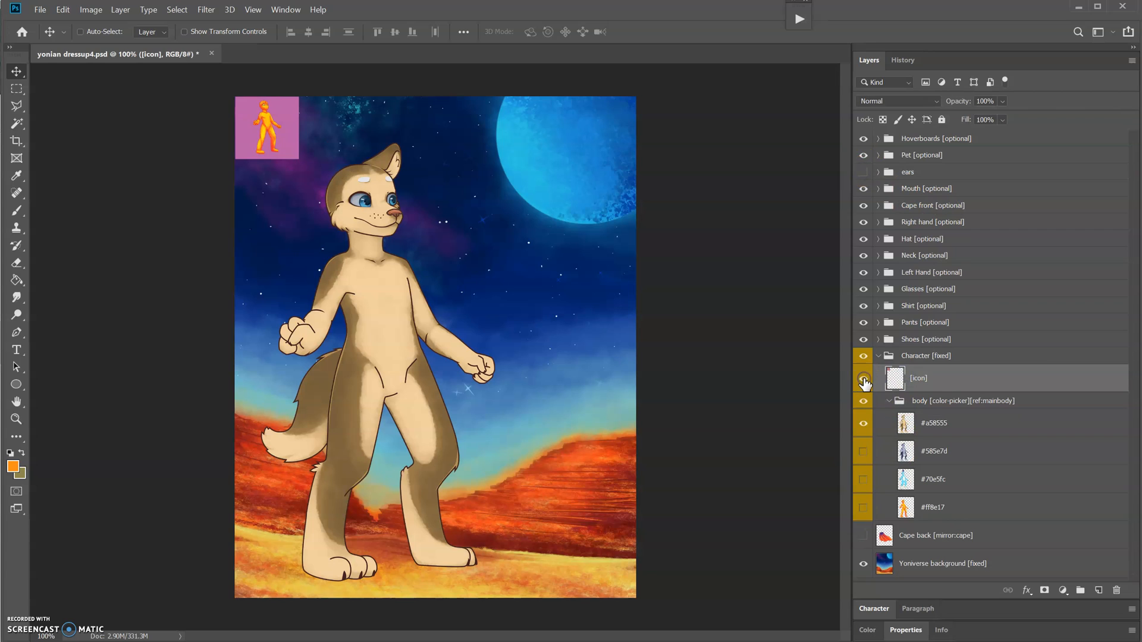
{"action": "mouse_move", "coordinate": [864, 382]}
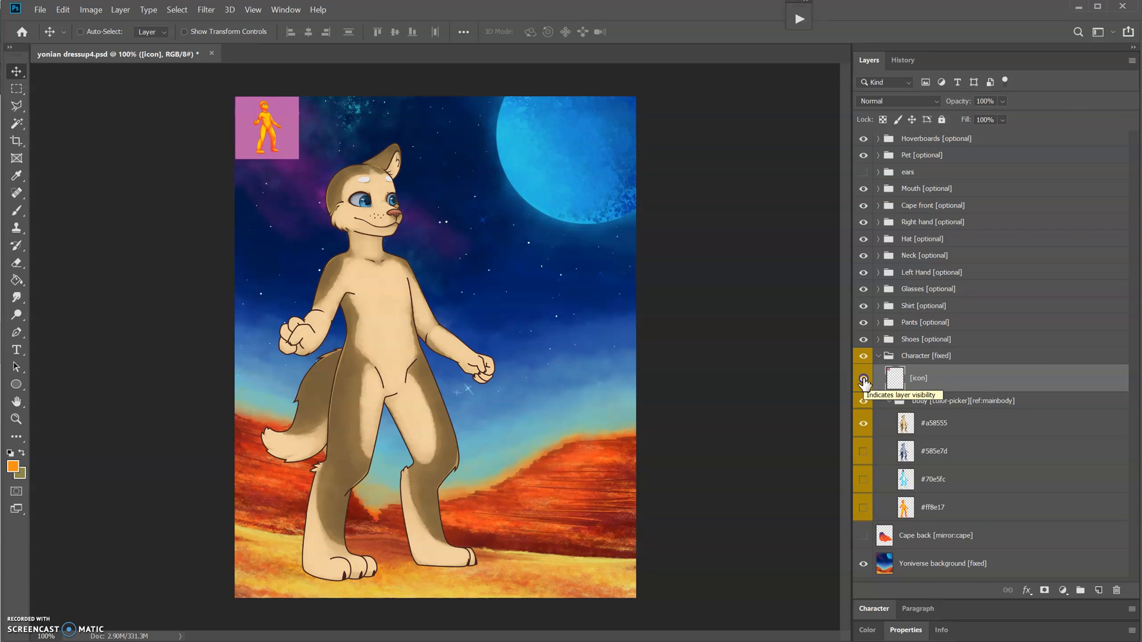
{"action": "left_click", "coordinate": [863, 378]}
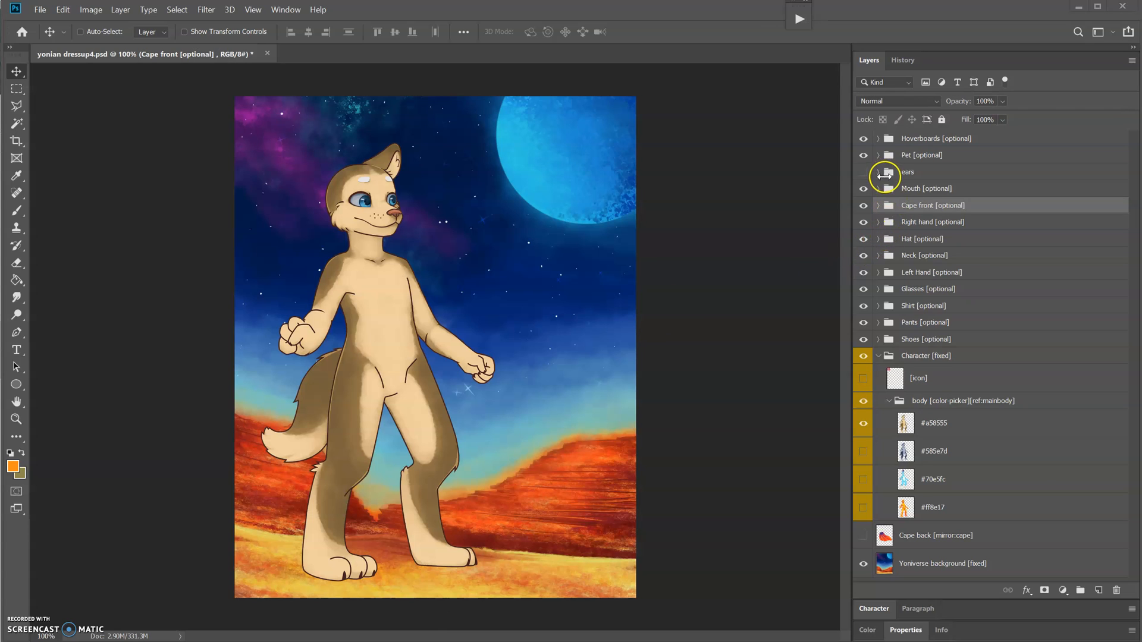
- Name the ear layers #a58555, #70e5fc and #585e7d and show the grey #585e7d body
{"action": "left_click", "coordinate": [878, 171]}
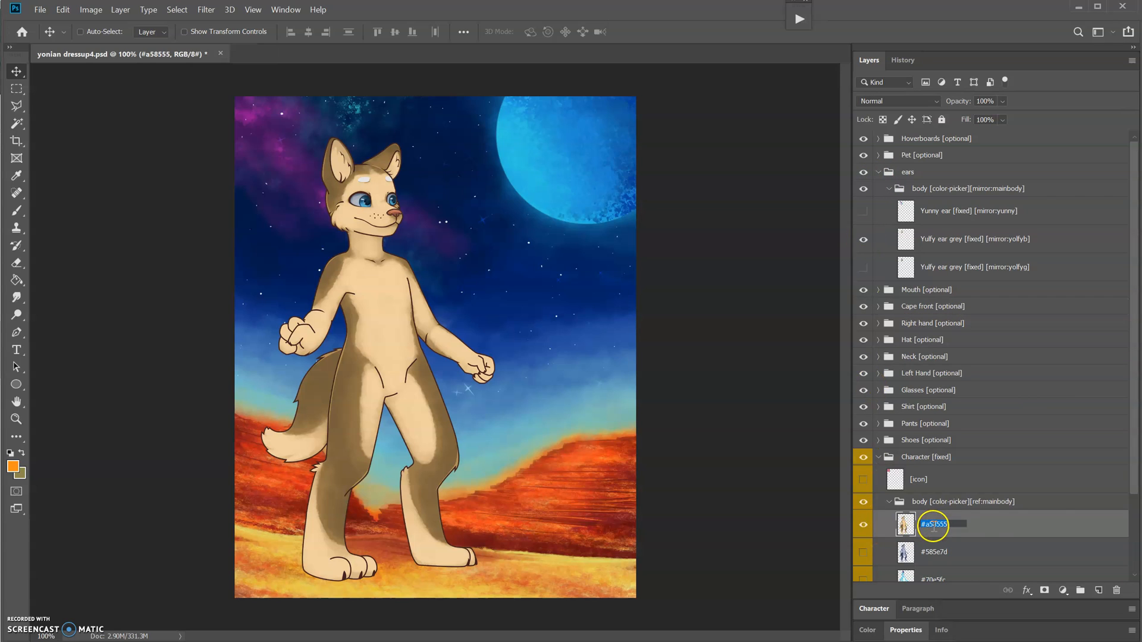
{"action": "left_click", "coordinate": [974, 239]}
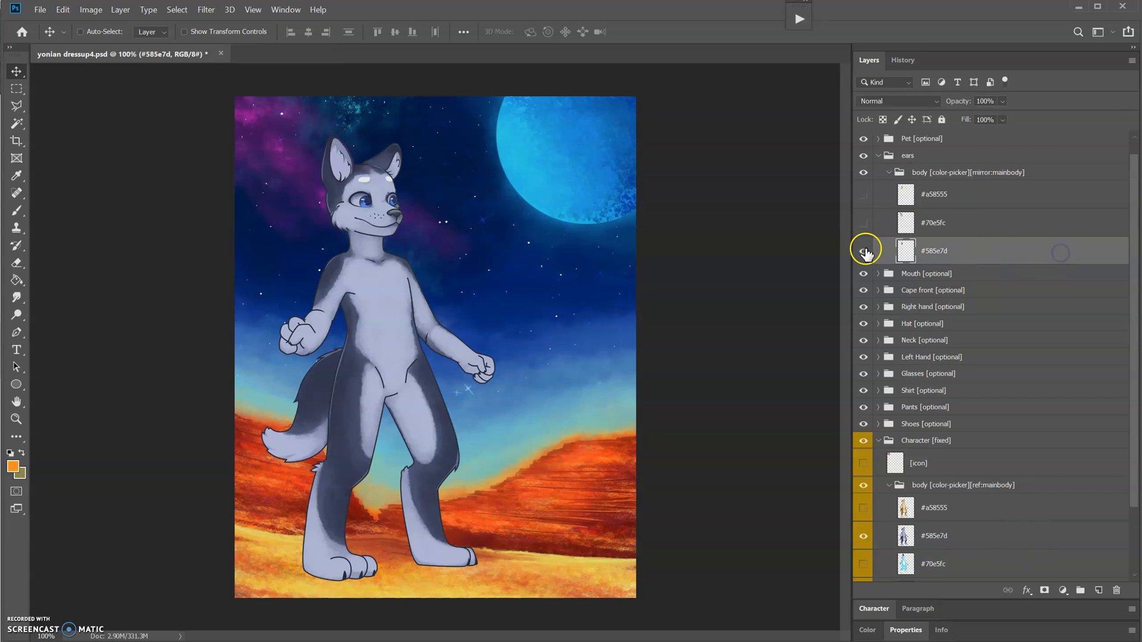
{"action": "left_click", "coordinate": [864, 250]}
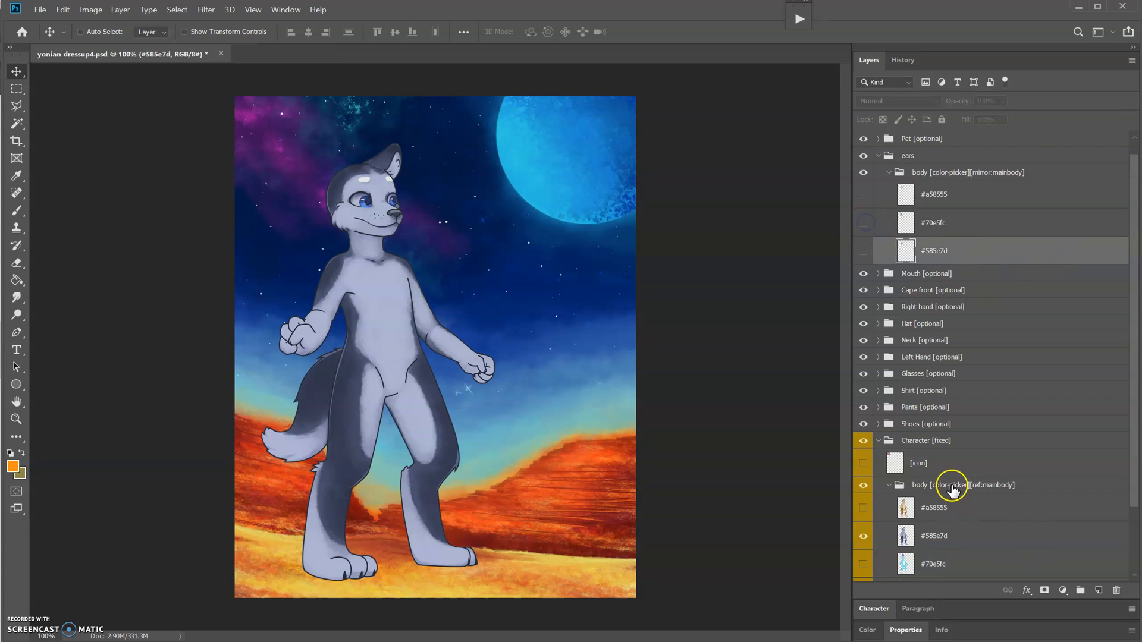
{"action": "left_click", "coordinate": [962, 485]}
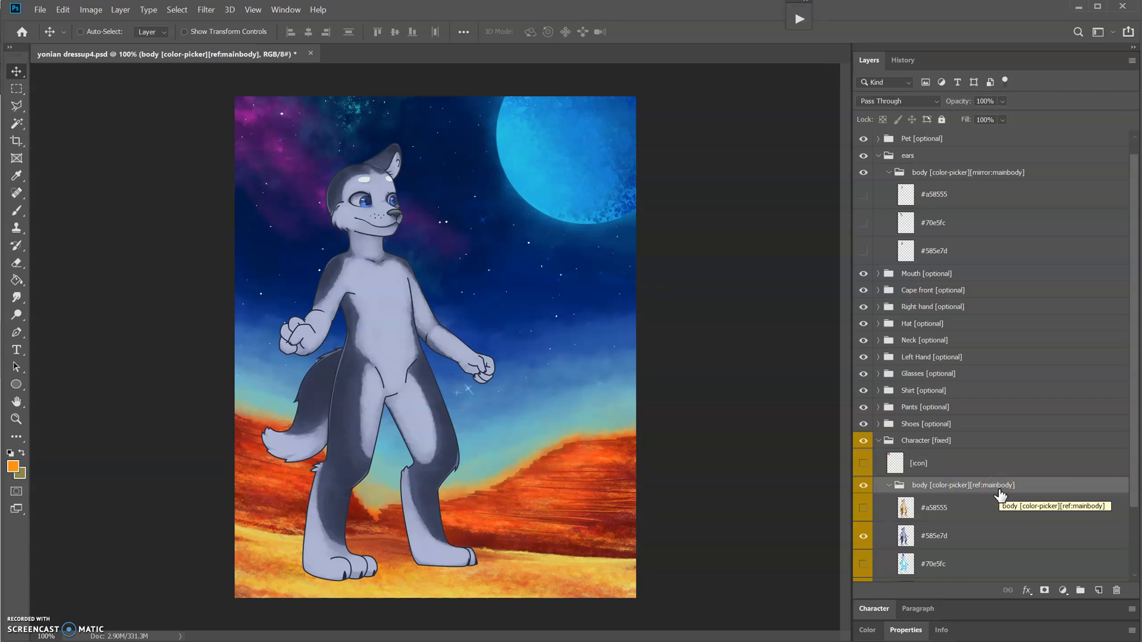
{"action": "left_click", "coordinate": [864, 563]}
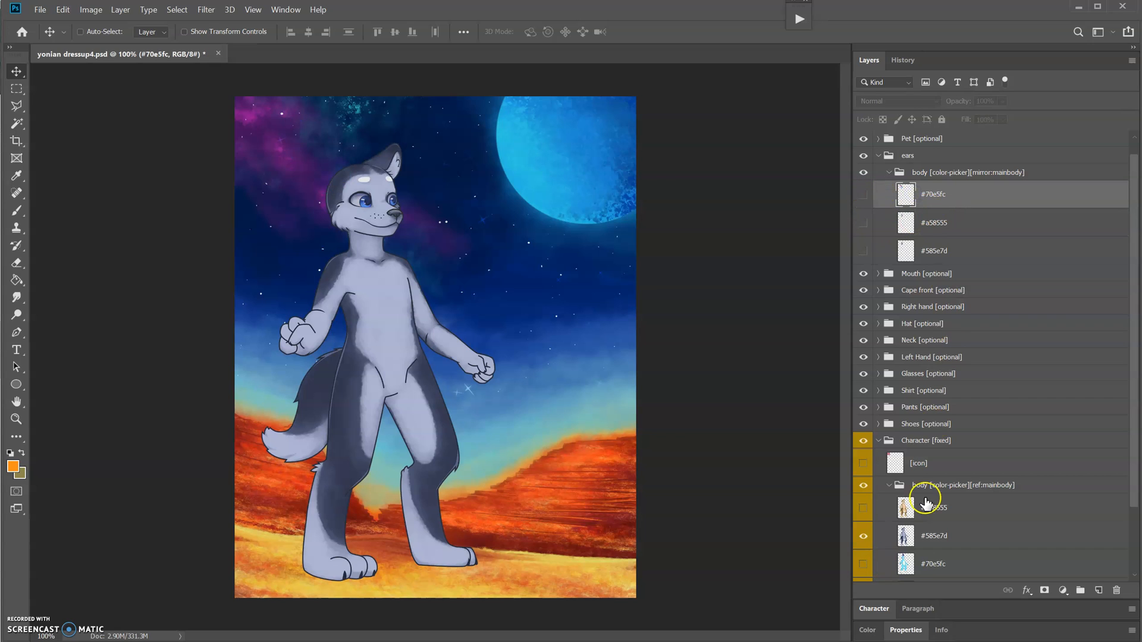
{"action": "left_click", "coordinate": [863, 176]}
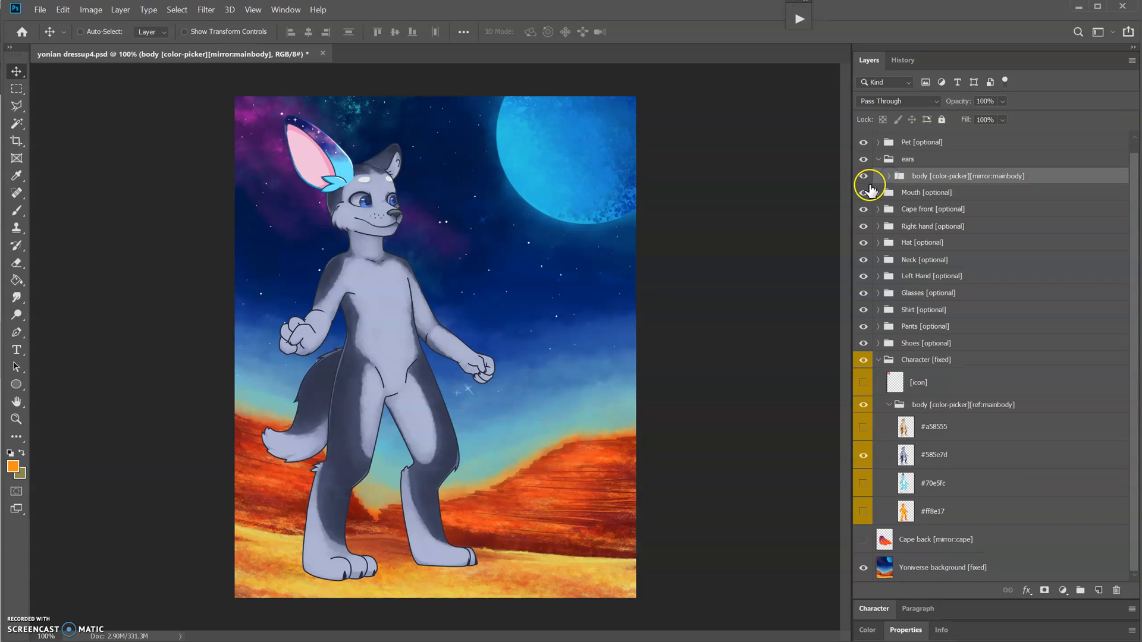
{"action": "left_click", "coordinate": [864, 176]}
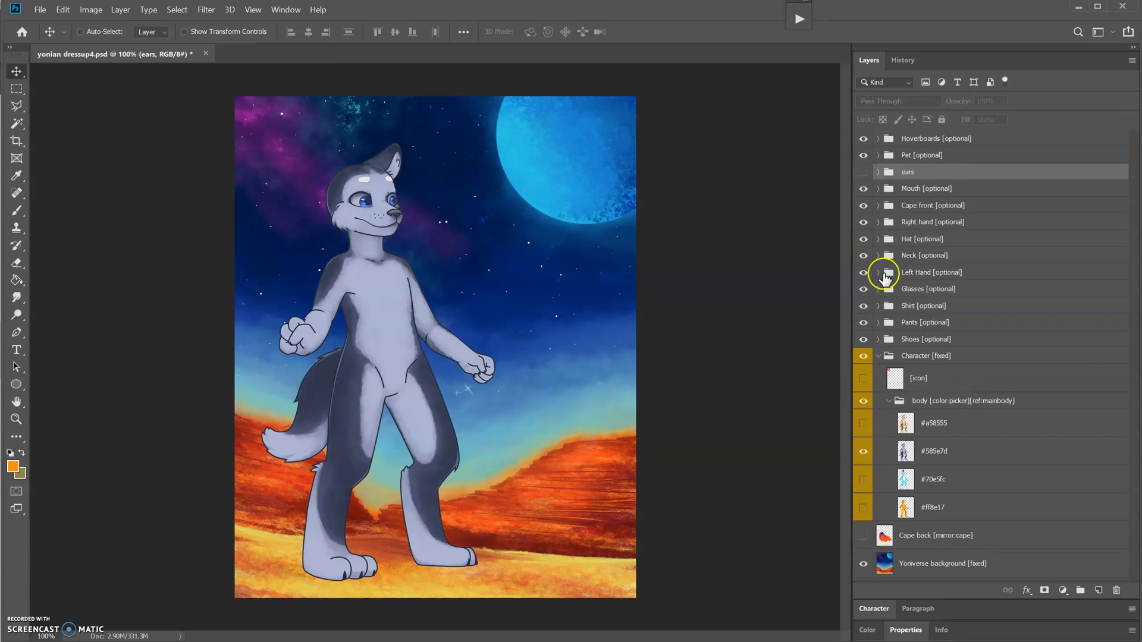
{"action": "mouse_move", "coordinate": [879, 188]}
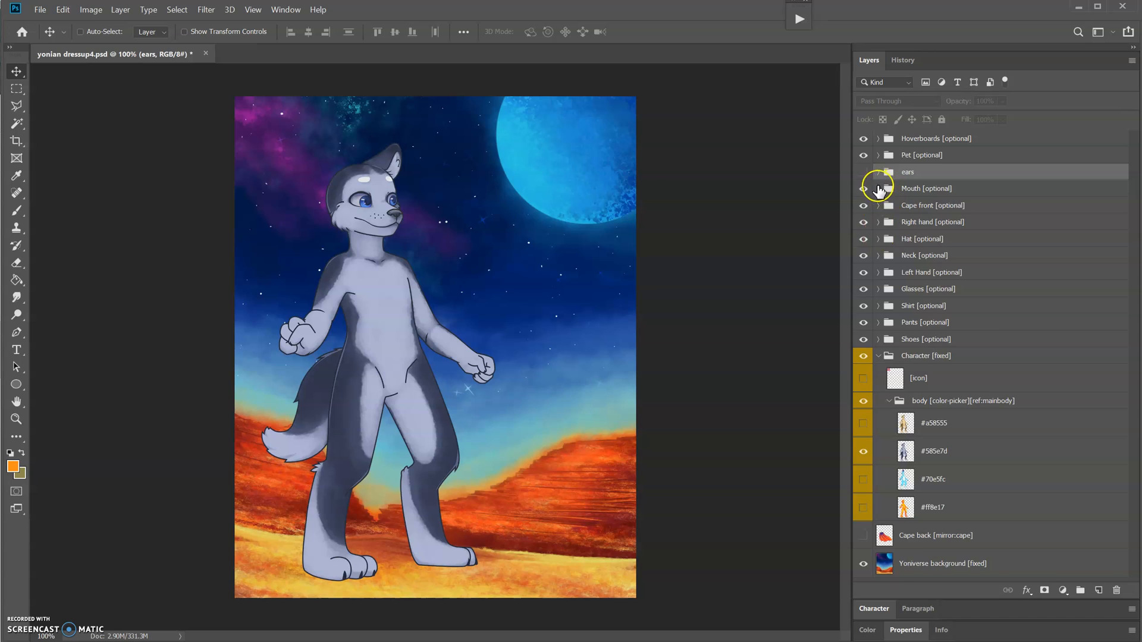
- Group the Mouth's smoke colour layers into a smoke folder tagged [mirror:mainbody]
{"action": "left_click", "coordinate": [878, 188]}
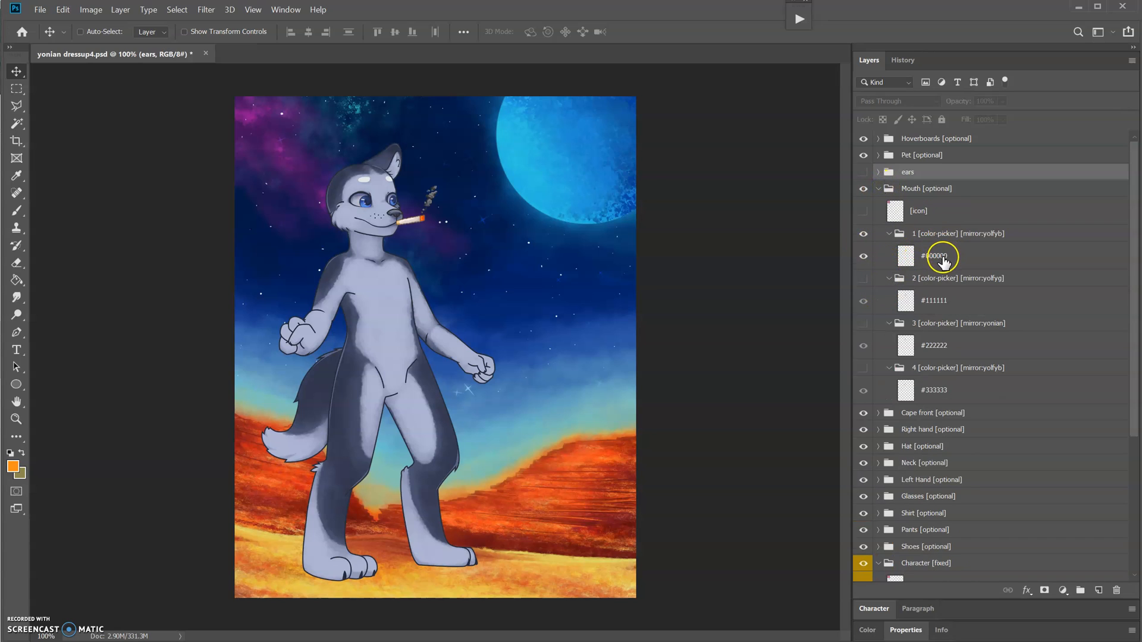
{"action": "left_click", "coordinate": [959, 233]}
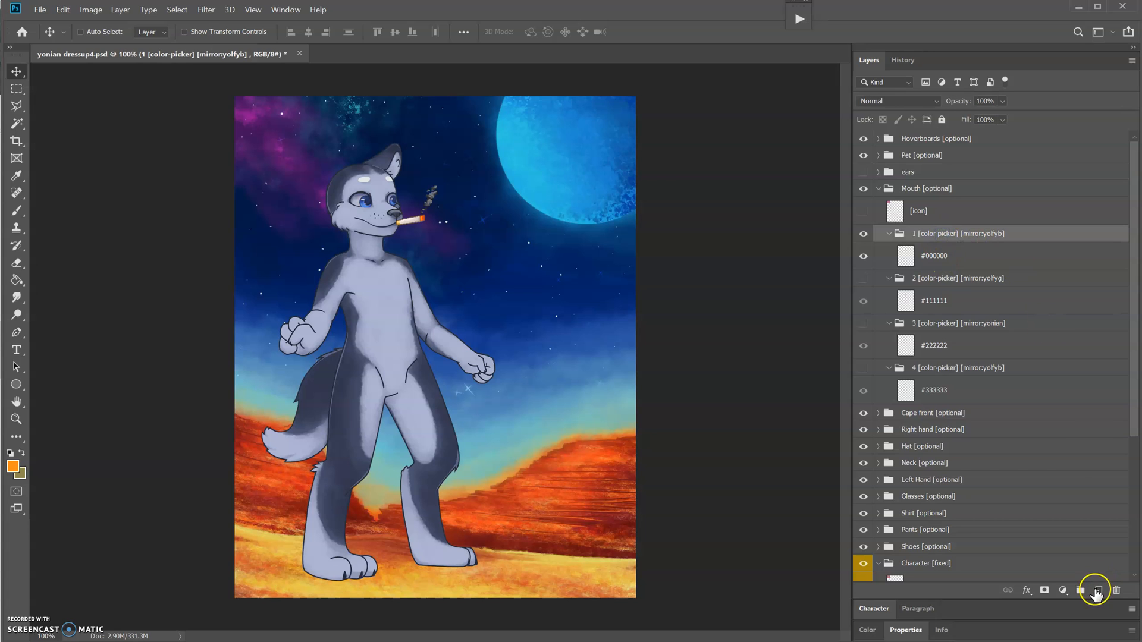
{"action": "left_click", "coordinate": [1095, 590]}
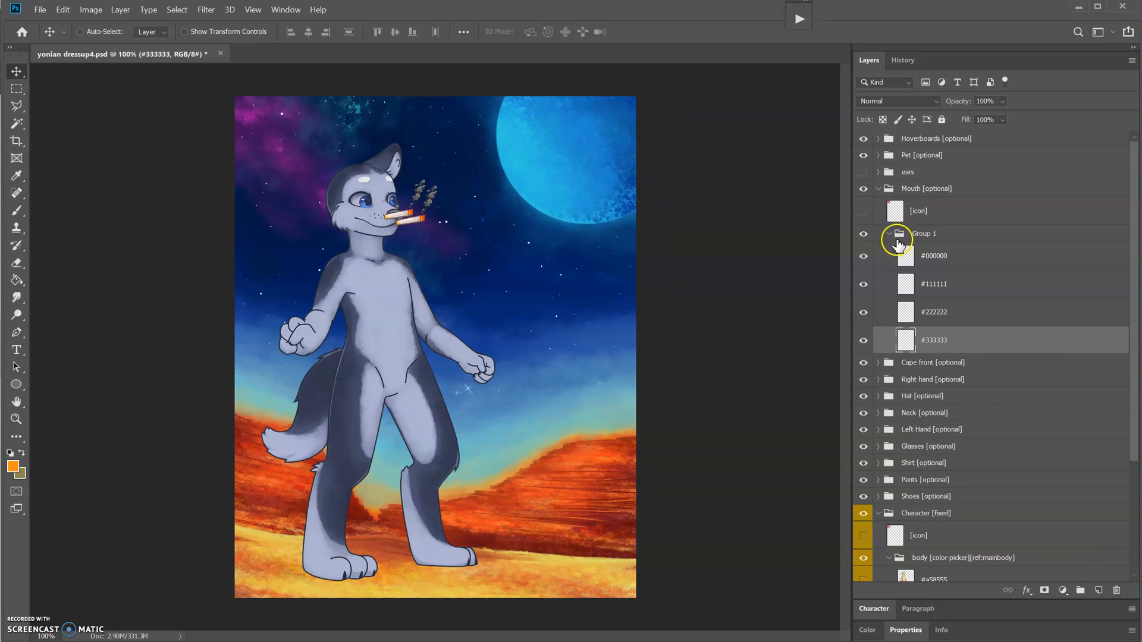
{"action": "double_click", "coordinate": [923, 233]}
{"action": "type", "text": "smoke [mirror:mainbody]"}
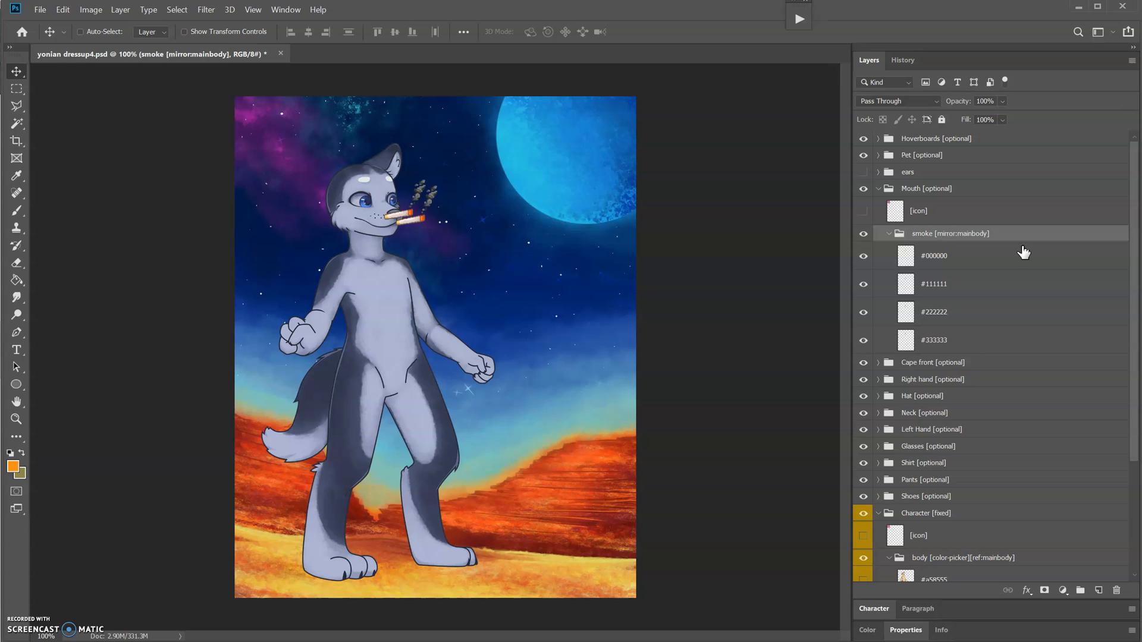
{"action": "scroll", "scroll_direction": "down", "scroll_amount": 3}
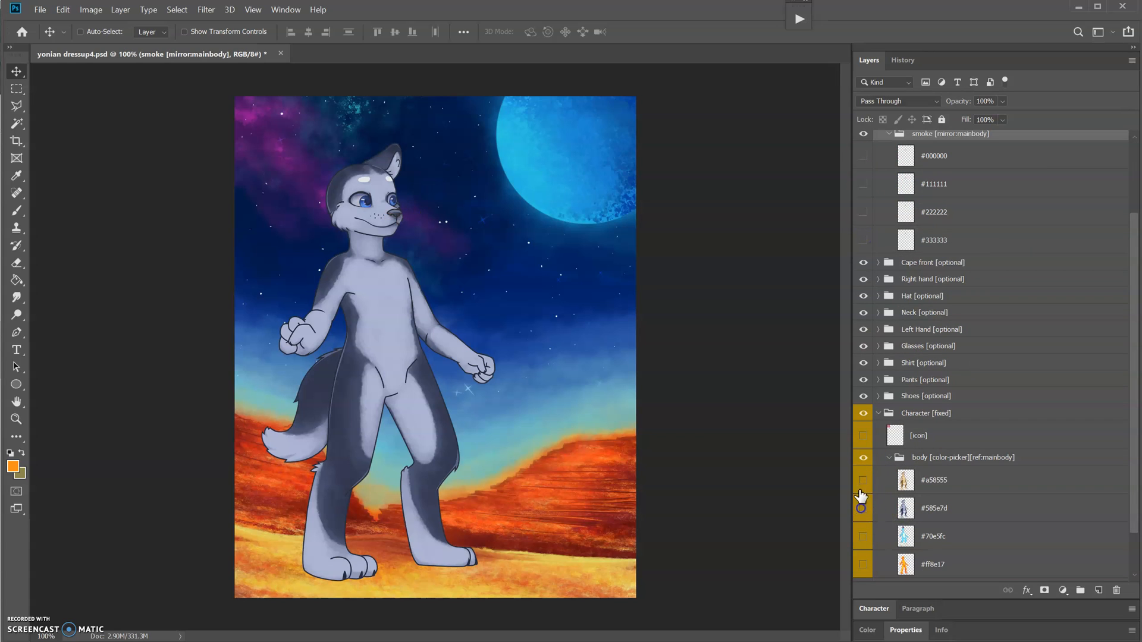
- Rename the smoke layers to #a58555, #585e7d, #70e5fc and #ff8e17 matching the body
{"action": "left_click", "coordinate": [864, 479]}
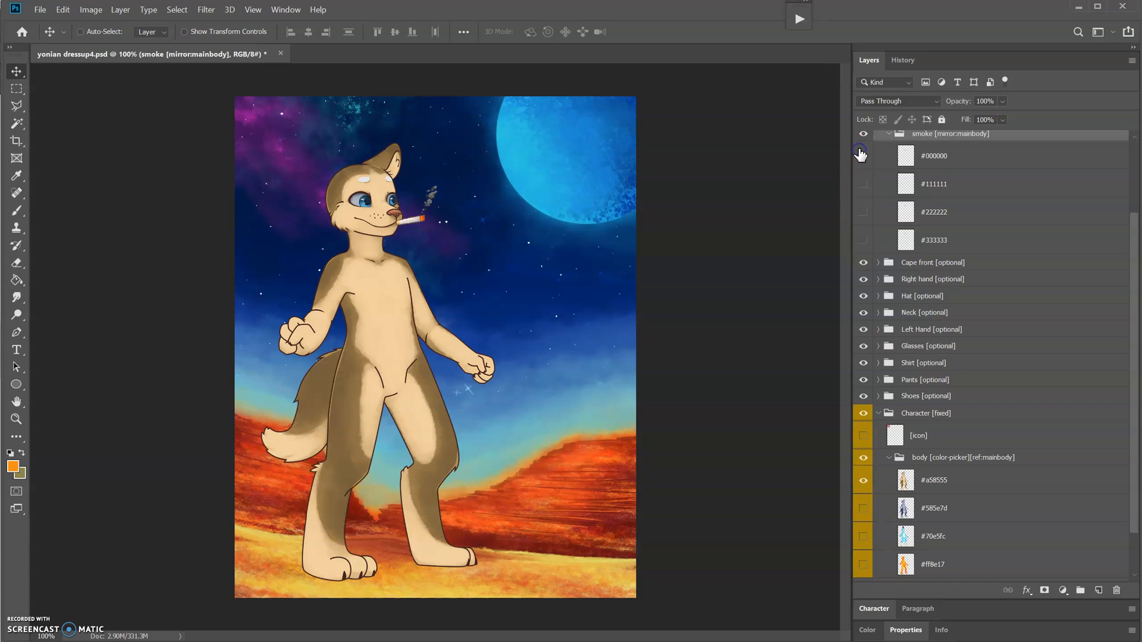
{"action": "double_click", "coordinate": [935, 155]}
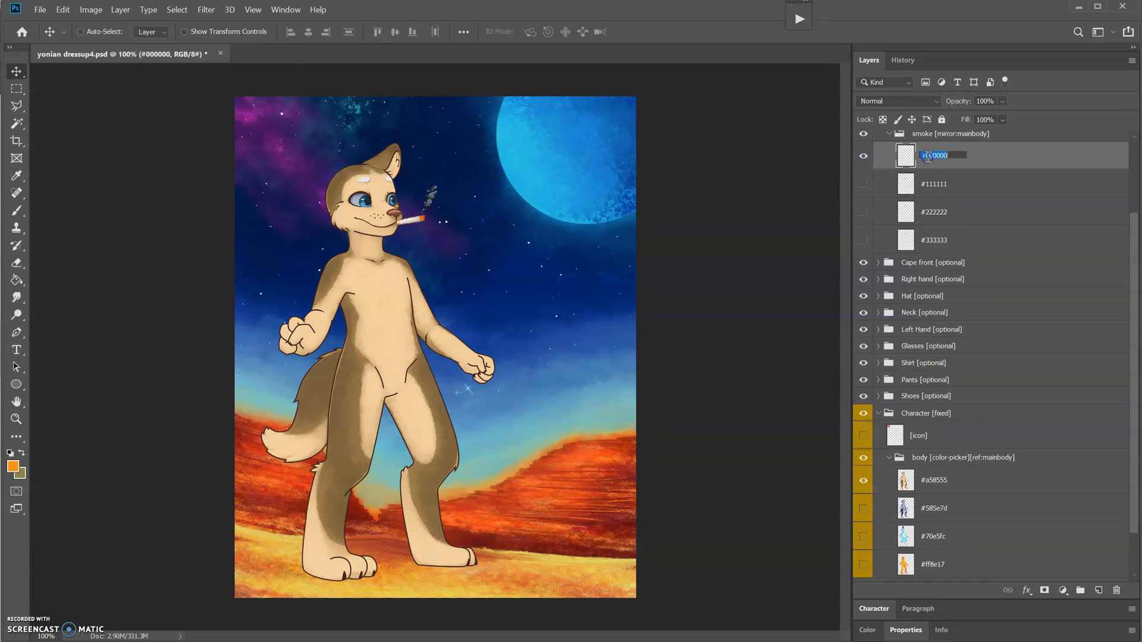
{"action": "left_click", "coordinate": [863, 479]}
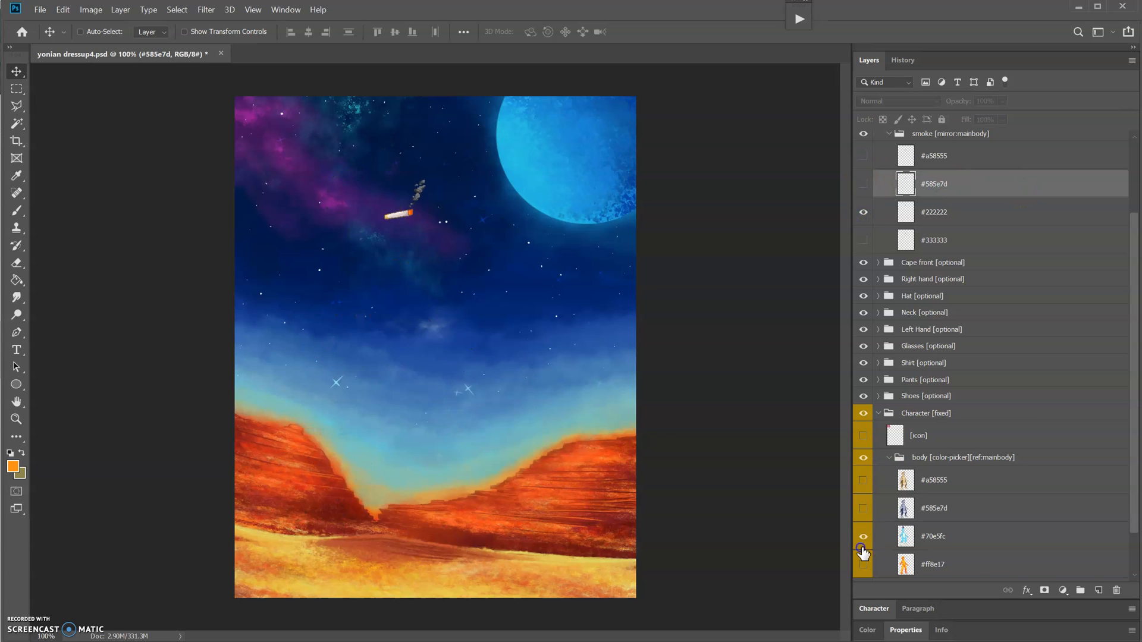
{"action": "left_click", "coordinate": [864, 536]}
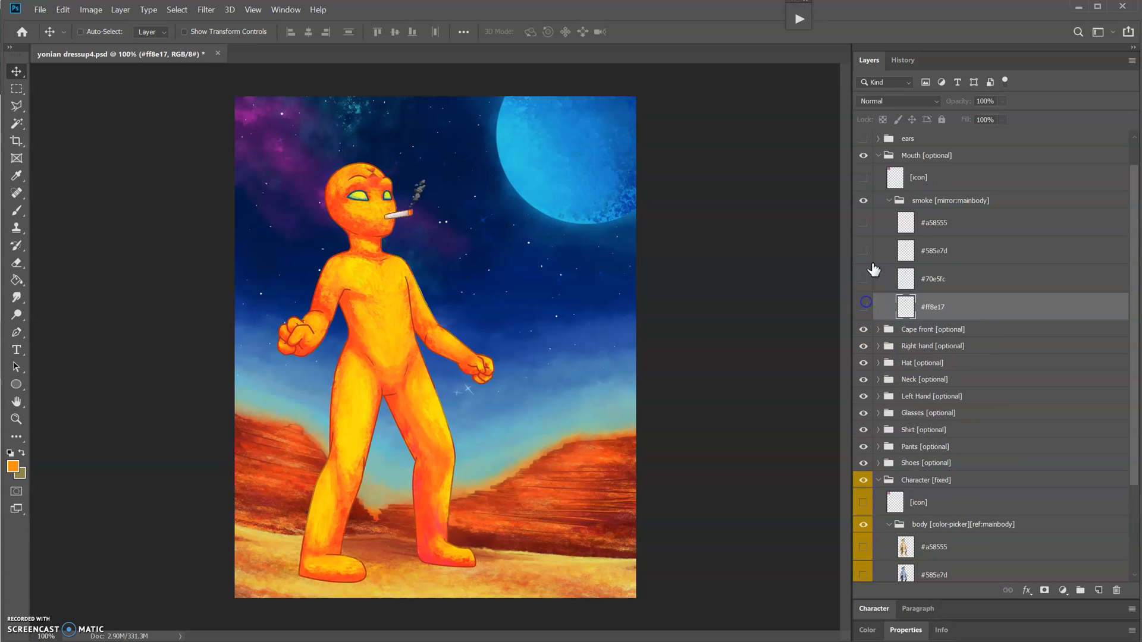
{"action": "left_click", "coordinate": [889, 200]}
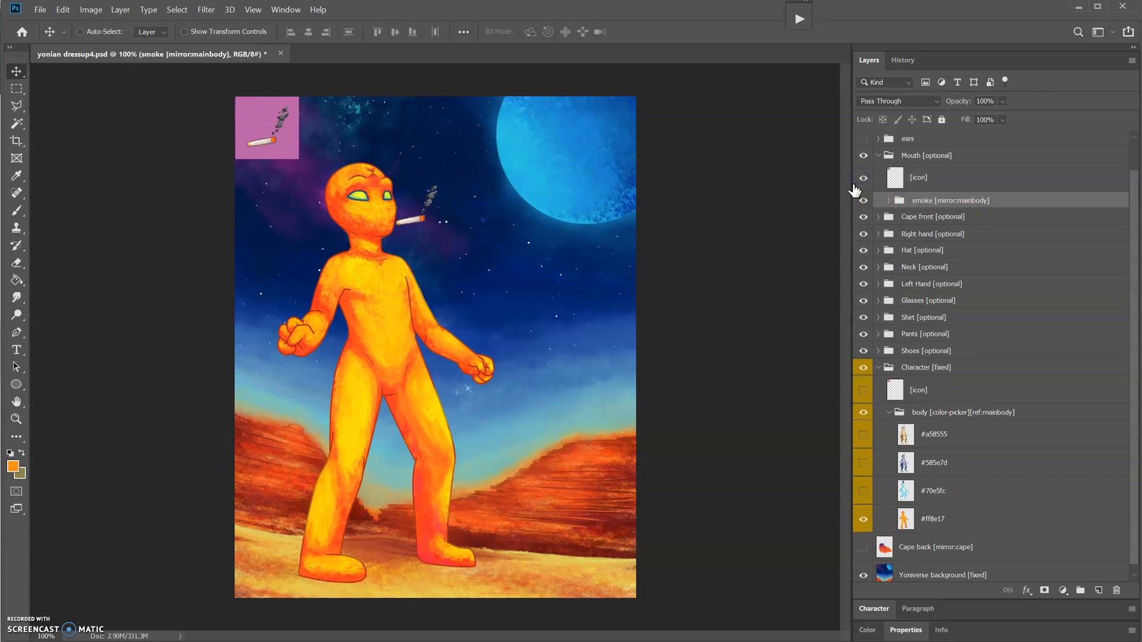
- Append [enable-color-global:bodycols] to the Mouth [optional] group name
{"action": "left_click", "coordinate": [863, 177]}
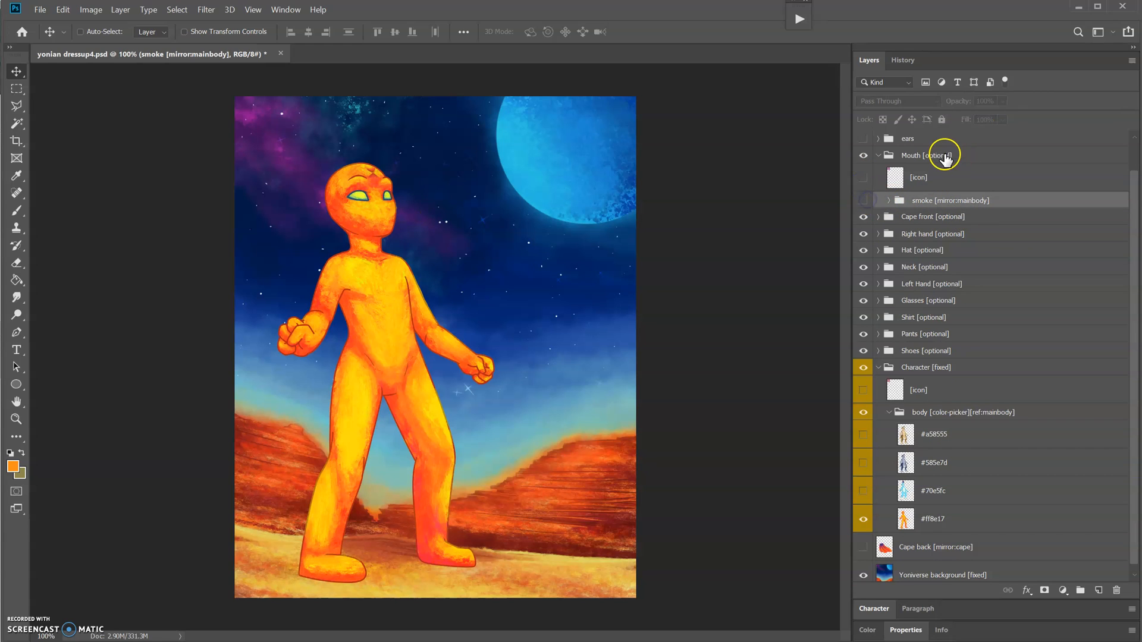
{"action": "left_click", "coordinate": [932, 155]}
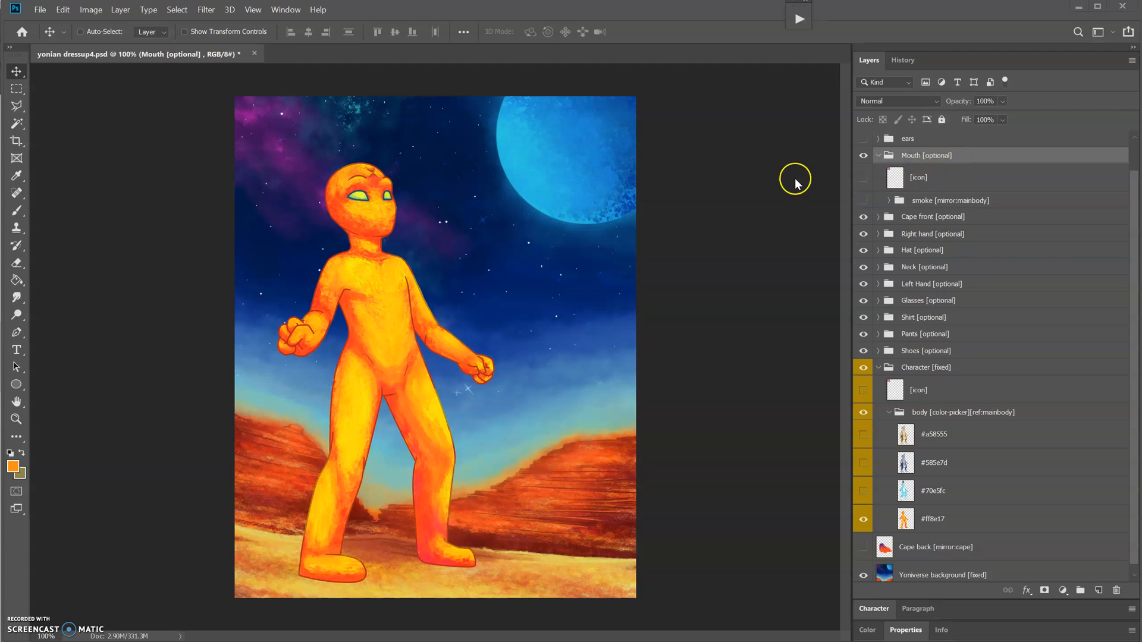
{"action": "double_click", "coordinate": [926, 154]}
{"action": "type", "text": " [enable-color-global"}
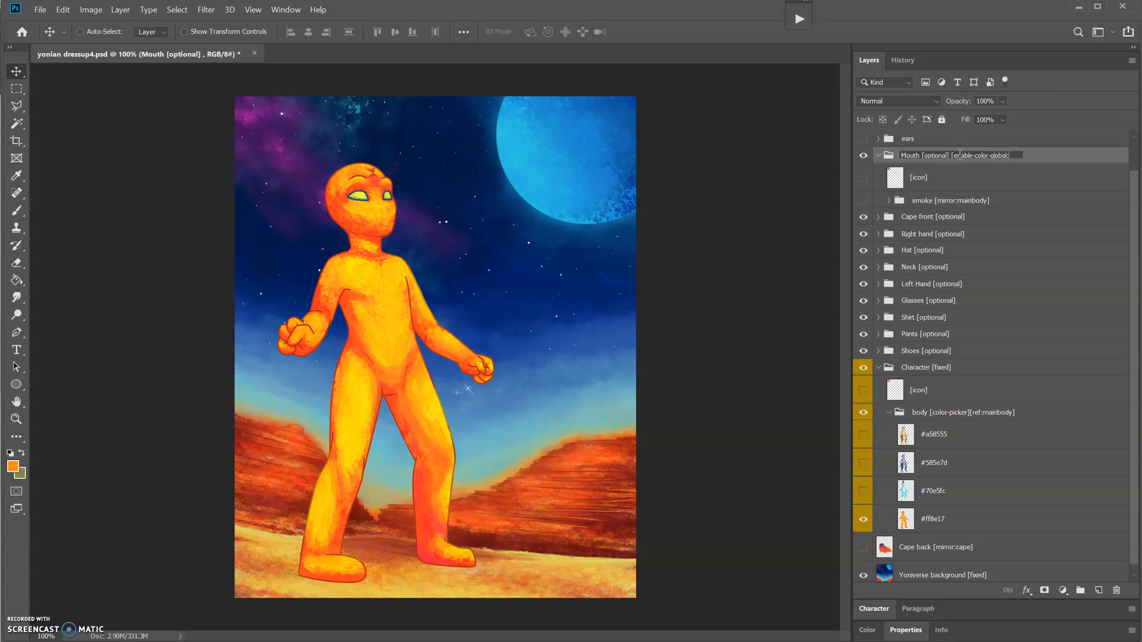
{"action": "type", "text": "bodycols"}
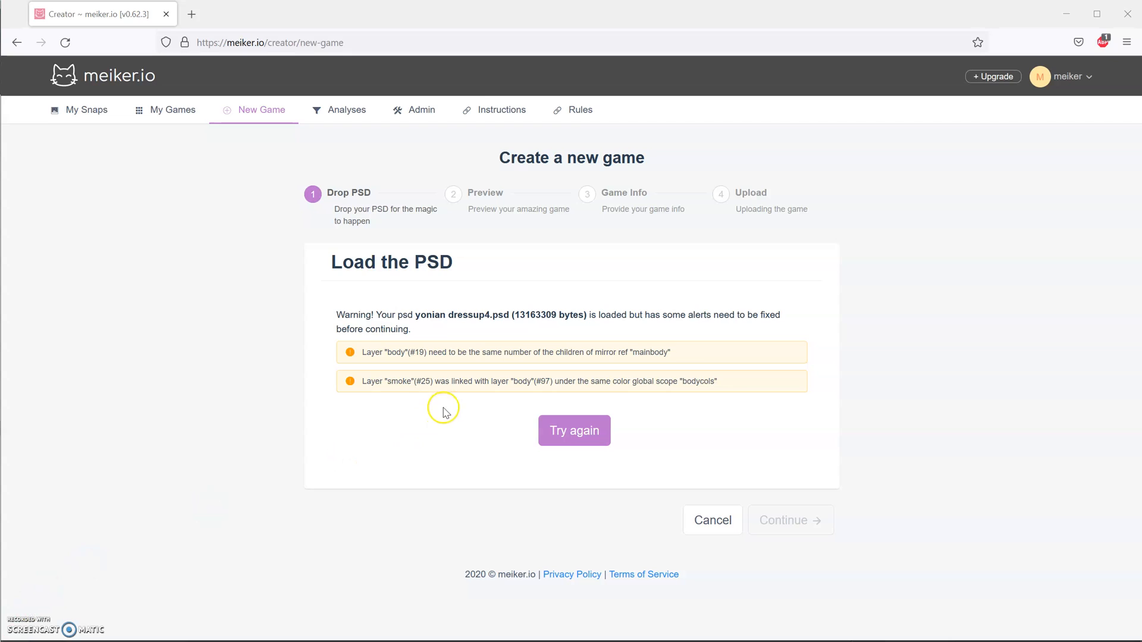
{"action": "mouse_move", "coordinate": [364, 356]}
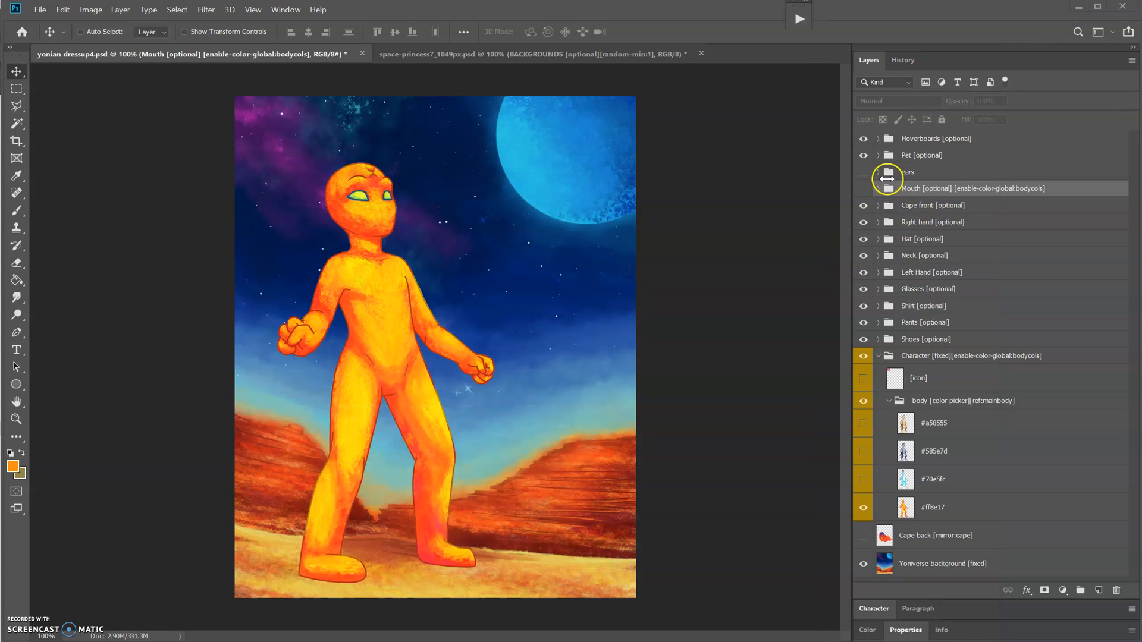
- Add a fourth #ff8e17 colour layer to the ears' body colour group
{"action": "left_click", "coordinate": [878, 171]}
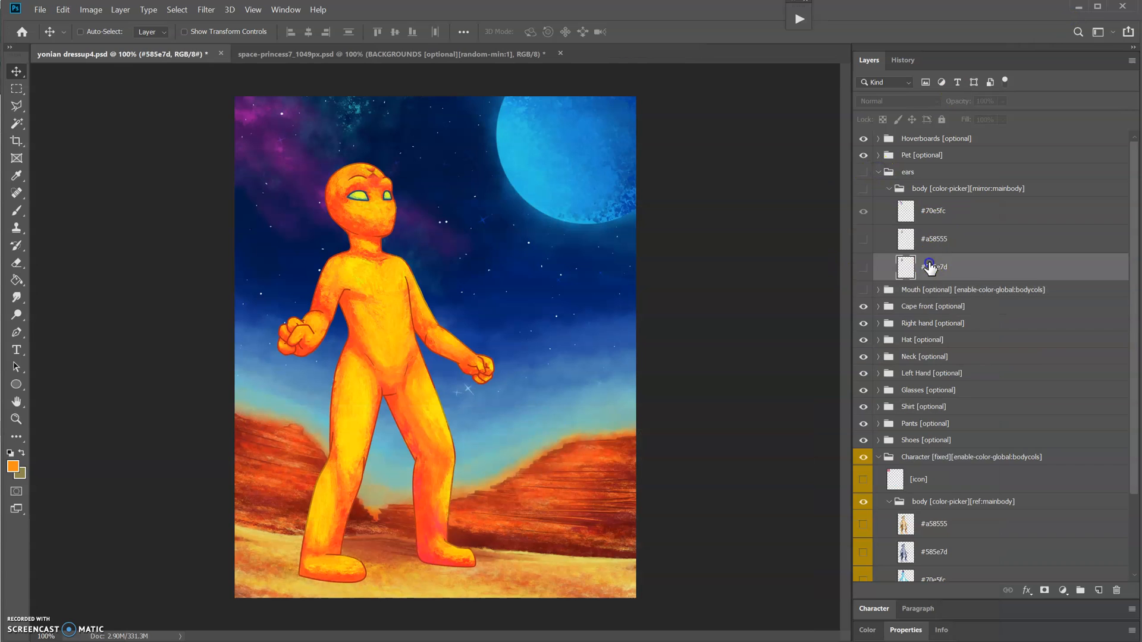
{"action": "scroll", "scroll_direction": "down", "scroll_amount": 3}
{"action": "type", "text": "#ff8e17"}
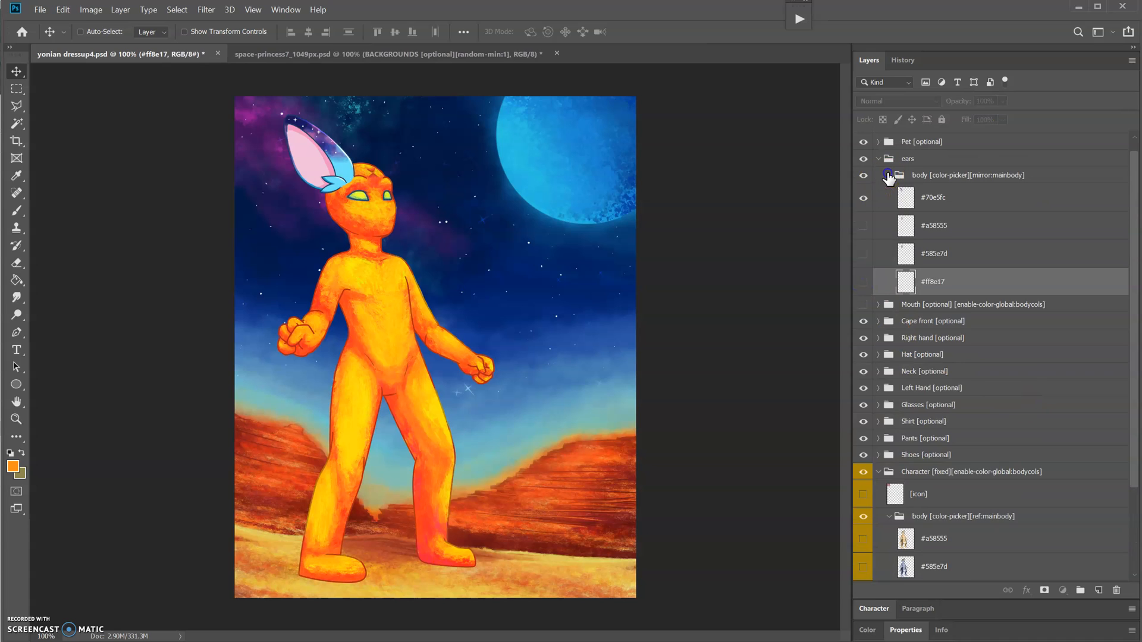
{"action": "left_click", "coordinate": [878, 175]}
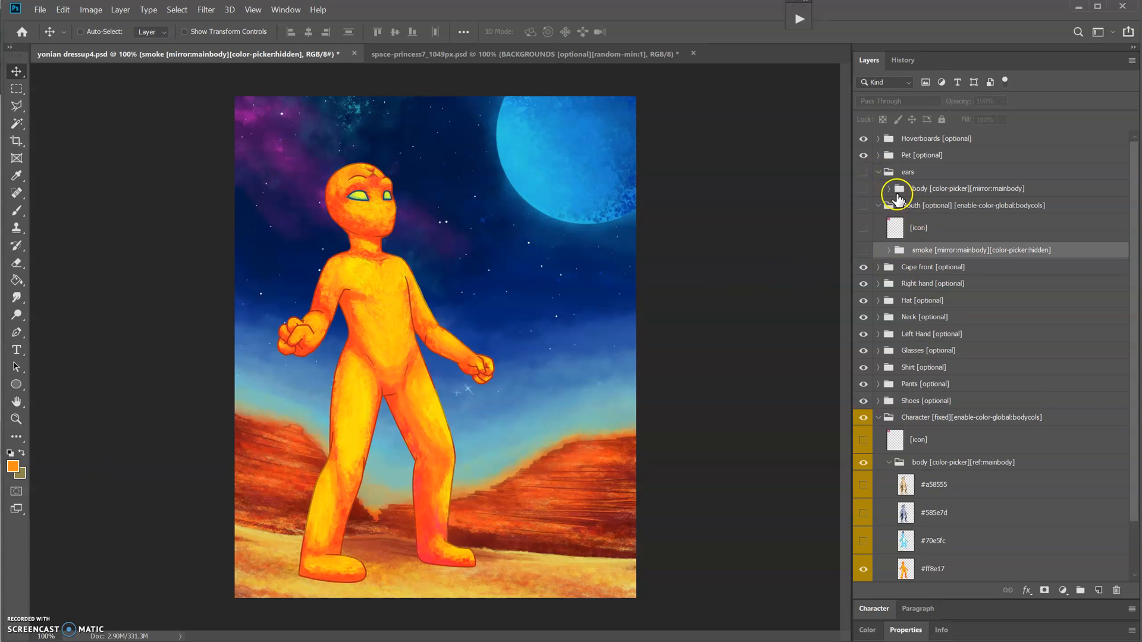
{"action": "left_click", "coordinate": [864, 188]}
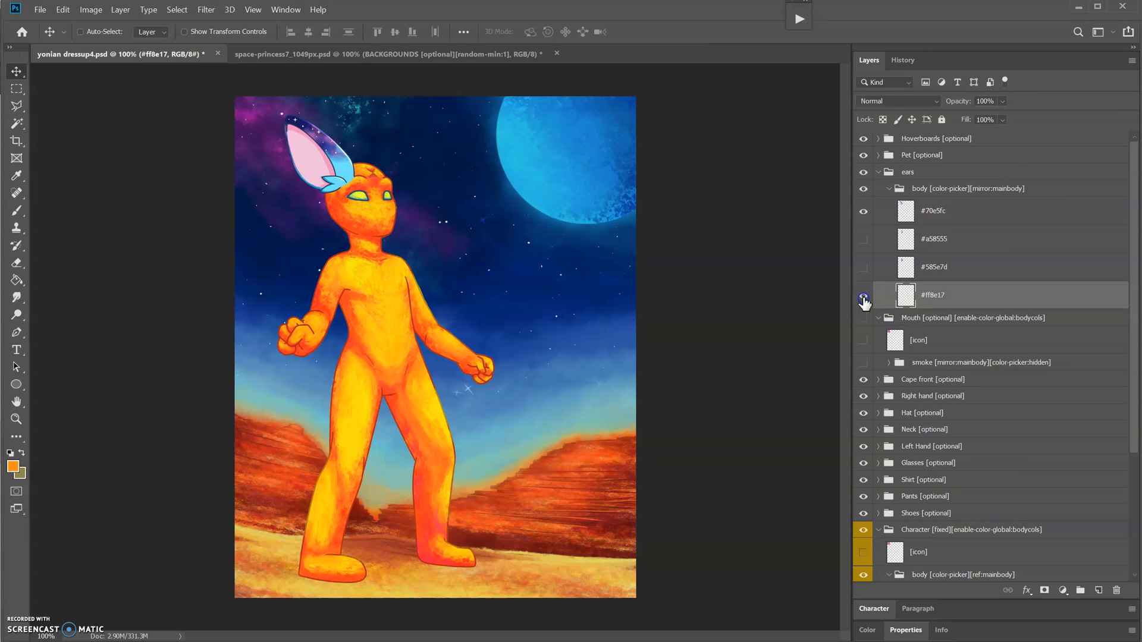
{"action": "left_click", "coordinate": [16, 210]}
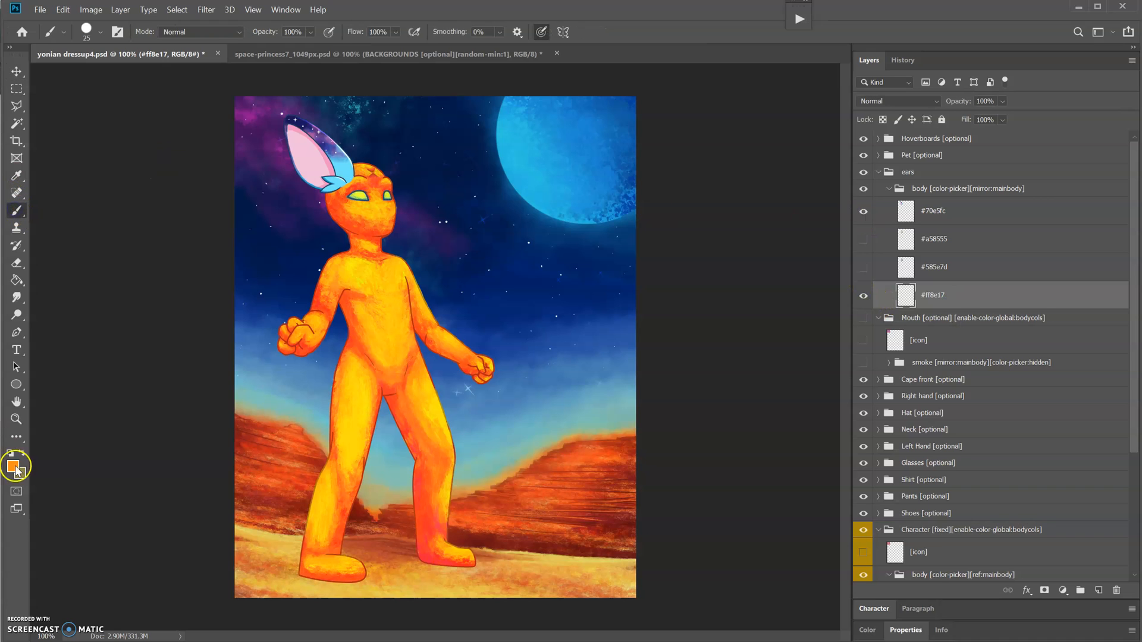
- Mark the smoke group [color-picker:hidden], save and retry the meiker.io check
{"action": "left_click", "coordinate": [99, 31]}
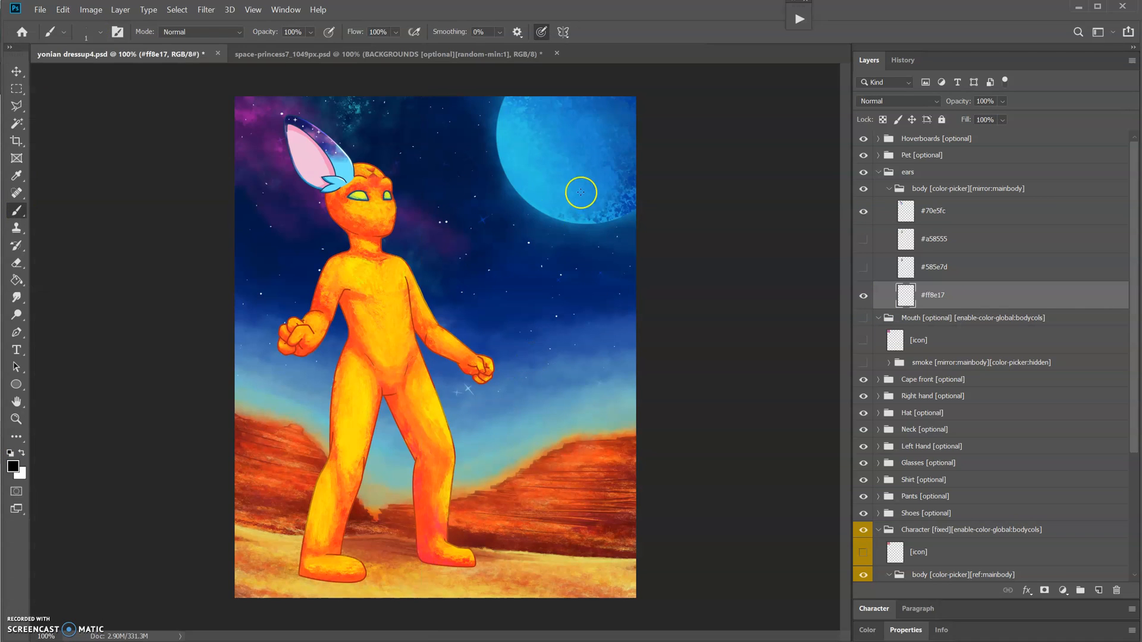
{"action": "left_click", "coordinate": [16, 71]}
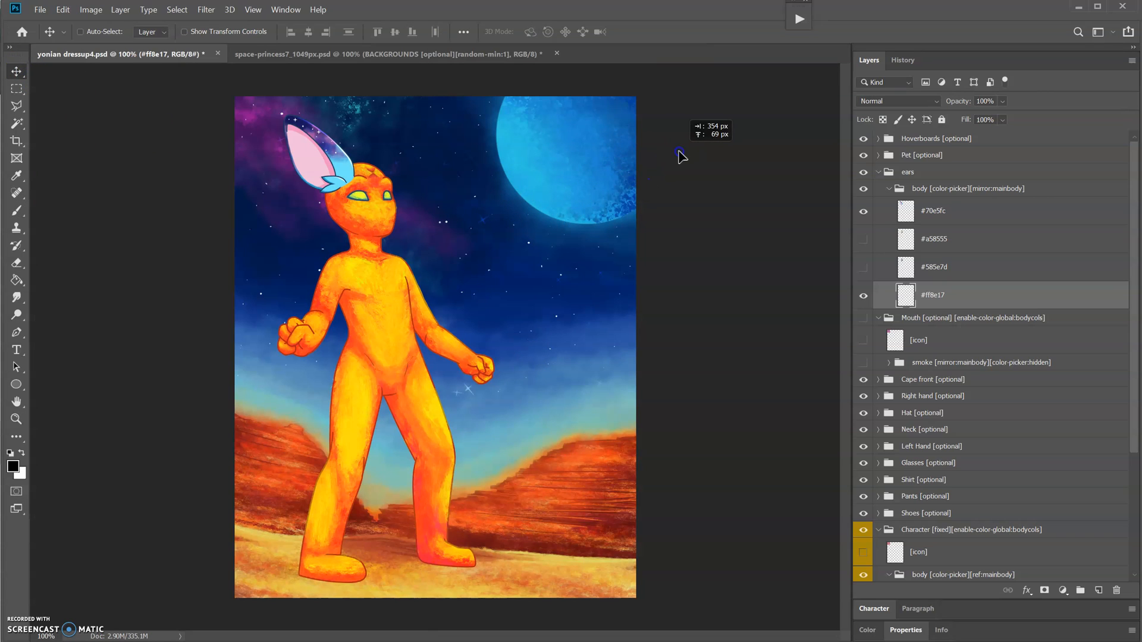
{"action": "left_click", "coordinate": [878, 189]}
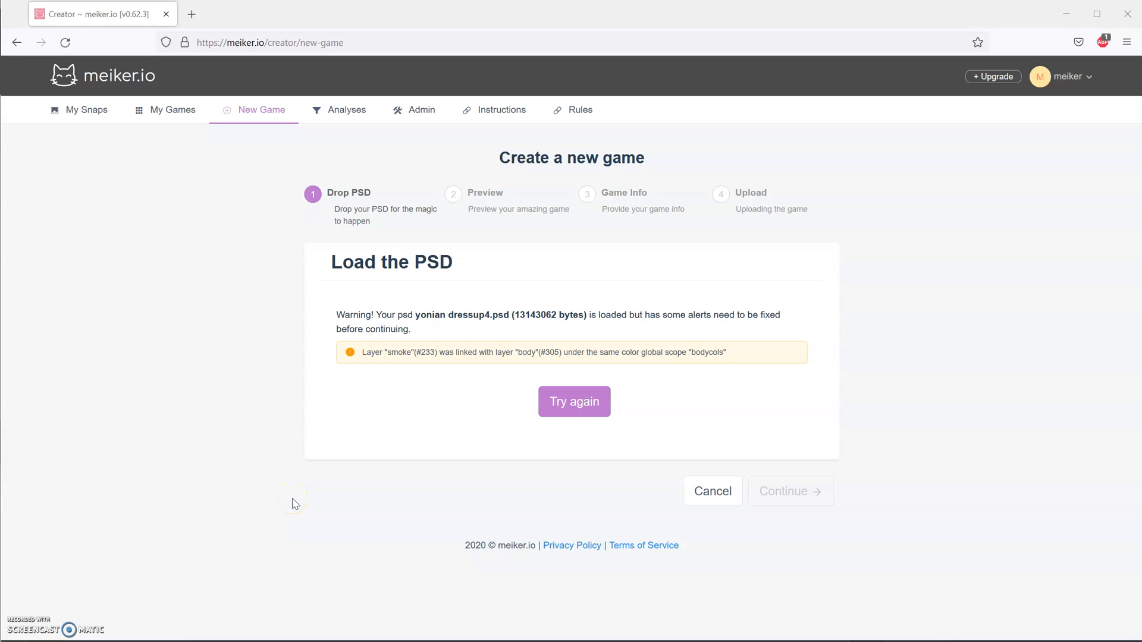
{"action": "mouse_move", "coordinate": [366, 375]}
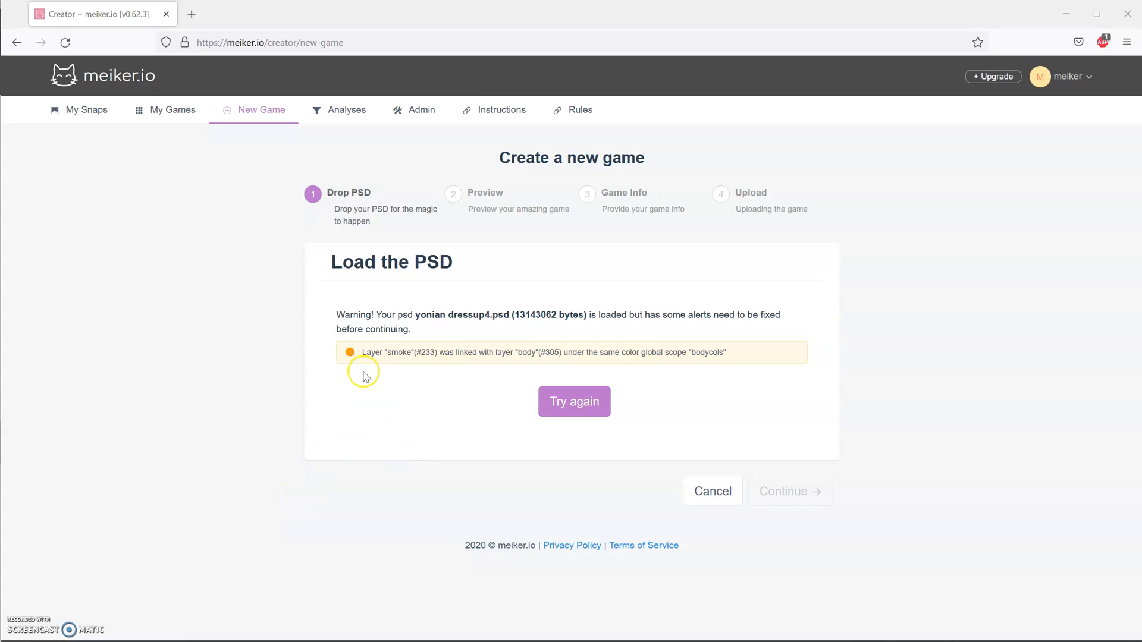
{"action": "mouse_move", "coordinate": [491, 363]}
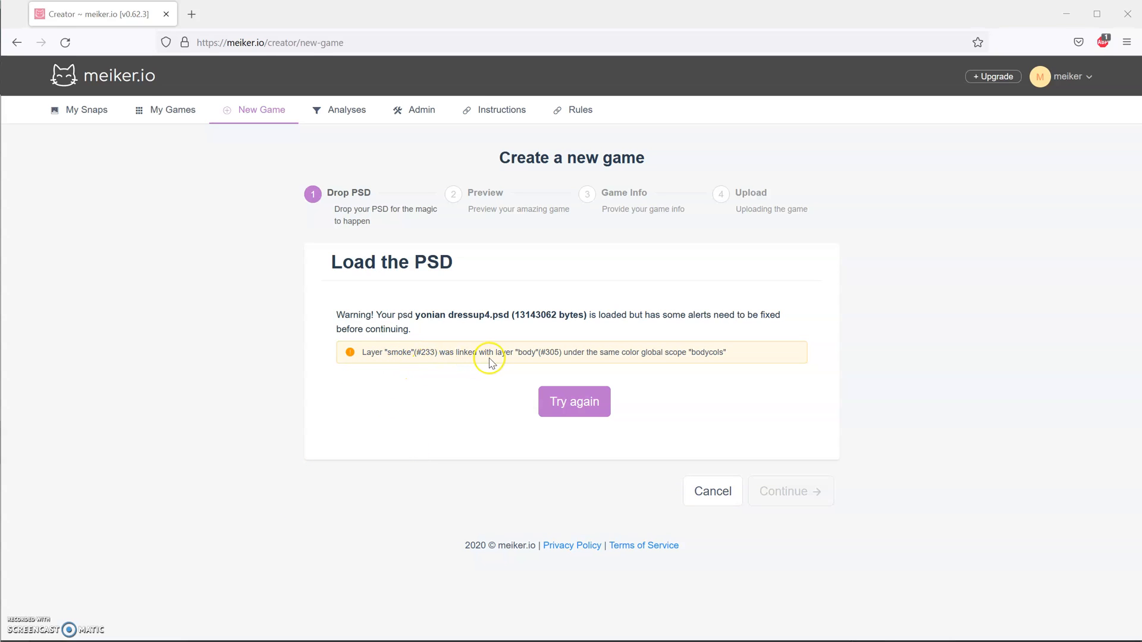
{"action": "mouse_move", "coordinate": [693, 352]}
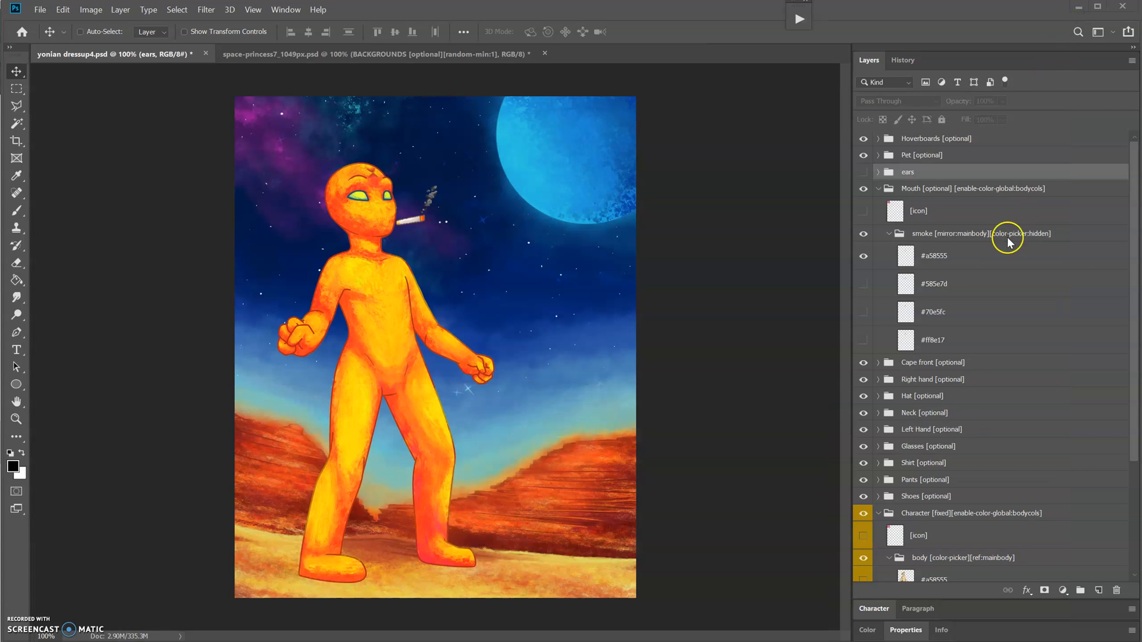
{"action": "mouse_move", "coordinate": [960, 240]}
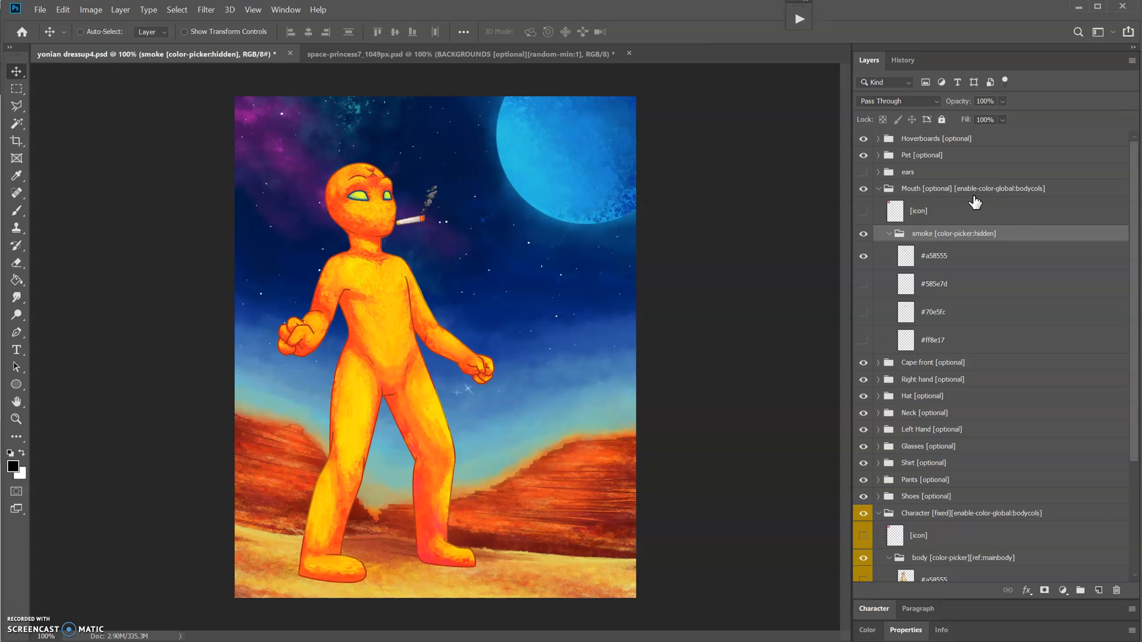
{"action": "mouse_move", "coordinate": [962, 232]}
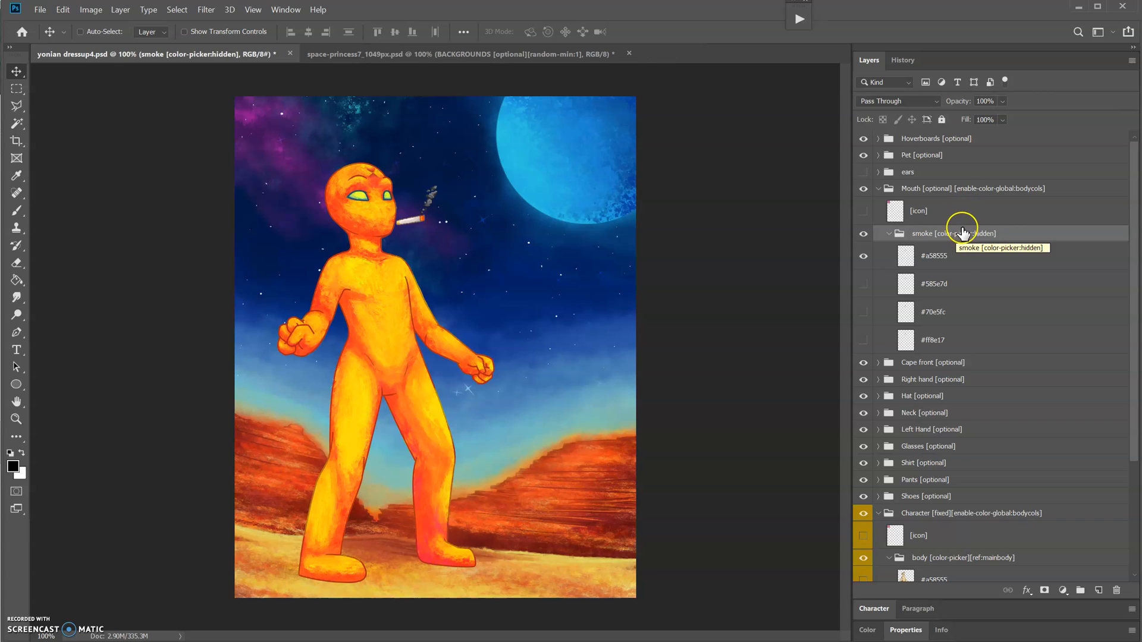
{"action": "mouse_move", "coordinate": [1005, 193]}
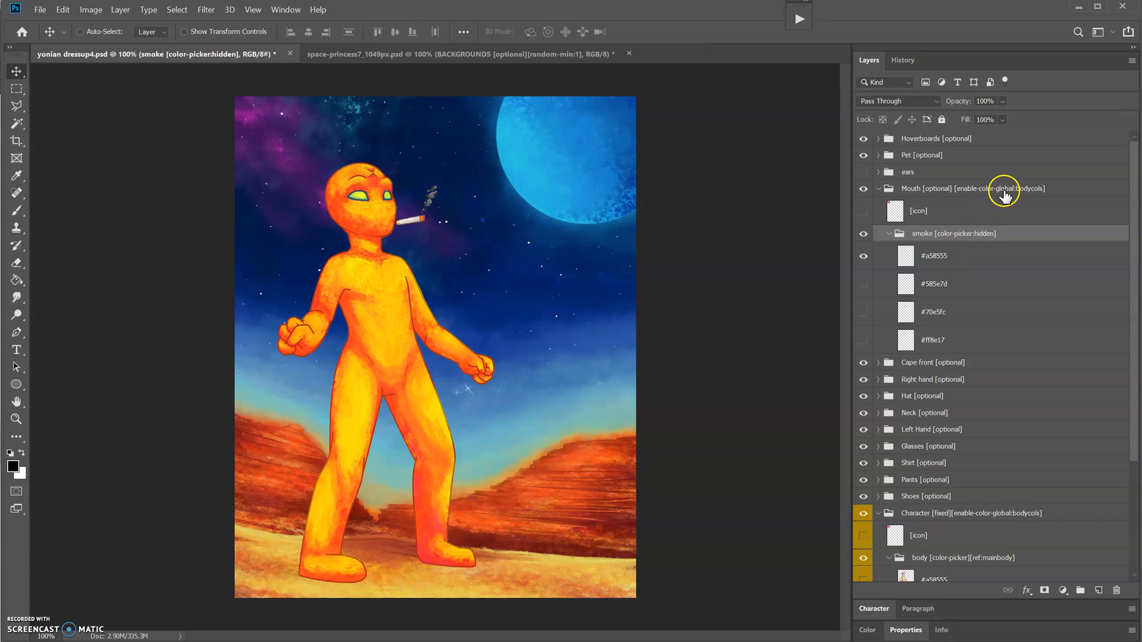
{"action": "mouse_move", "coordinate": [939, 256]}
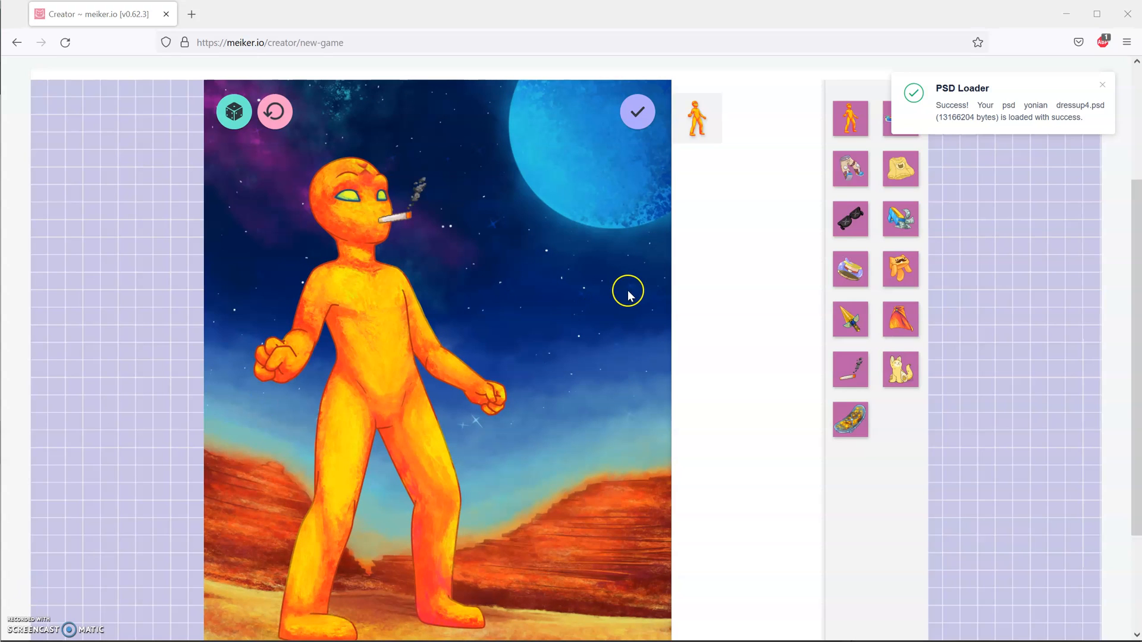
- Try the brown body swatch in the meiker.io preview to recolour the whole character
{"action": "left_click", "coordinate": [1102, 84]}
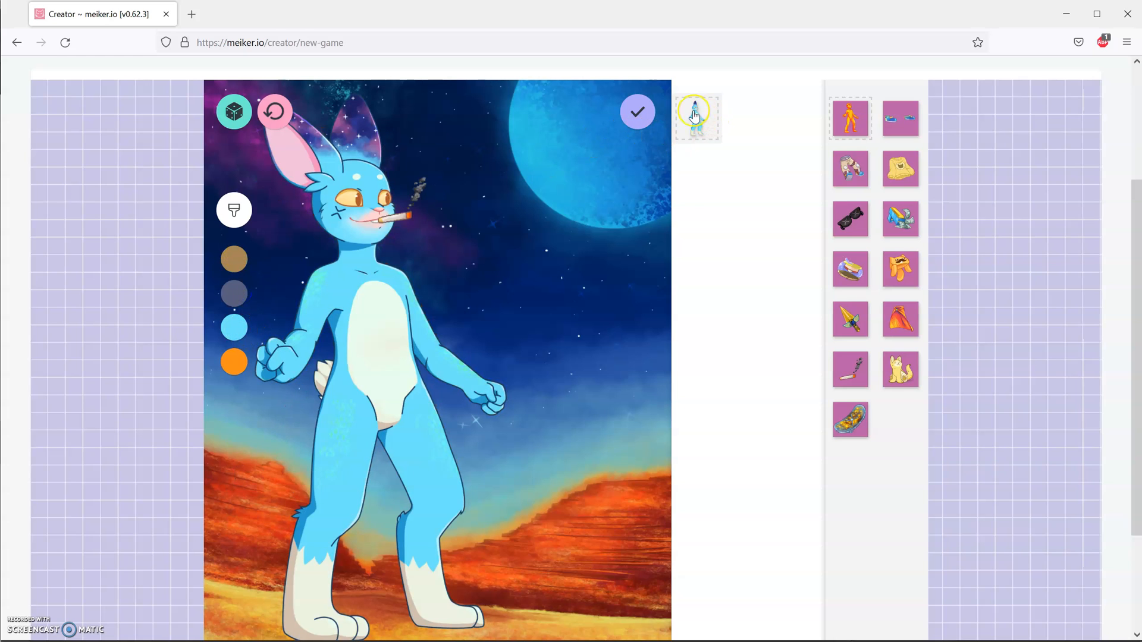
{"action": "mouse_move", "coordinate": [580, 346]}
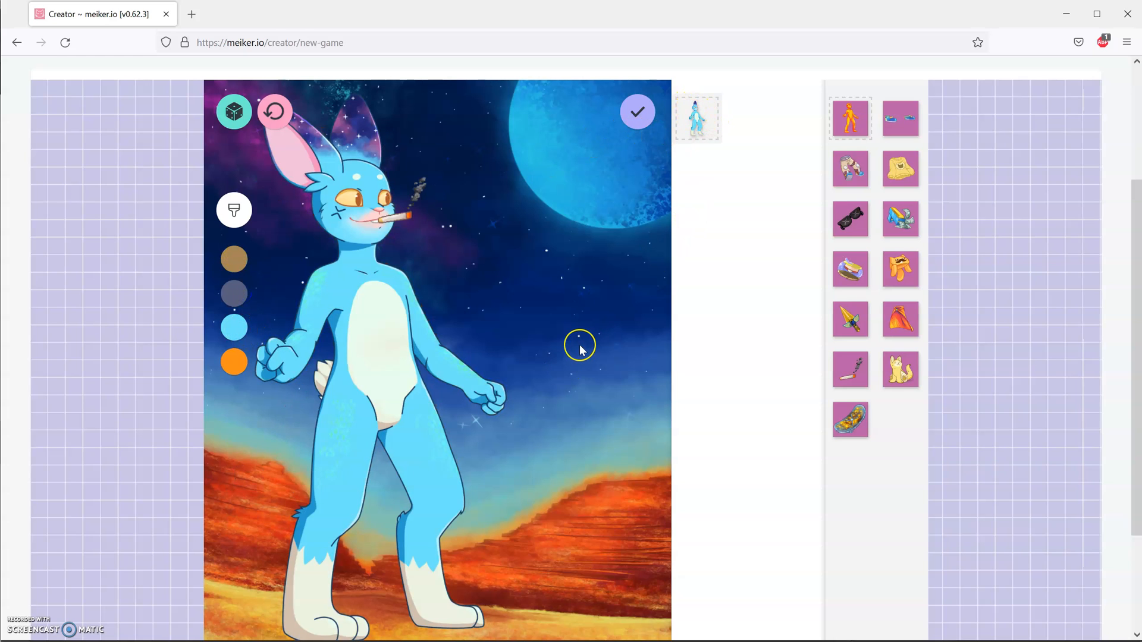
{"action": "mouse_move", "coordinate": [305, 171]}
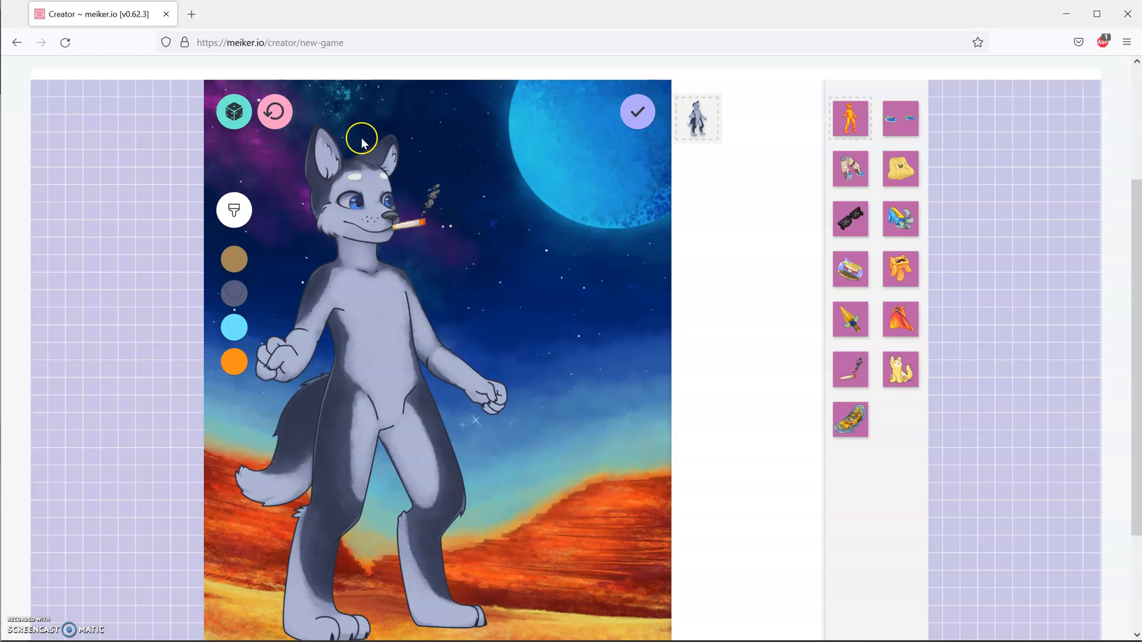
{"action": "mouse_move", "coordinate": [343, 142]}
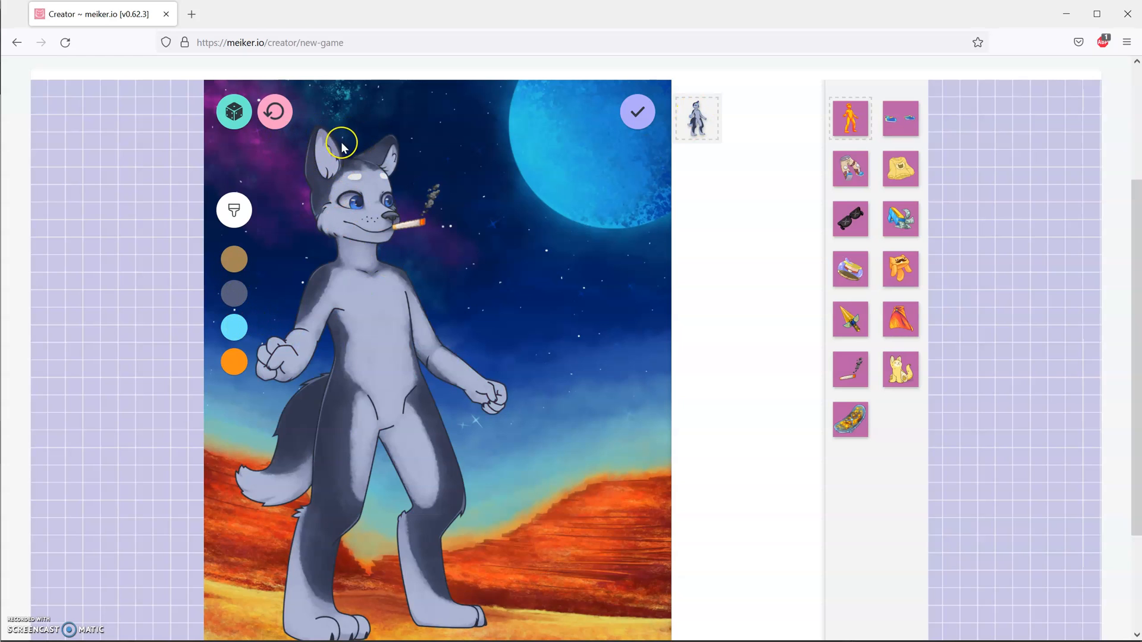
{"action": "mouse_move", "coordinate": [590, 164]}
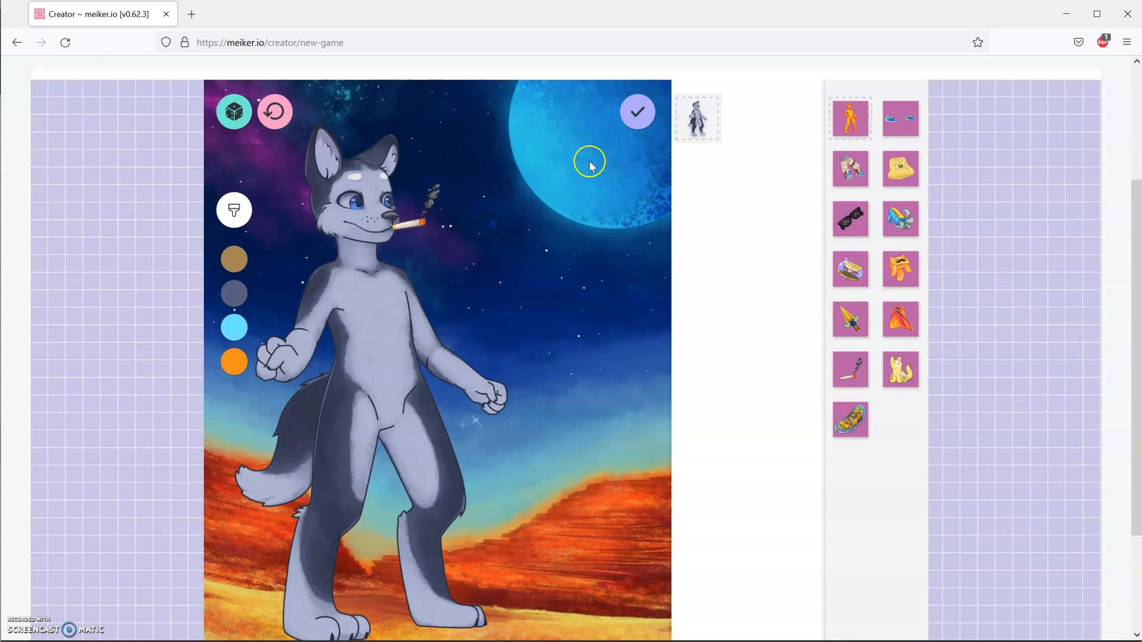
{"action": "mouse_move", "coordinate": [569, 173]}
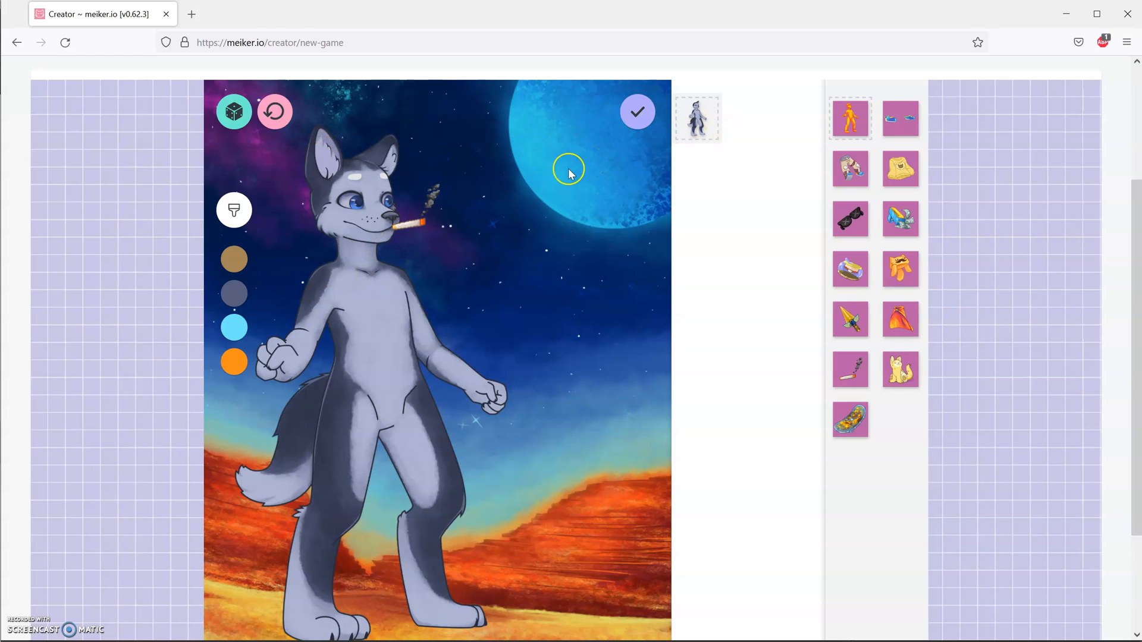
{"action": "left_click", "coordinate": [235, 258]}
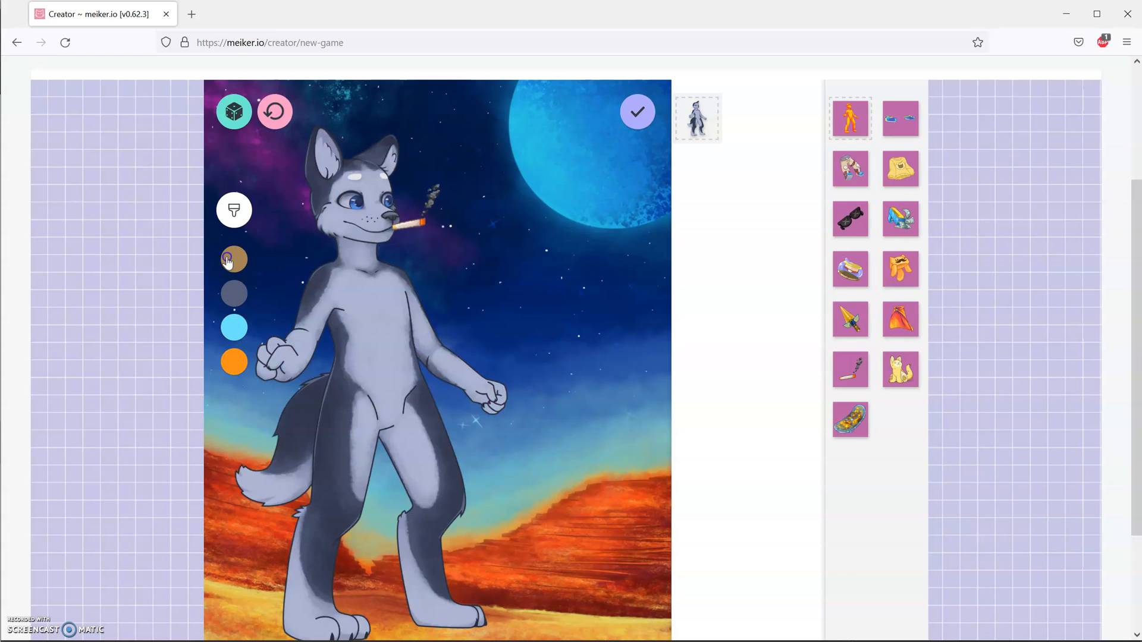
{"action": "left_click", "coordinate": [234, 261]}
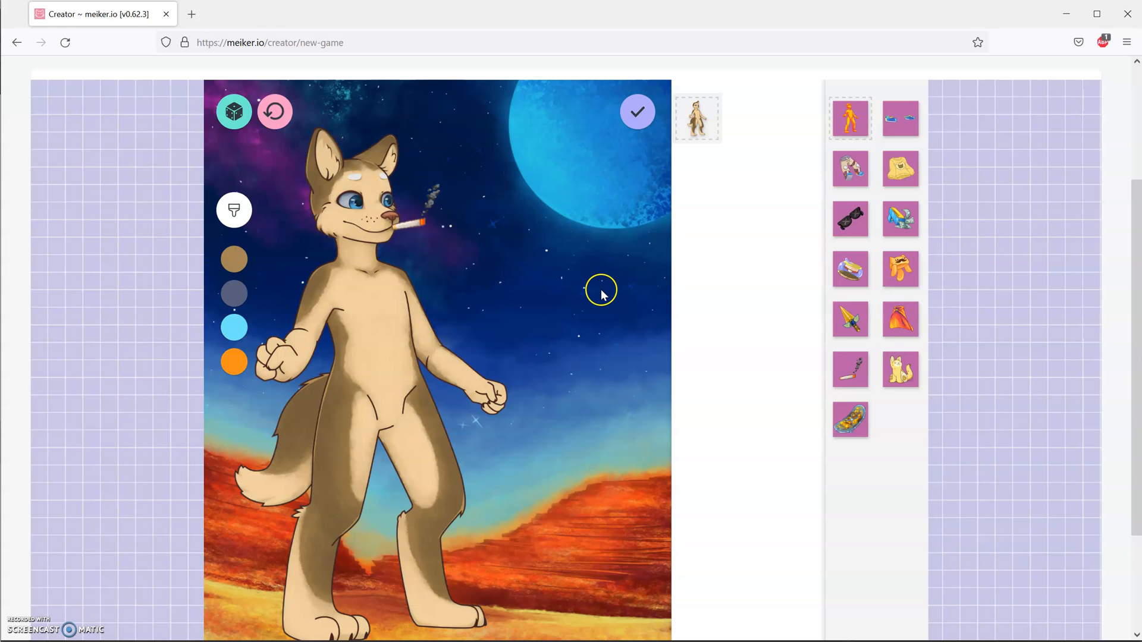
{"action": "mouse_move", "coordinate": [690, 297]}
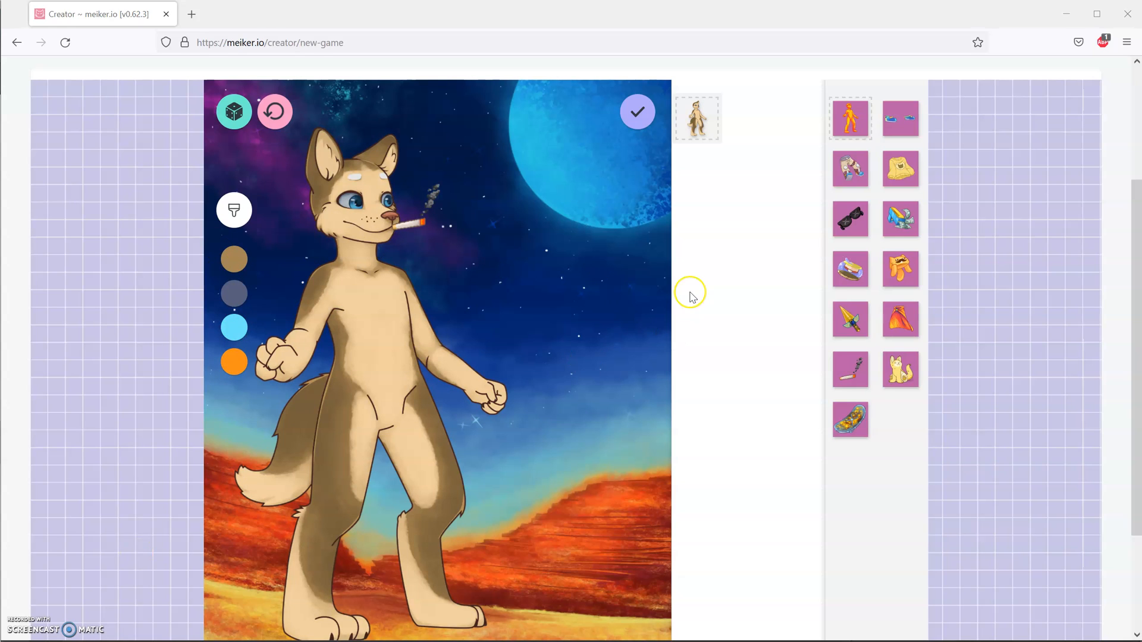
{"action": "mouse_move", "coordinate": [730, 183]}
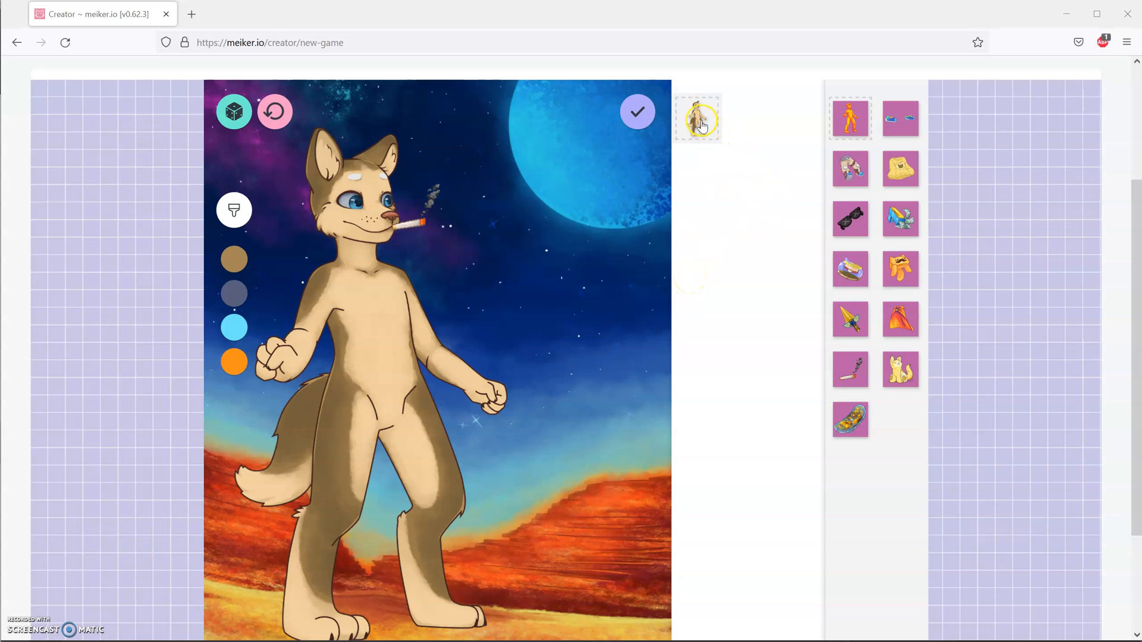
{"action": "mouse_move", "coordinate": [676, 141]}
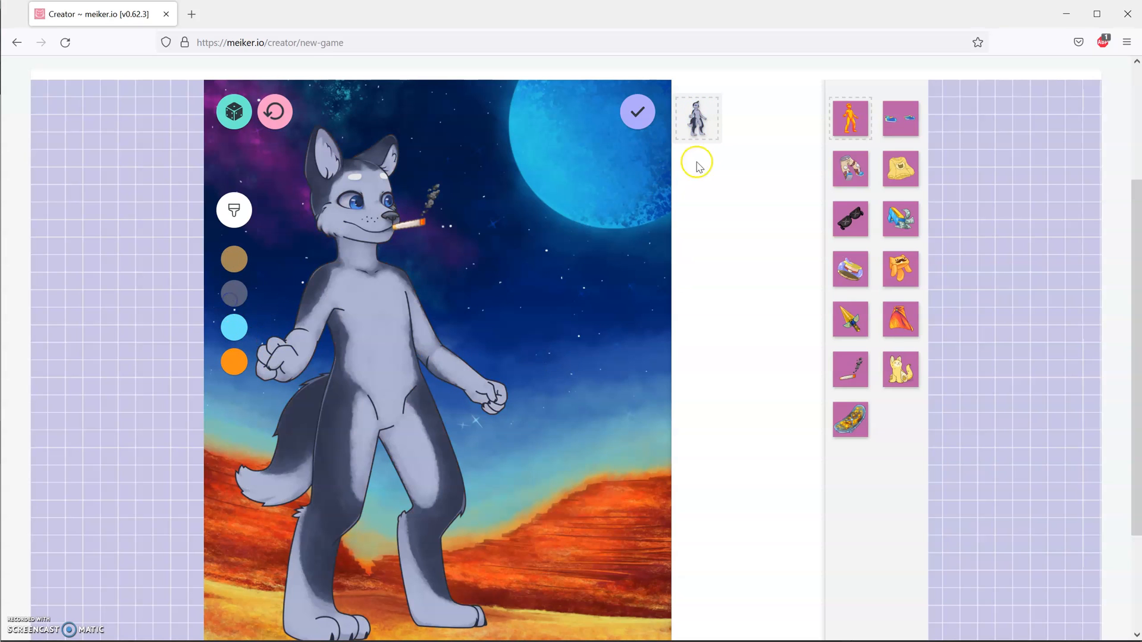
{"action": "mouse_move", "coordinate": [755, 444]}
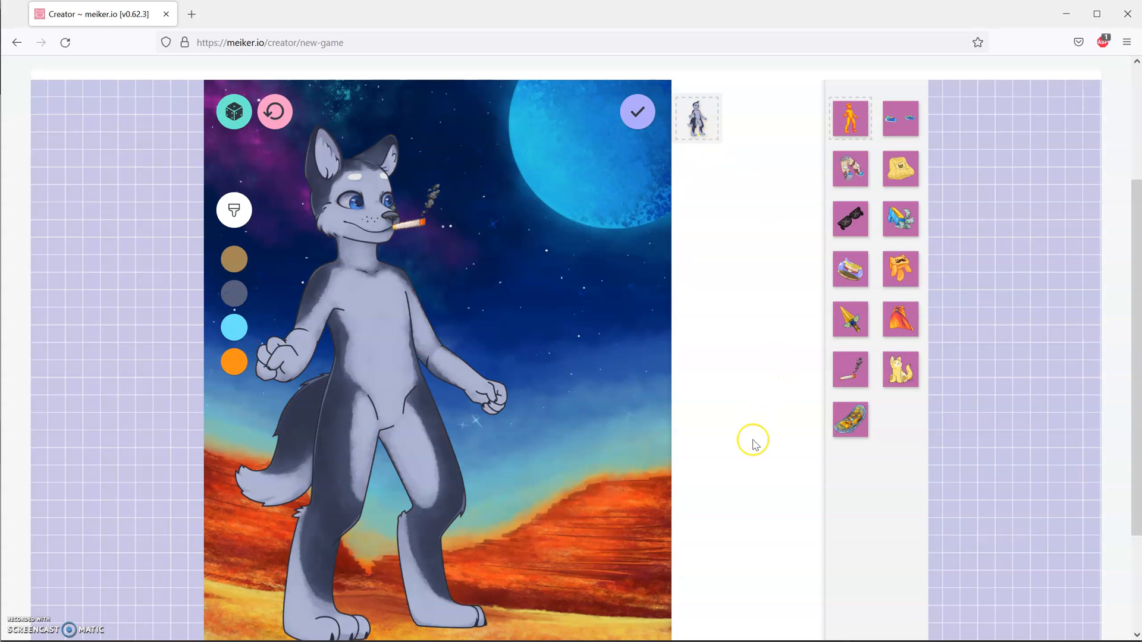
{"action": "mouse_move", "coordinate": [542, 314]}
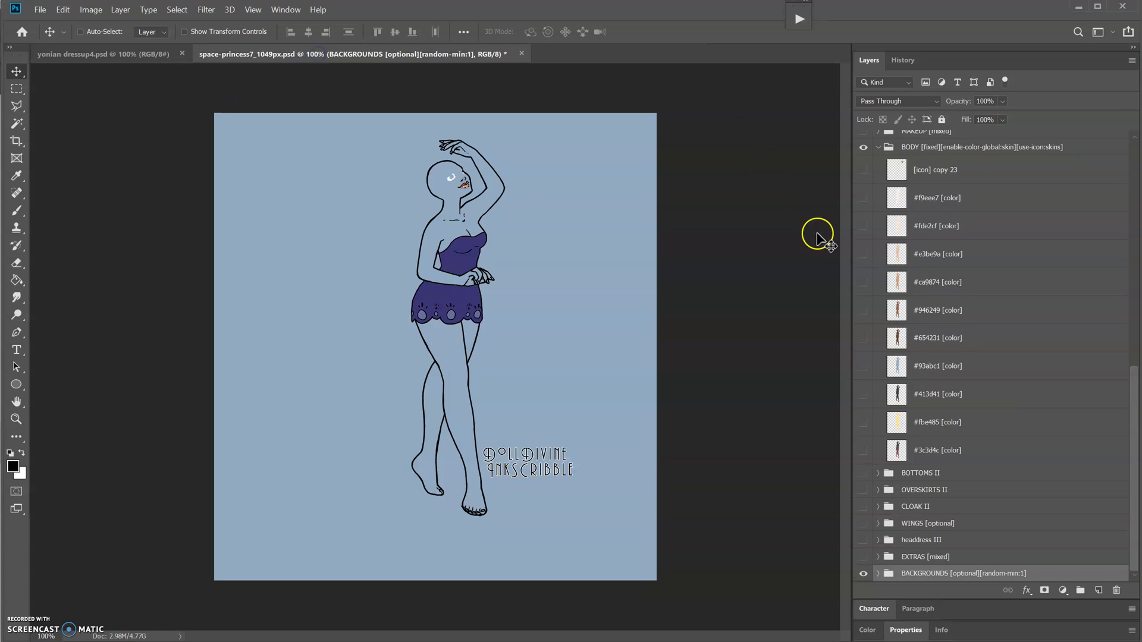
- Add [use-icon:skins] to Character and select the example's Body icons [icon-set:skins] group
{"action": "left_click", "coordinate": [987, 147]}
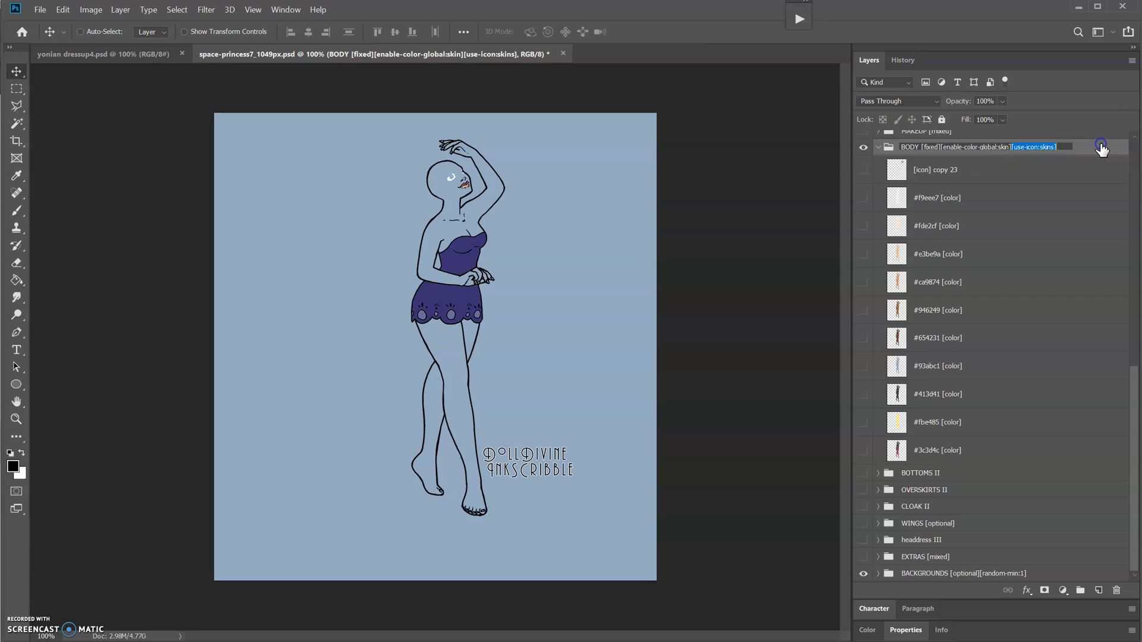
{"action": "left_click", "coordinate": [102, 54]}
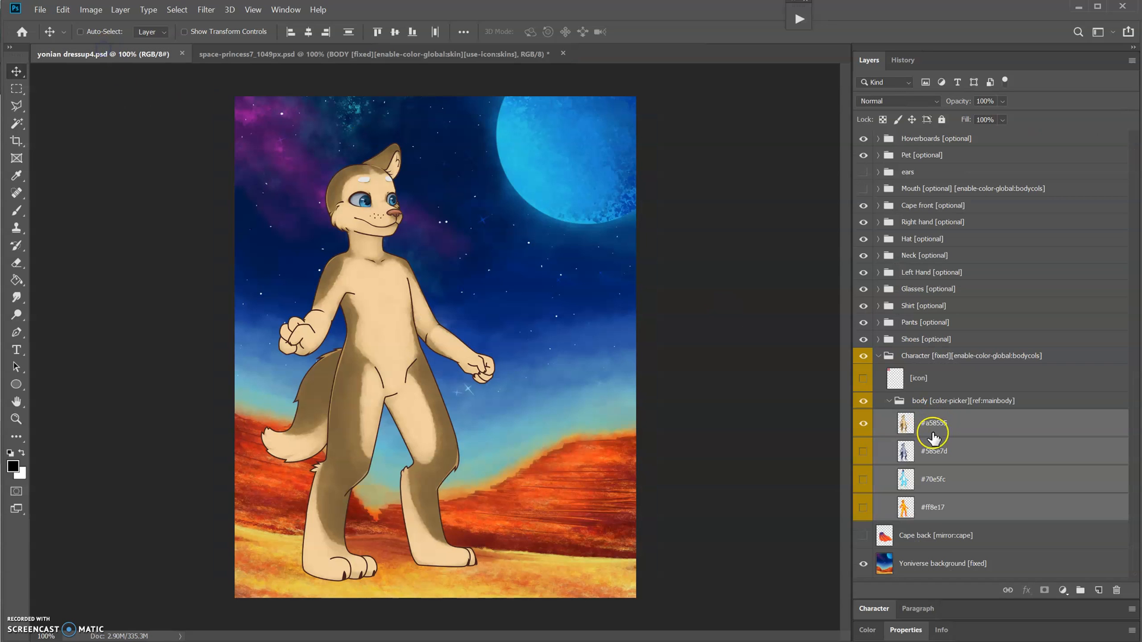
{"action": "mouse_move", "coordinate": [1024, 357]}
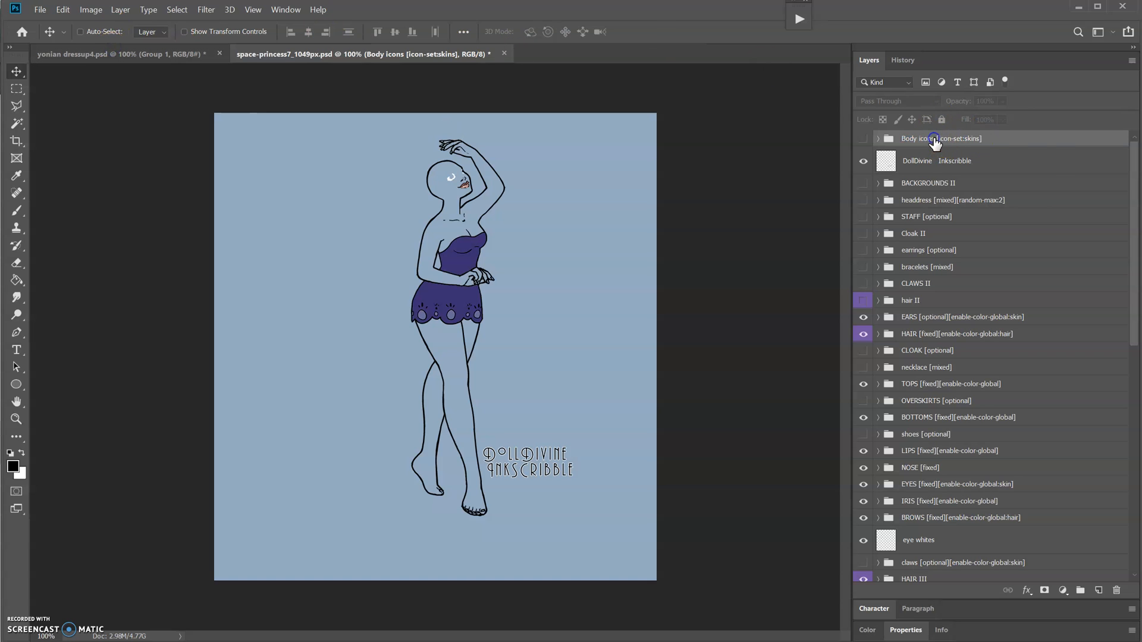
{"action": "left_click", "coordinate": [116, 53]}
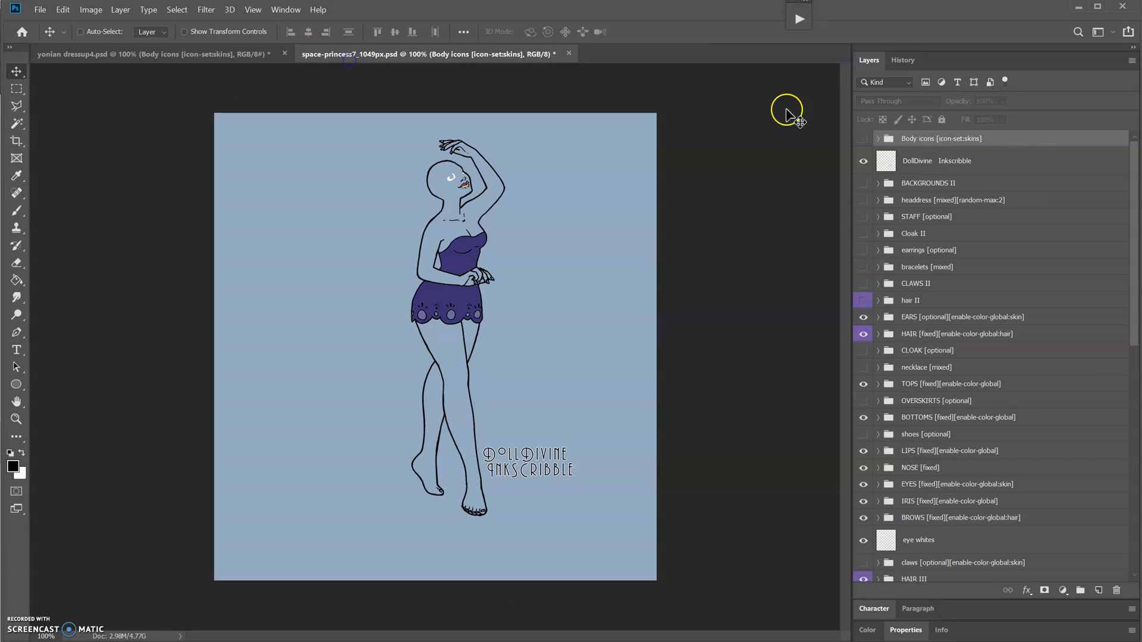
- Duplicate the Body icons group into the dress-up PSD with the four hex body layers
{"action": "left_click", "coordinate": [878, 138]}
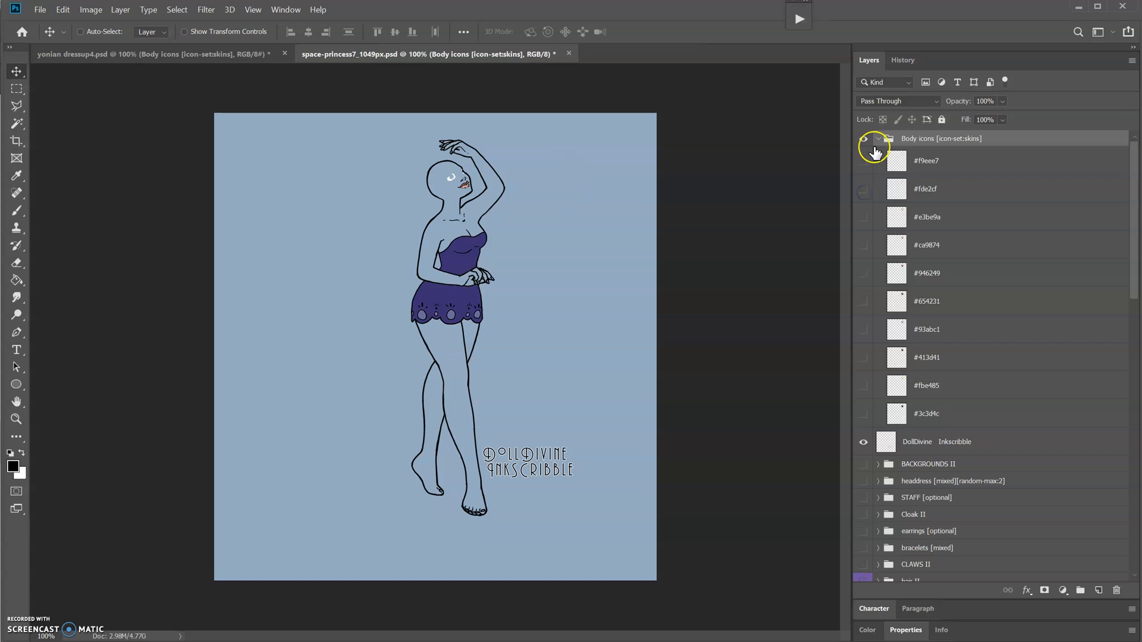
{"action": "left_click", "coordinate": [152, 54]}
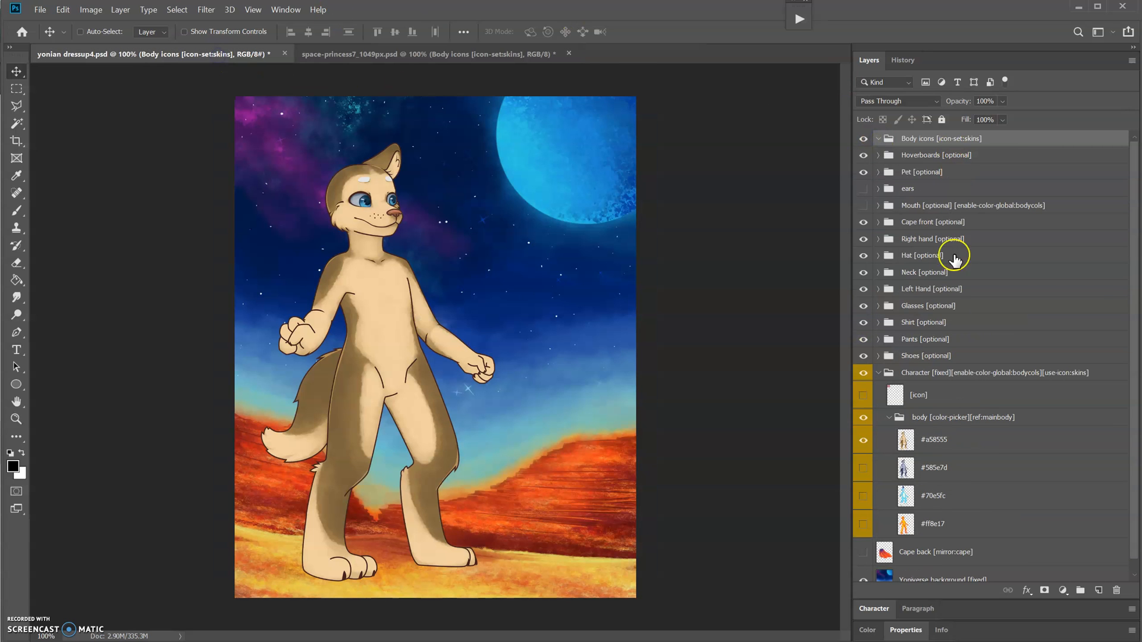
{"action": "left_click", "coordinate": [932, 523]}
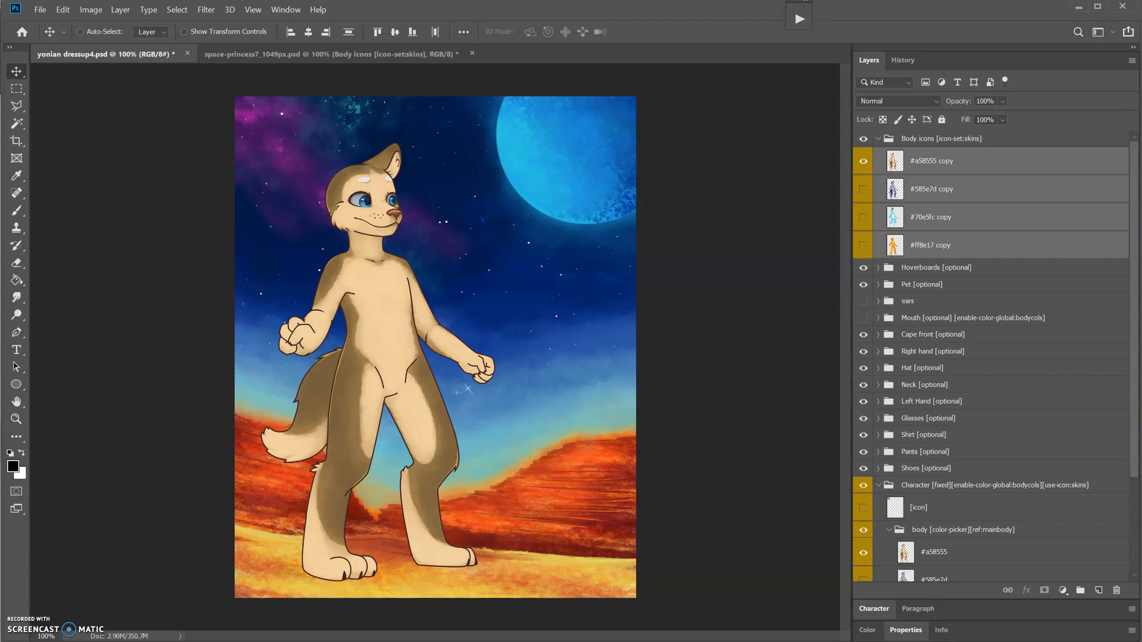
- Rename the skin icon layers to plain hex codes #a58555, #585e7d, #70e5fc, #ff8e17, dropping " copy"
{"action": "left_click", "coordinate": [15, 88]}
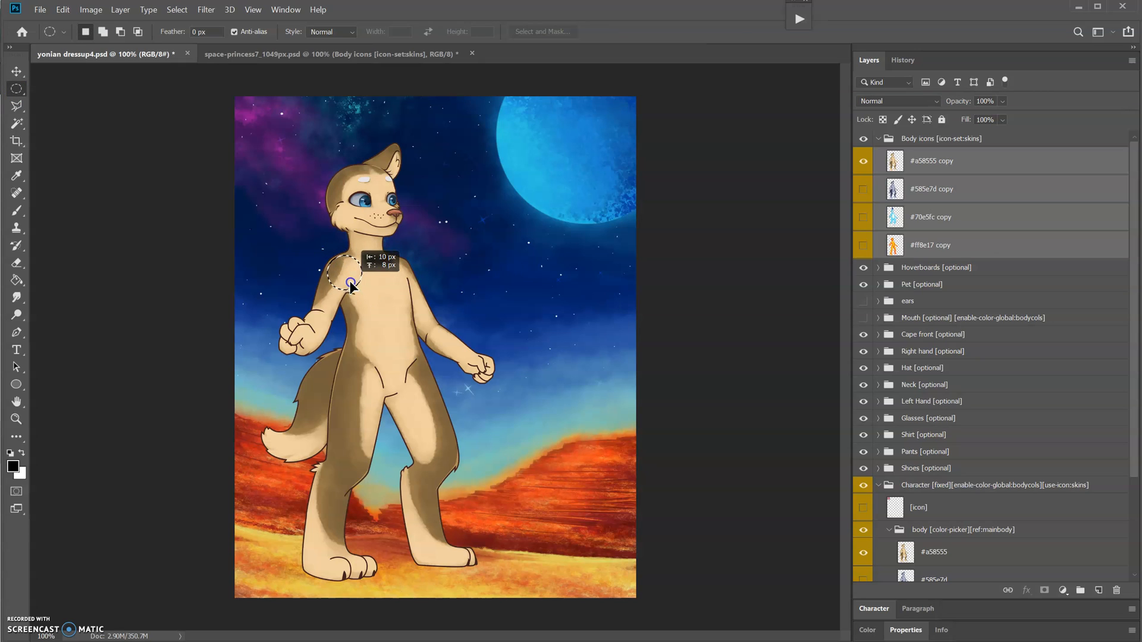
{"action": "left_click", "coordinate": [176, 10]}
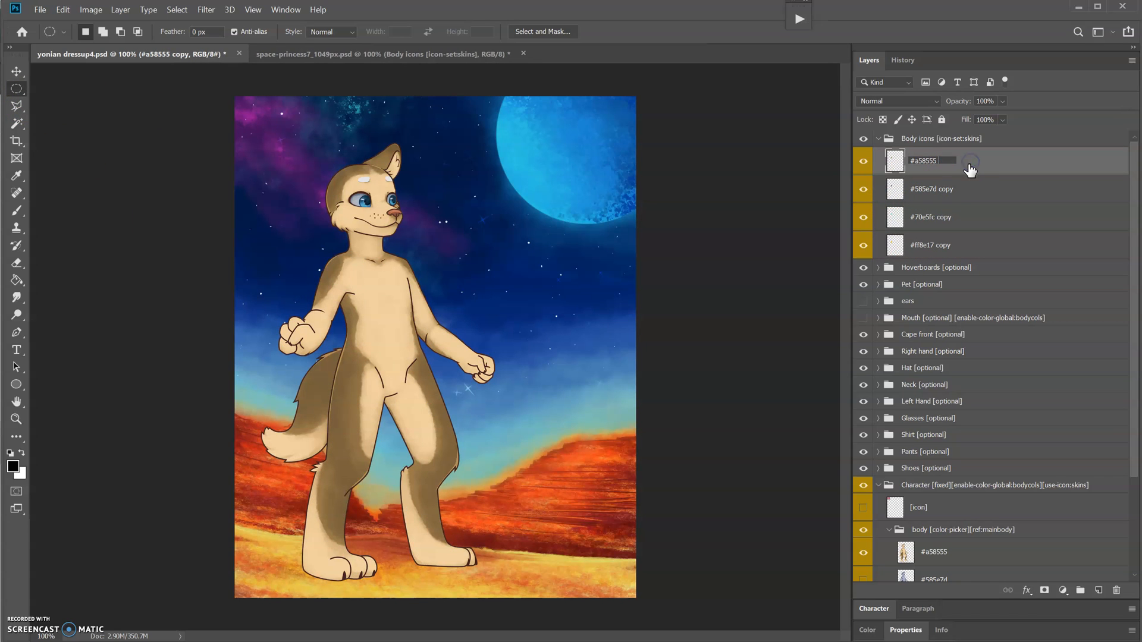
{"action": "double_click", "coordinate": [930, 216]}
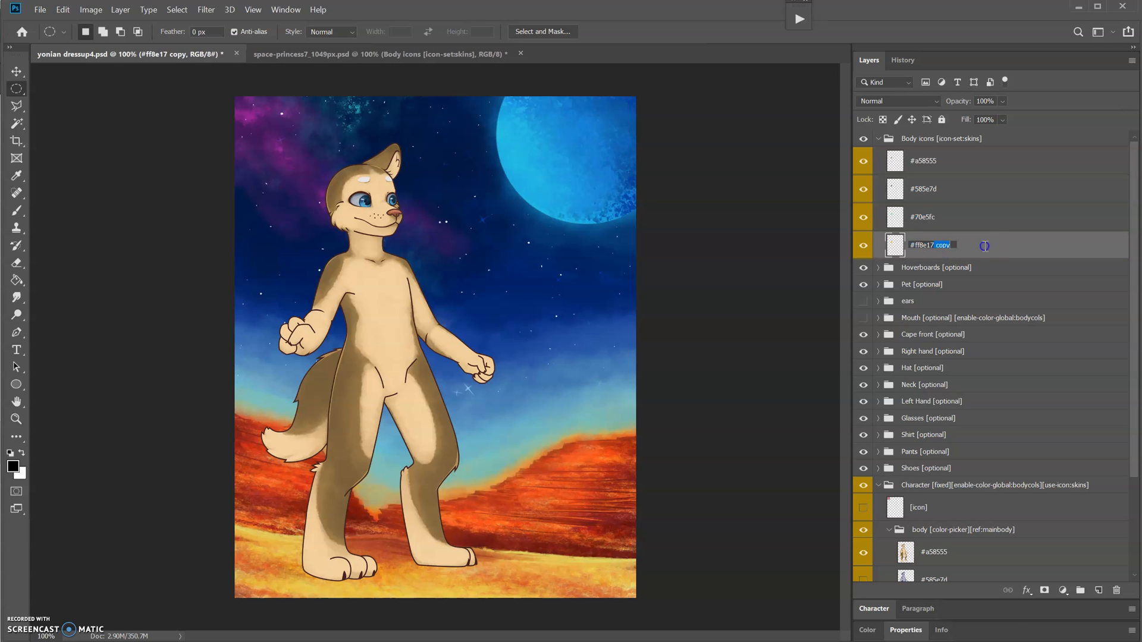
- Compare against the Build-a-Bride example's Body icons group, then collapse the group in the dress-up file
{"action": "left_click", "coordinate": [360, 54]}
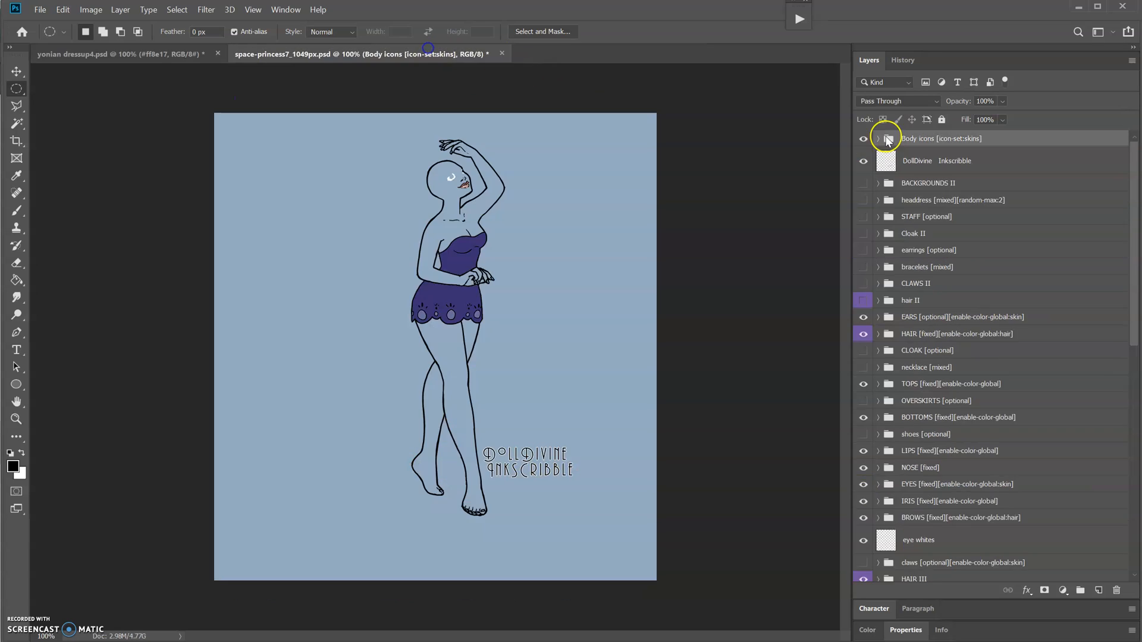
{"action": "left_click", "coordinate": [878, 138]}
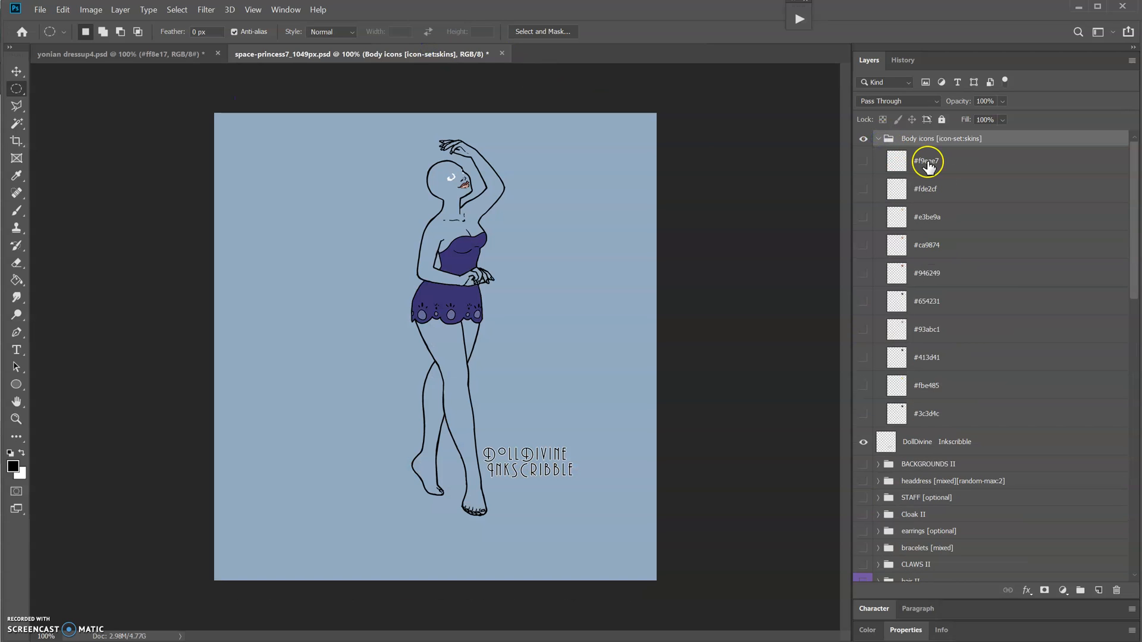
{"action": "left_click", "coordinate": [879, 138]}
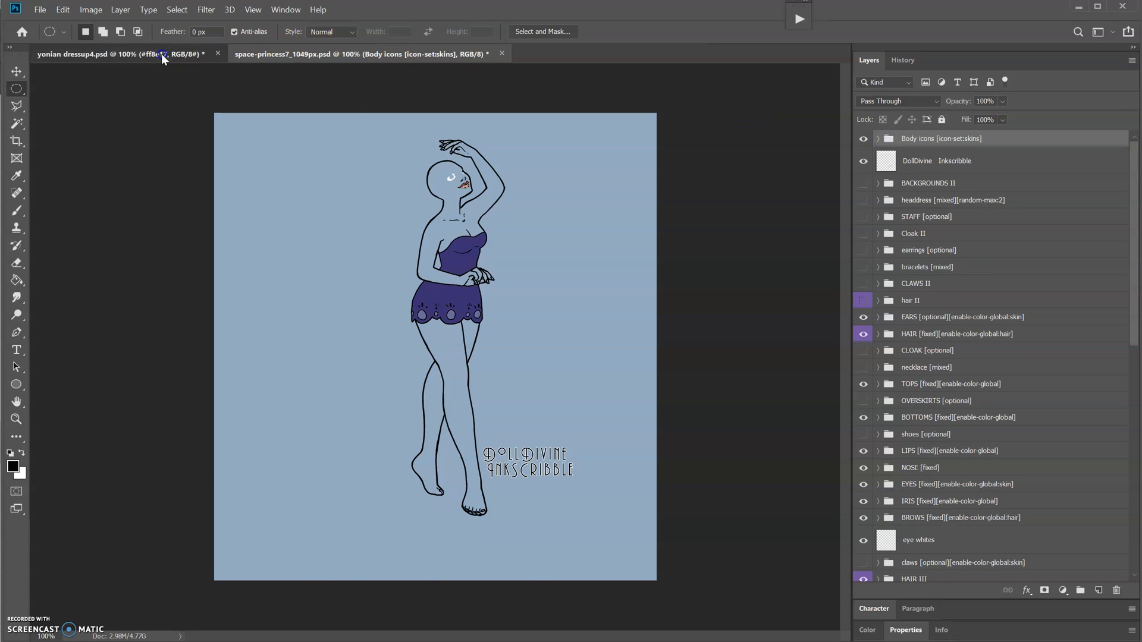
{"action": "left_click", "coordinate": [95, 54]}
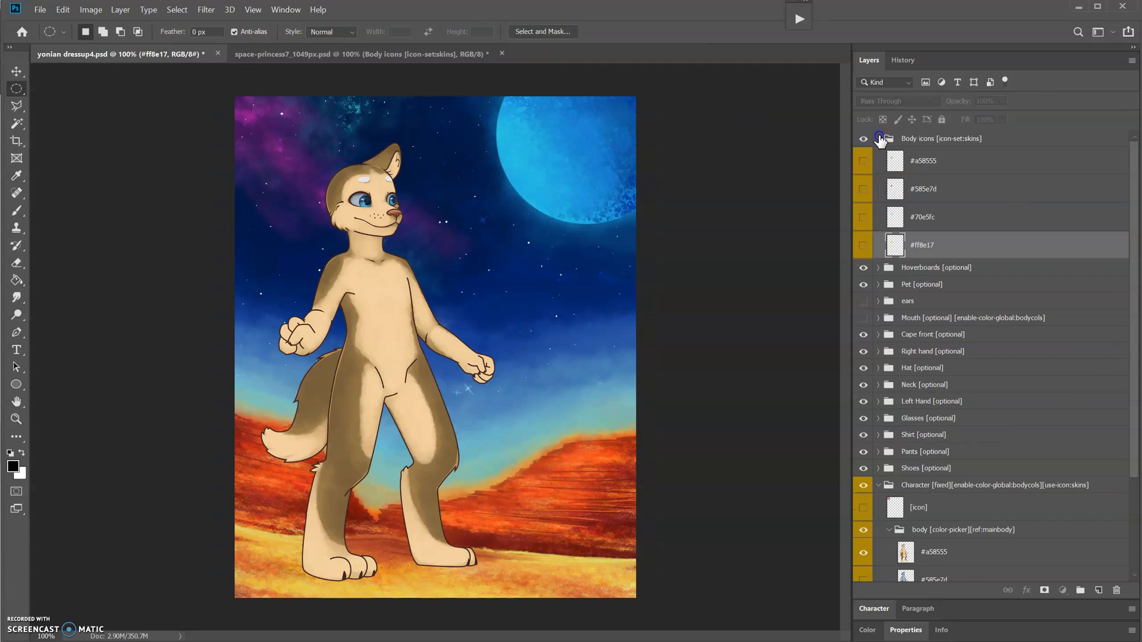
{"action": "left_click", "coordinate": [878, 138]}
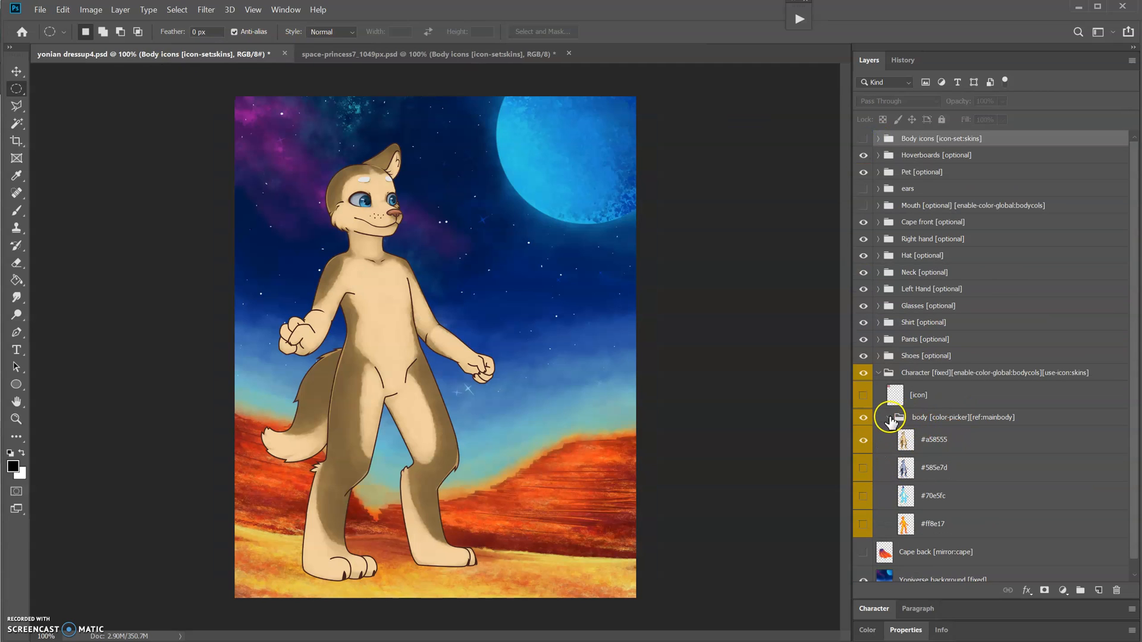
- Recolour the bunny blue in the meiker.io preview and return to the dress-up PSD
{"action": "left_click", "coordinate": [890, 416]}
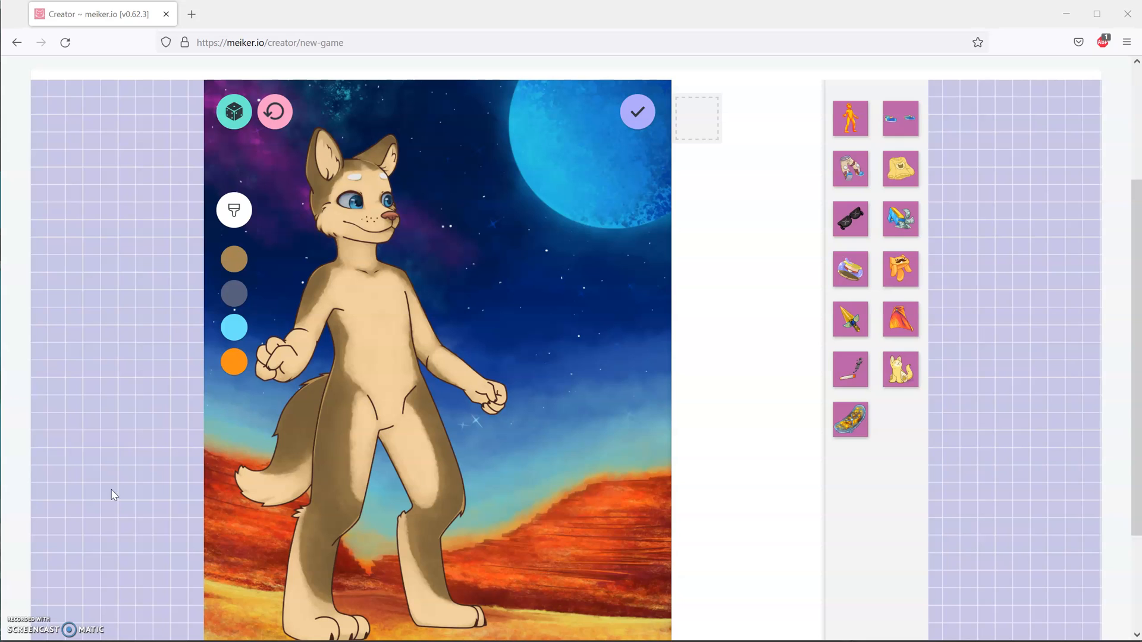
{"action": "mouse_move", "coordinate": [694, 176]}
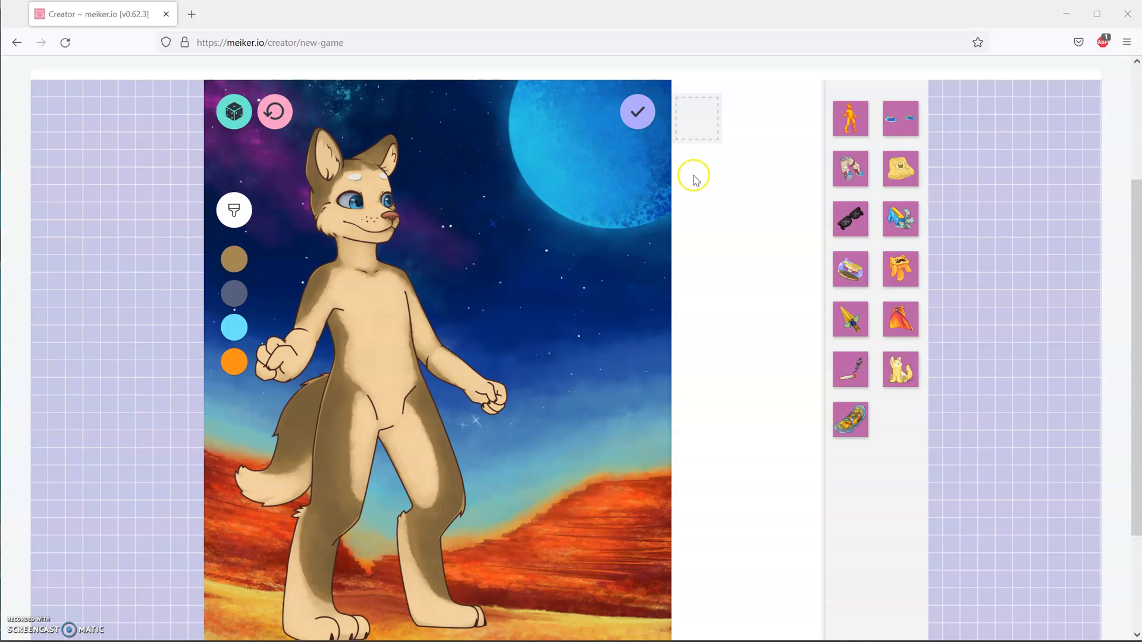
{"action": "mouse_move", "coordinate": [694, 295]}
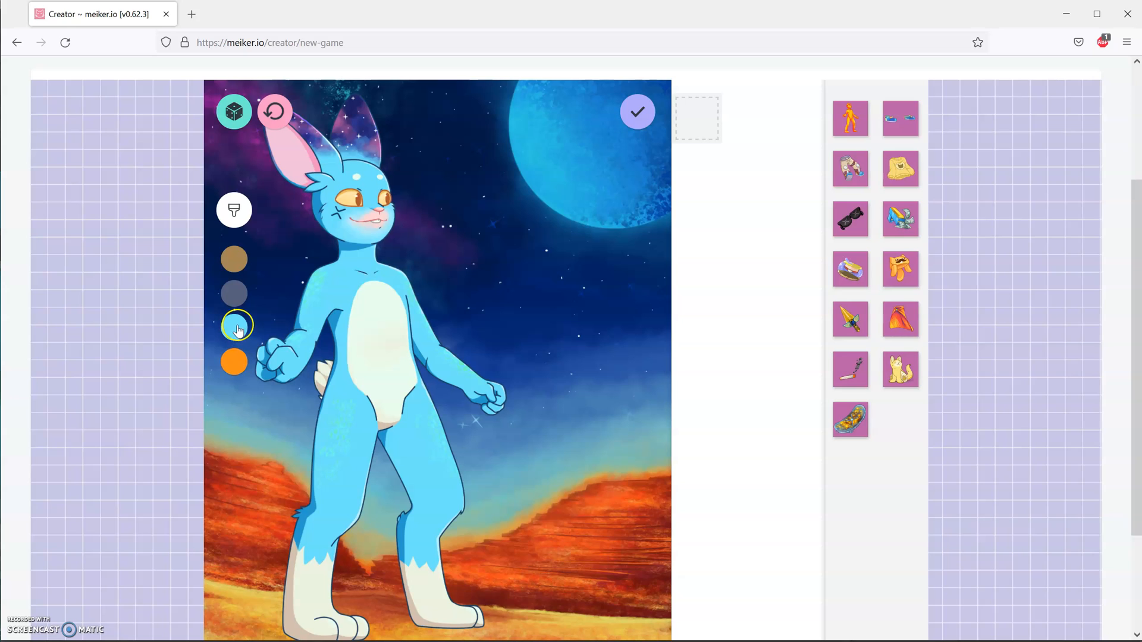
{"action": "left_click", "coordinate": [234, 326]}
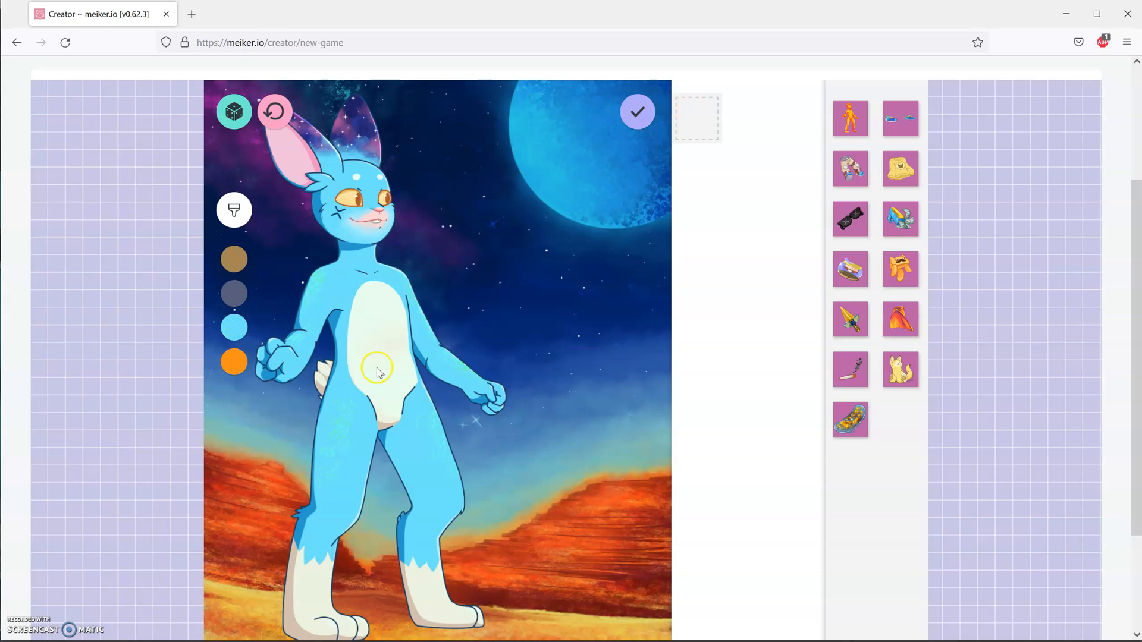
{"action": "mouse_move", "coordinate": [611, 264]}
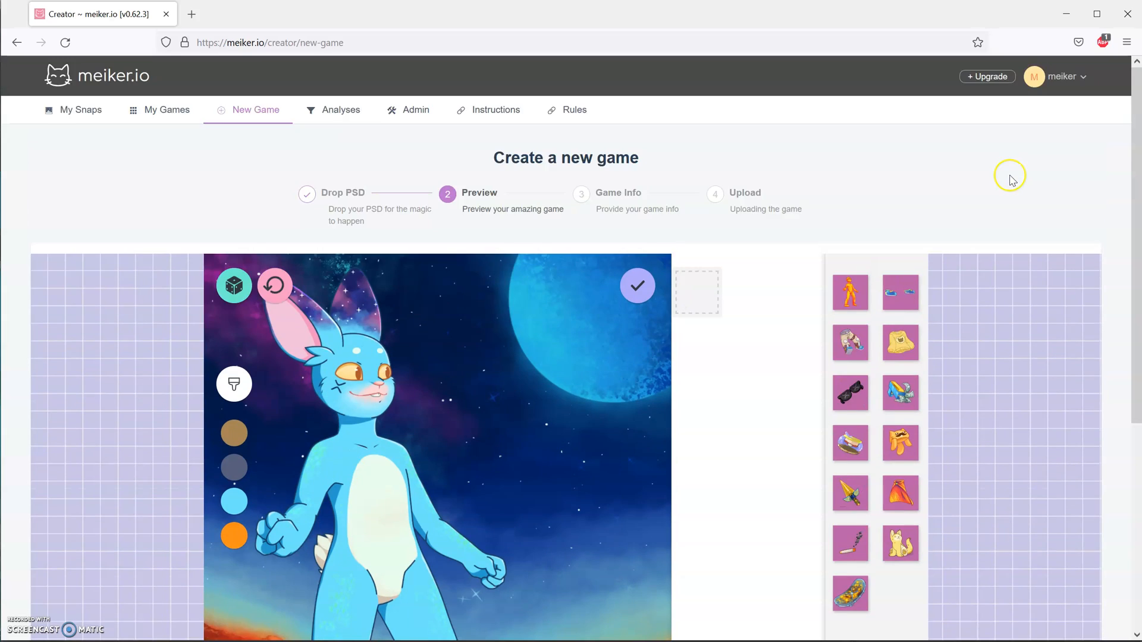
{"action": "scroll", "scroll_direction": "down", "scroll_amount": 3}
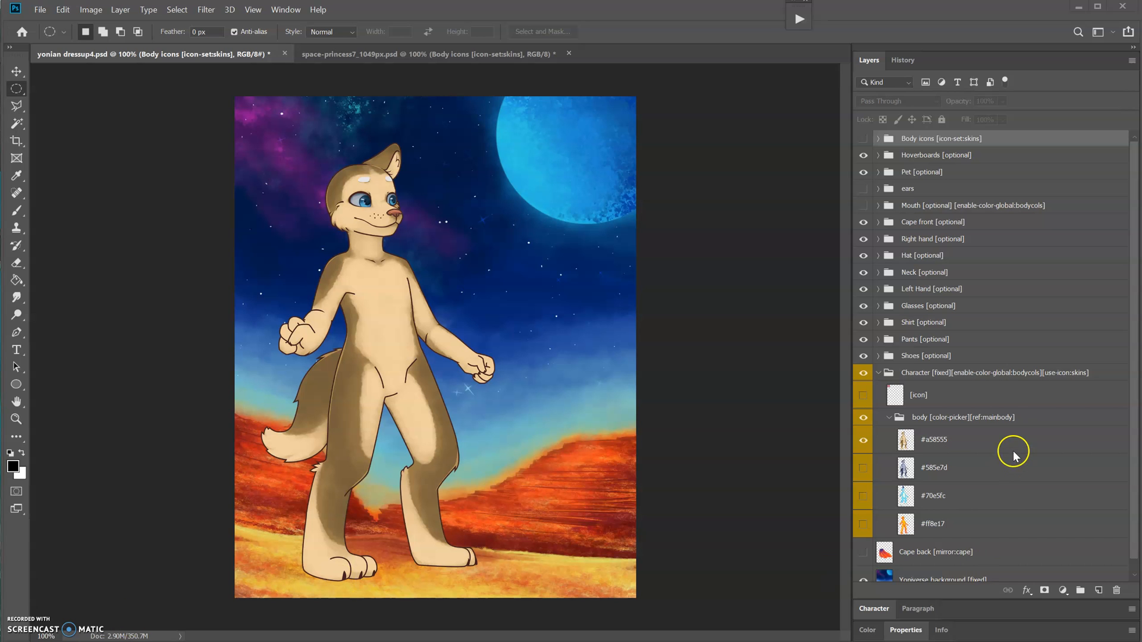
{"action": "left_click", "coordinate": [961, 417]}
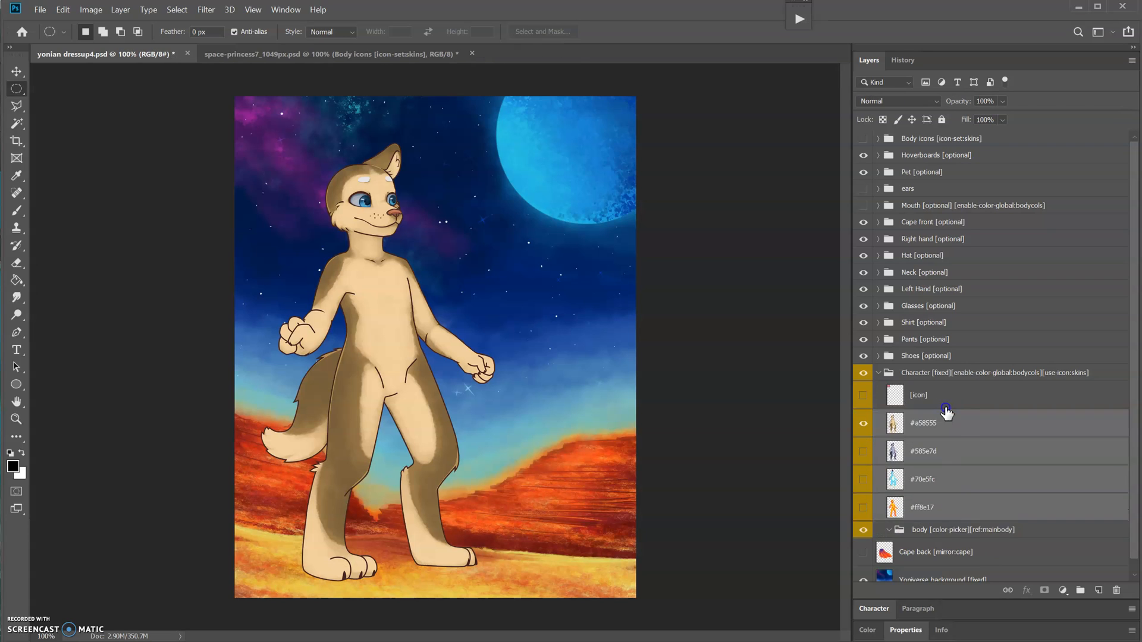
{"action": "left_click", "coordinate": [922, 506]}
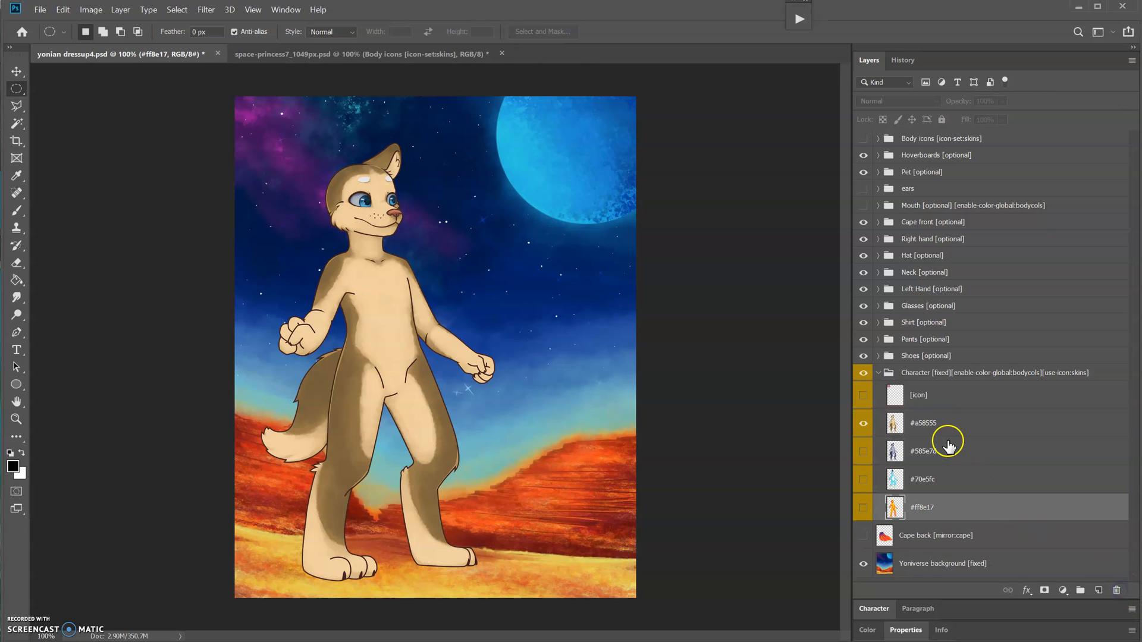
{"action": "double_click", "coordinate": [924, 422]}
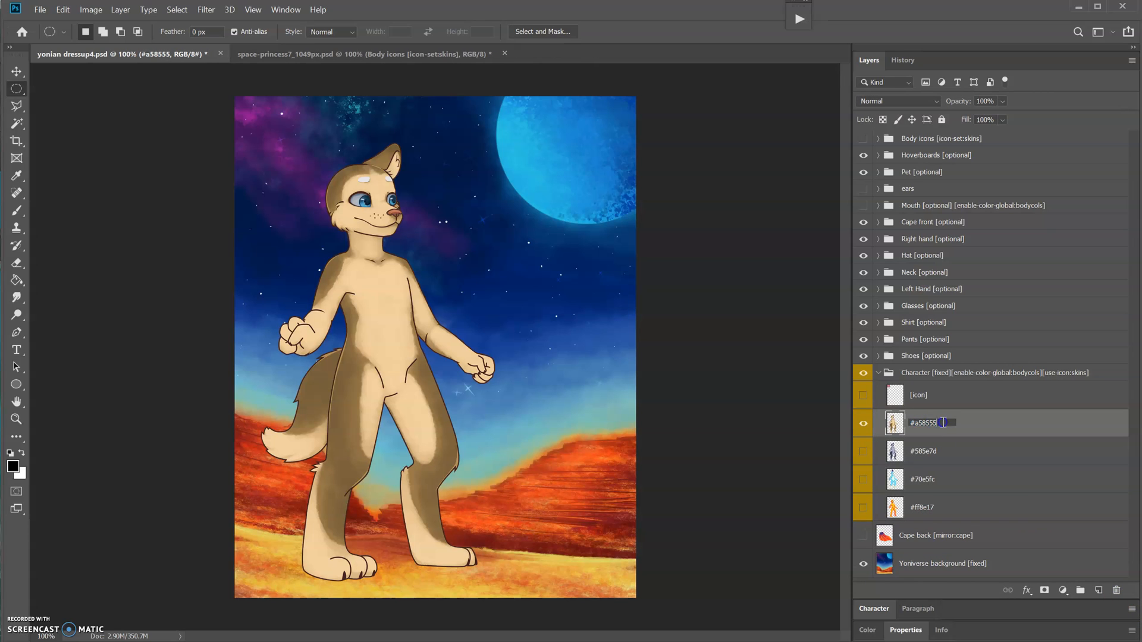
{"action": "type", "text": "[color]"}
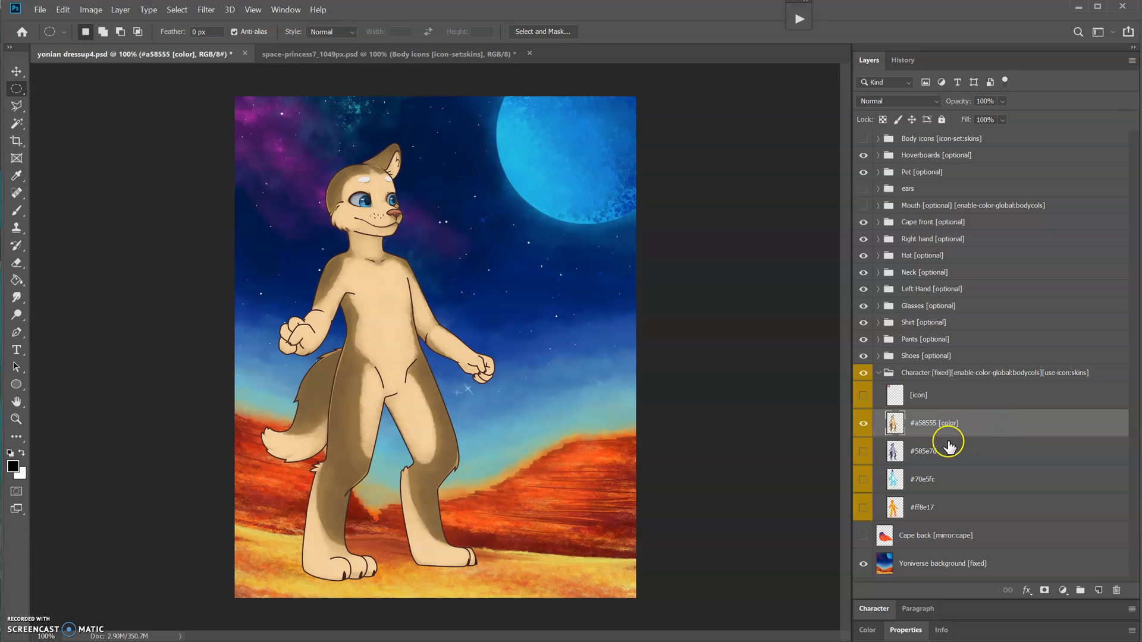
{"action": "mouse_move", "coordinate": [950, 433]}
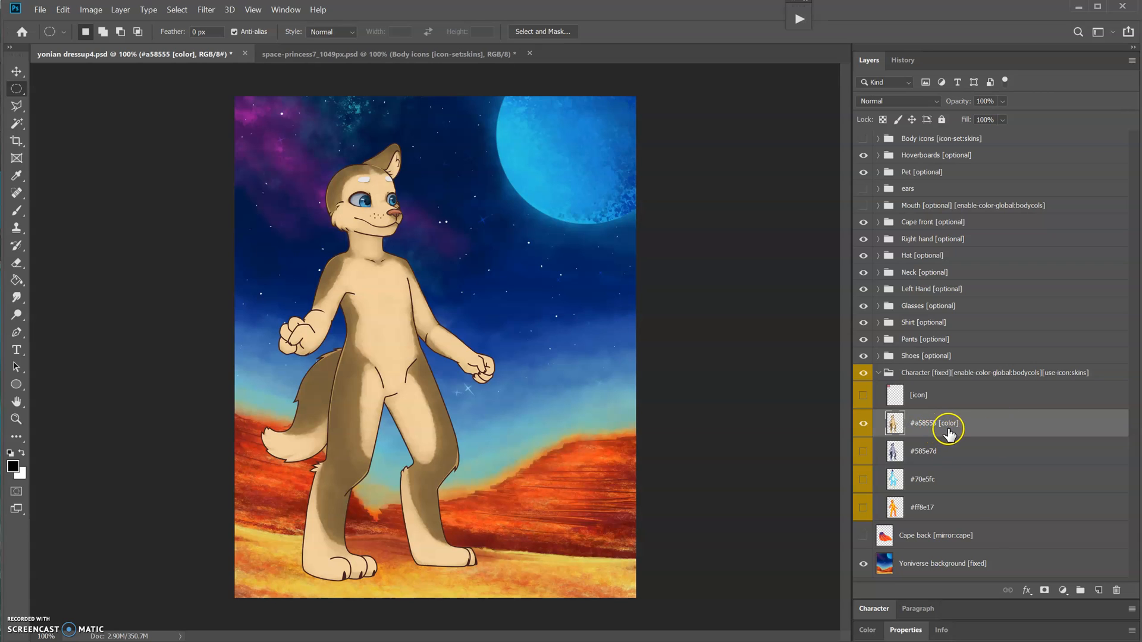
{"action": "mouse_move", "coordinate": [984, 437]}
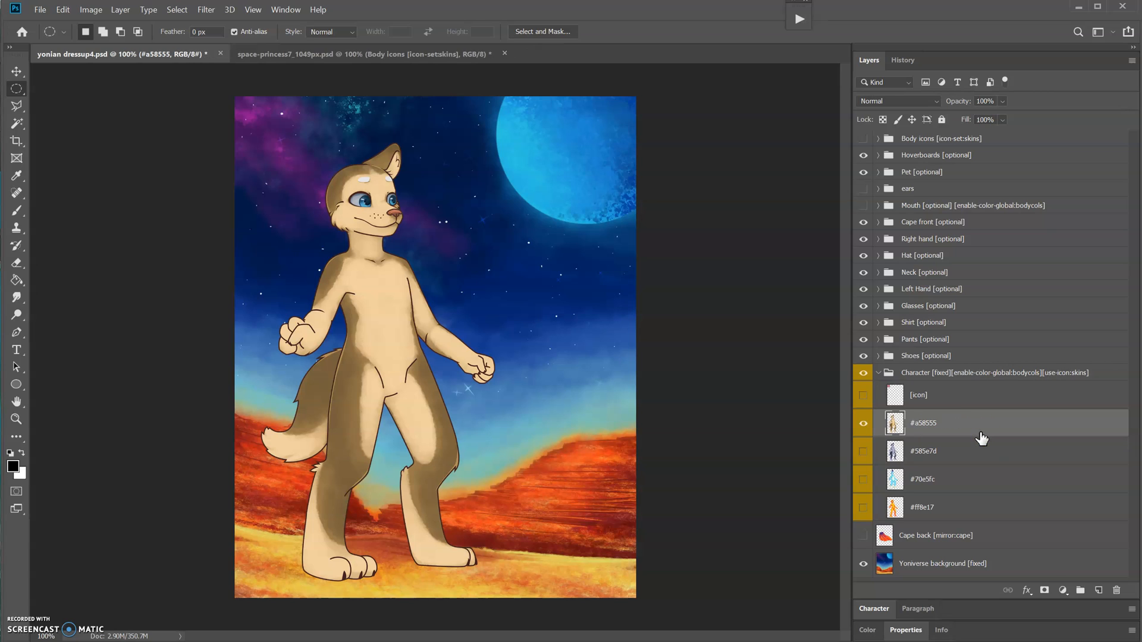
{"action": "left_click", "coordinate": [878, 416]}
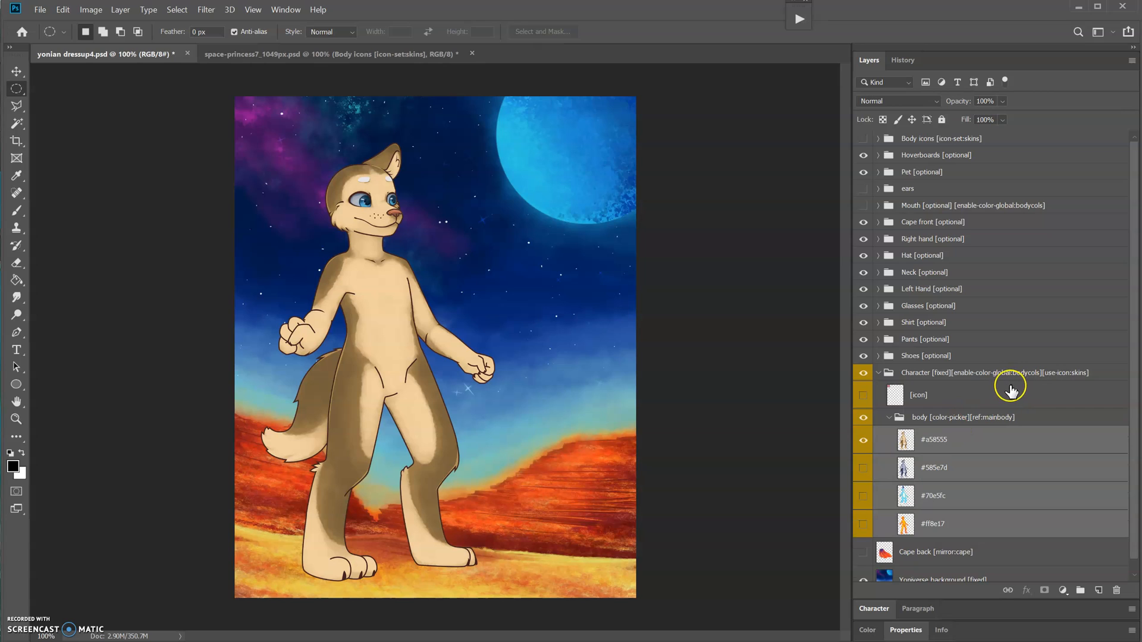
{"action": "mouse_move", "coordinate": [1050, 349]}
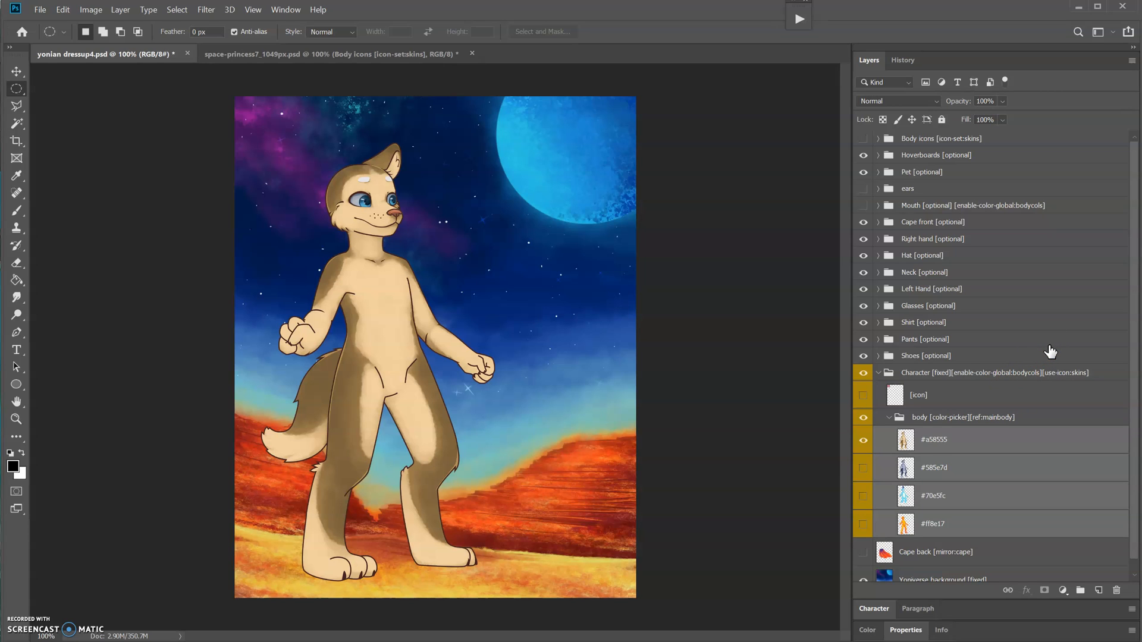
{"action": "mouse_move", "coordinate": [1020, 348]}
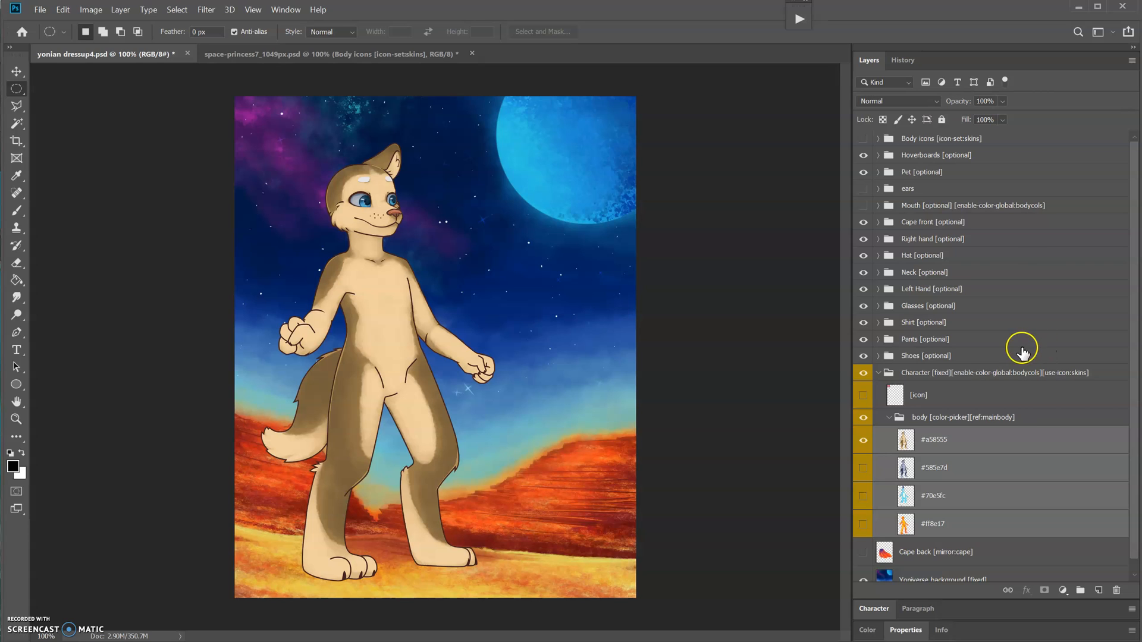
{"action": "mouse_move", "coordinate": [978, 418]}
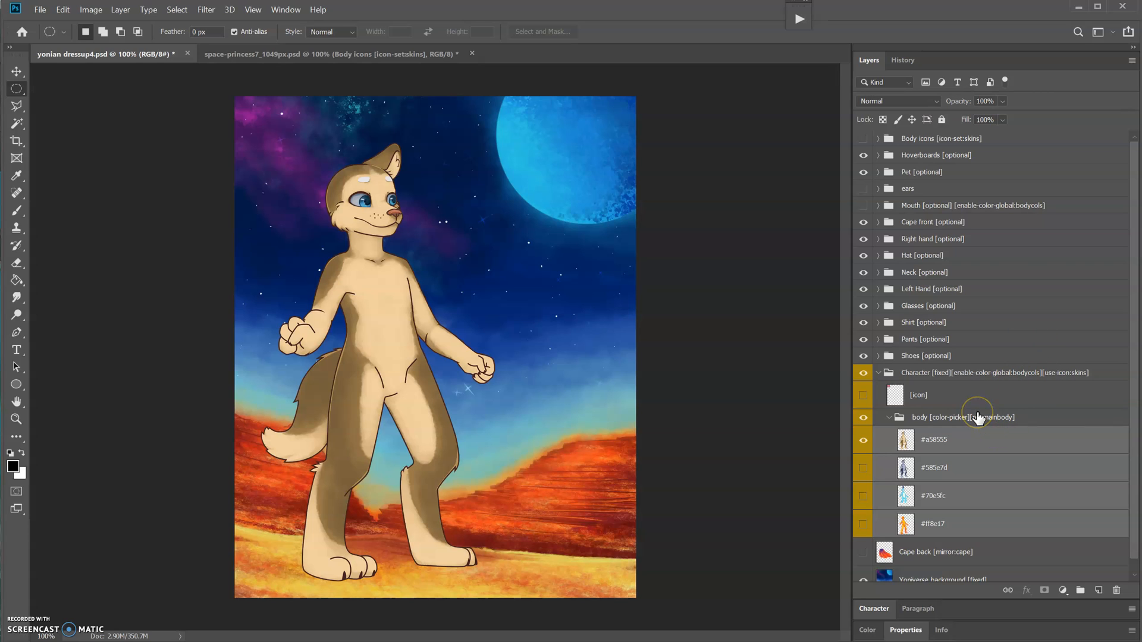
{"action": "mouse_move", "coordinate": [975, 416]}
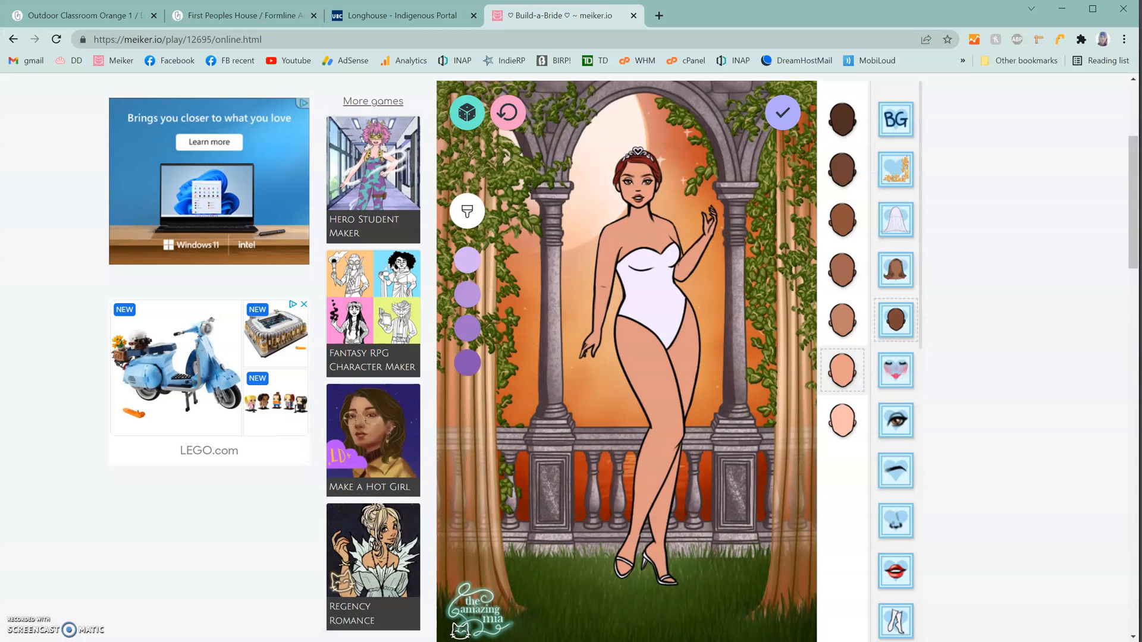
- Try the bride in darker brown, medium and finally the lightest skin tone
{"action": "scroll", "scroll_direction": "up", "scroll_amount": 3}
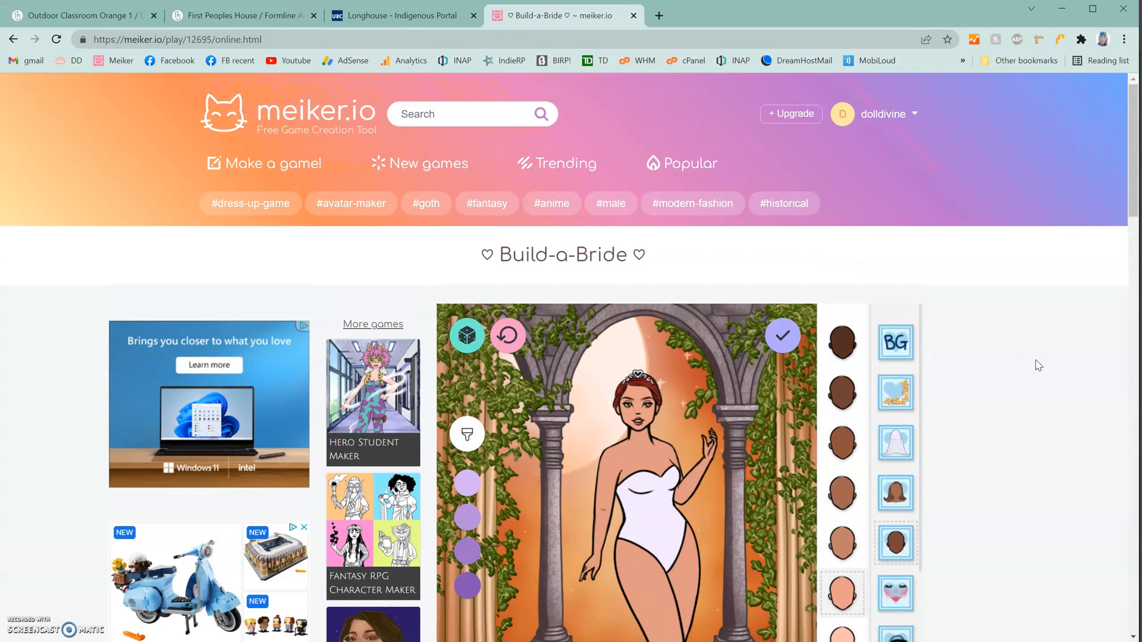
{"action": "scroll", "scroll_direction": "down", "scroll_amount": 3}
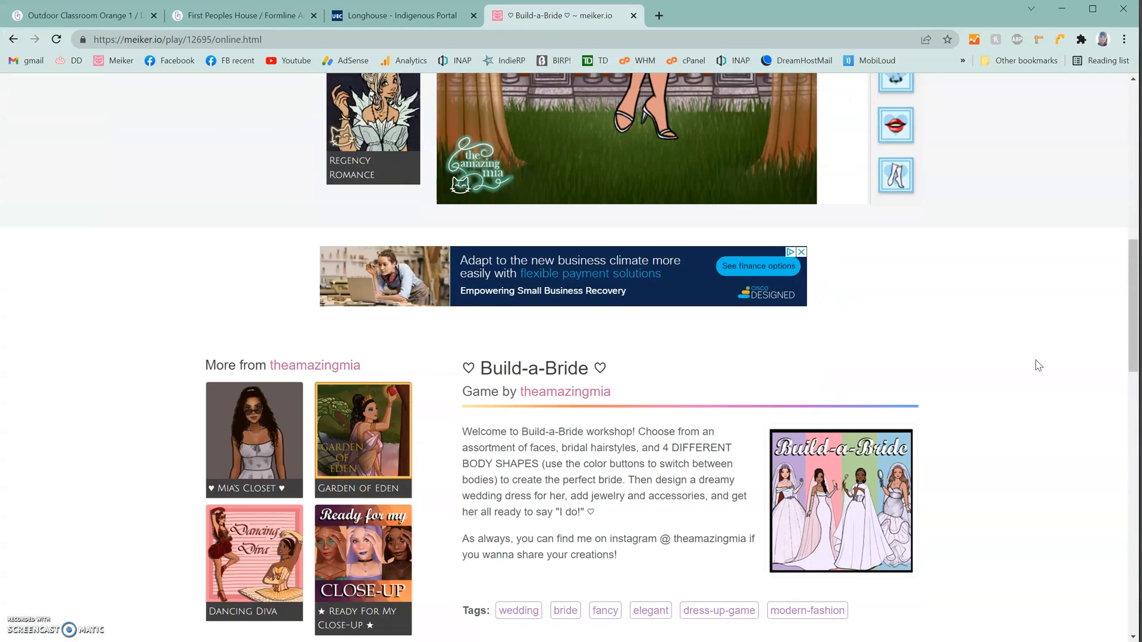
{"action": "scroll", "scroll_direction": "up", "scroll_amount": 3}
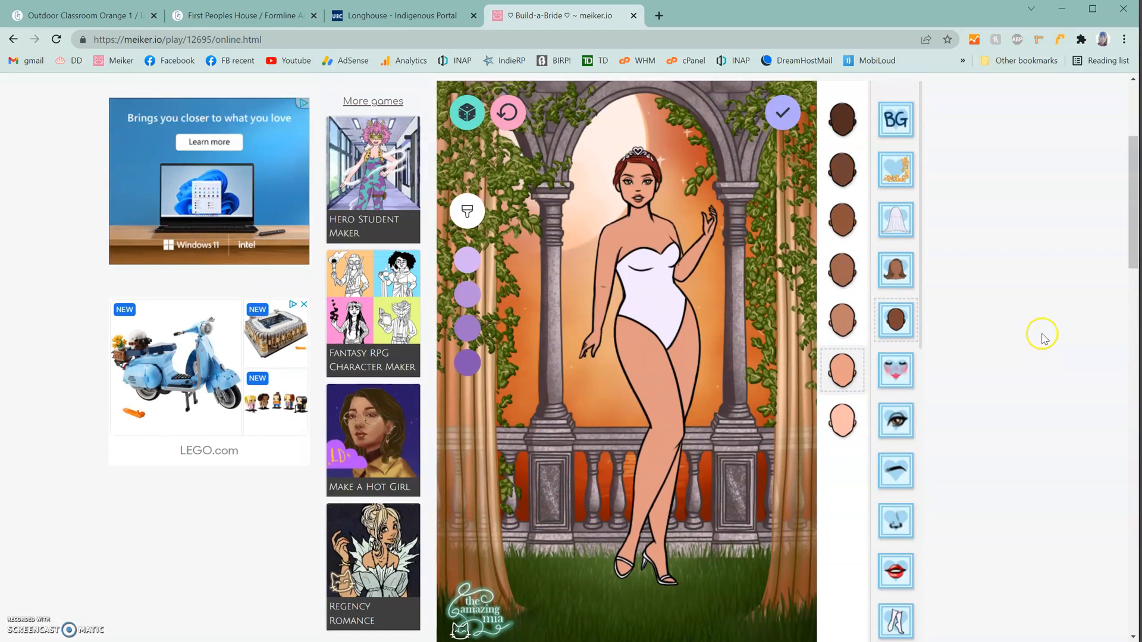
{"action": "mouse_move", "coordinate": [1075, 319]}
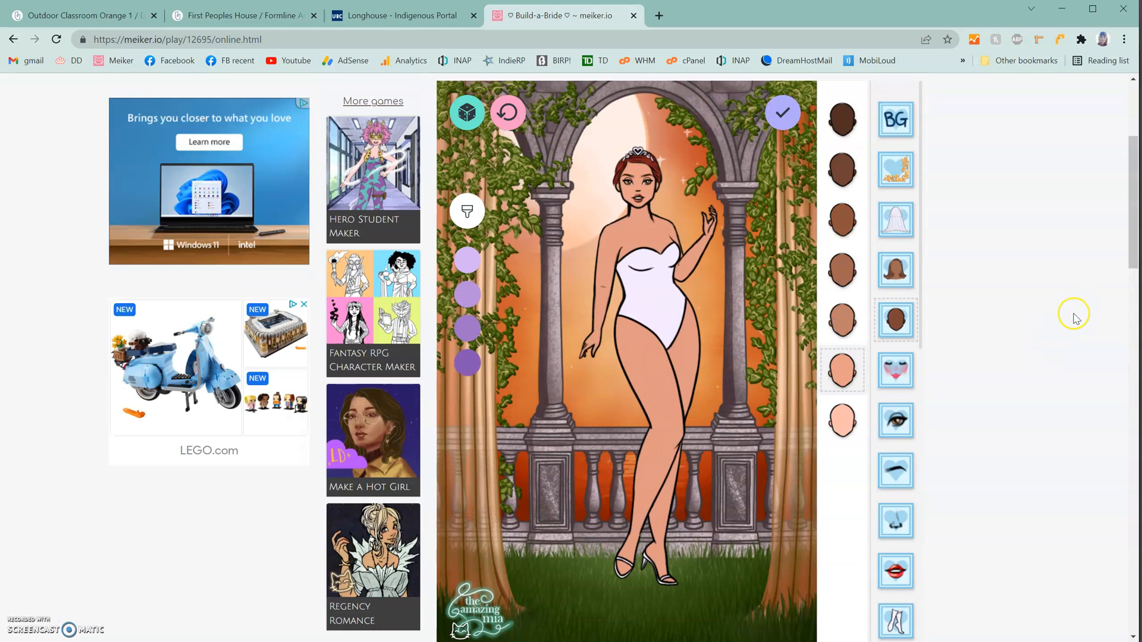
{"action": "left_click", "coordinate": [843, 213]}
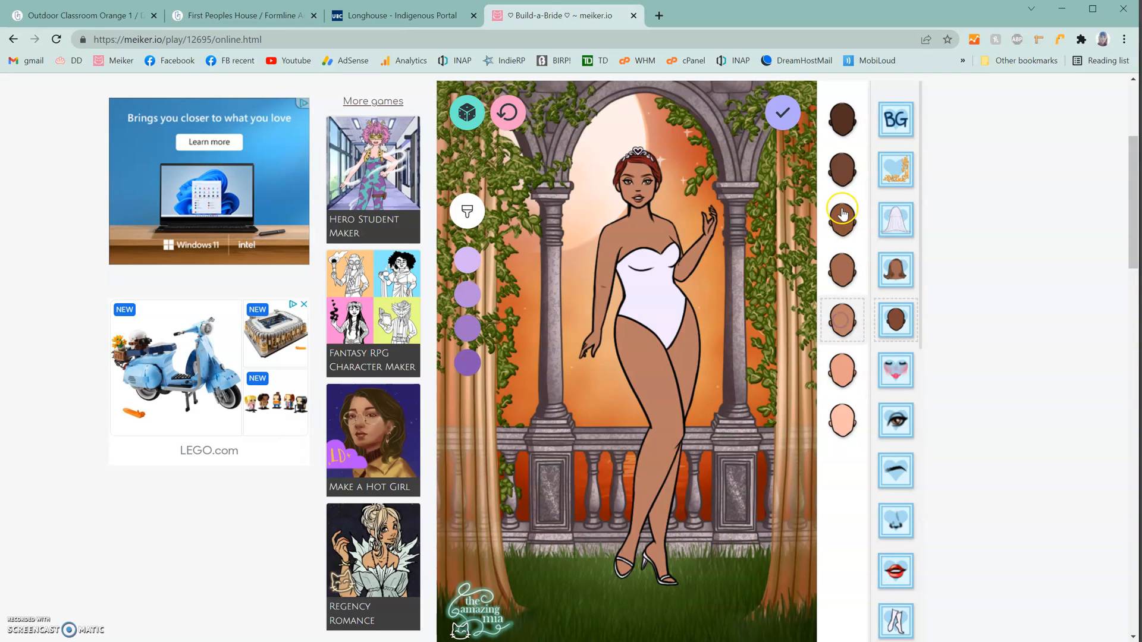
{"action": "left_click", "coordinate": [842, 320]}
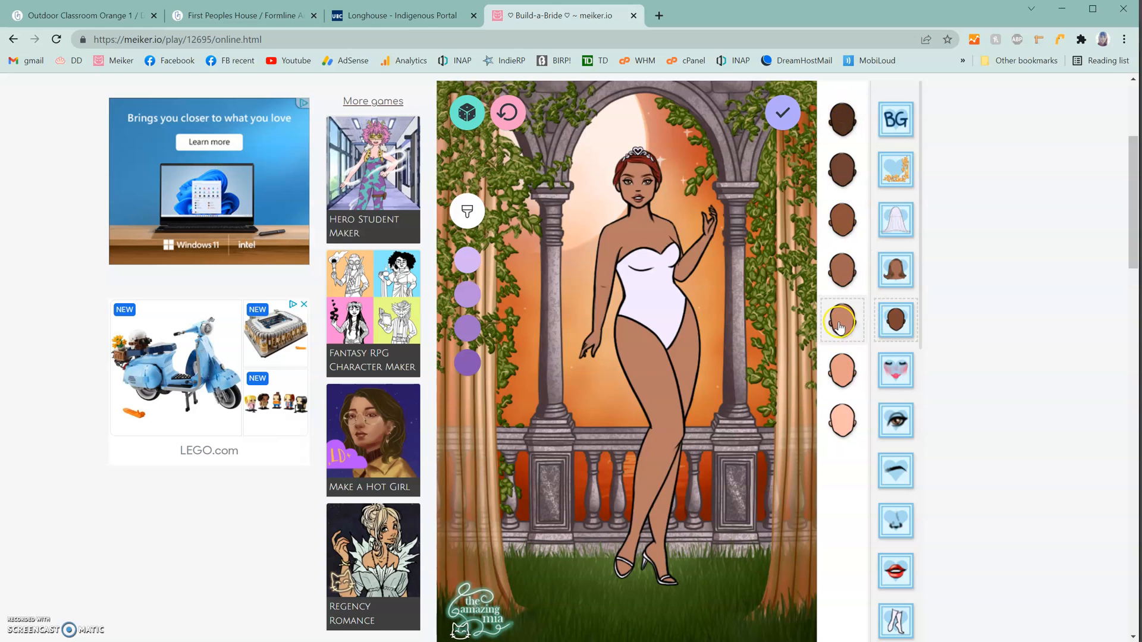
{"action": "left_click", "coordinate": [841, 420]}
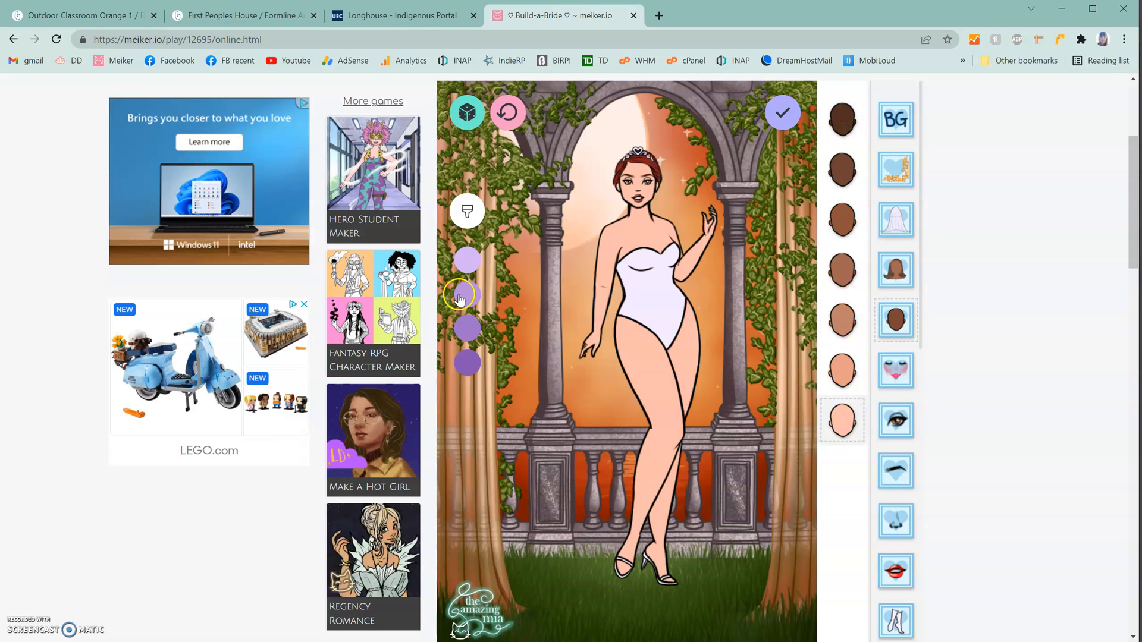
- Browse to the bride's hand pose category
{"action": "left_click", "coordinate": [467, 295]}
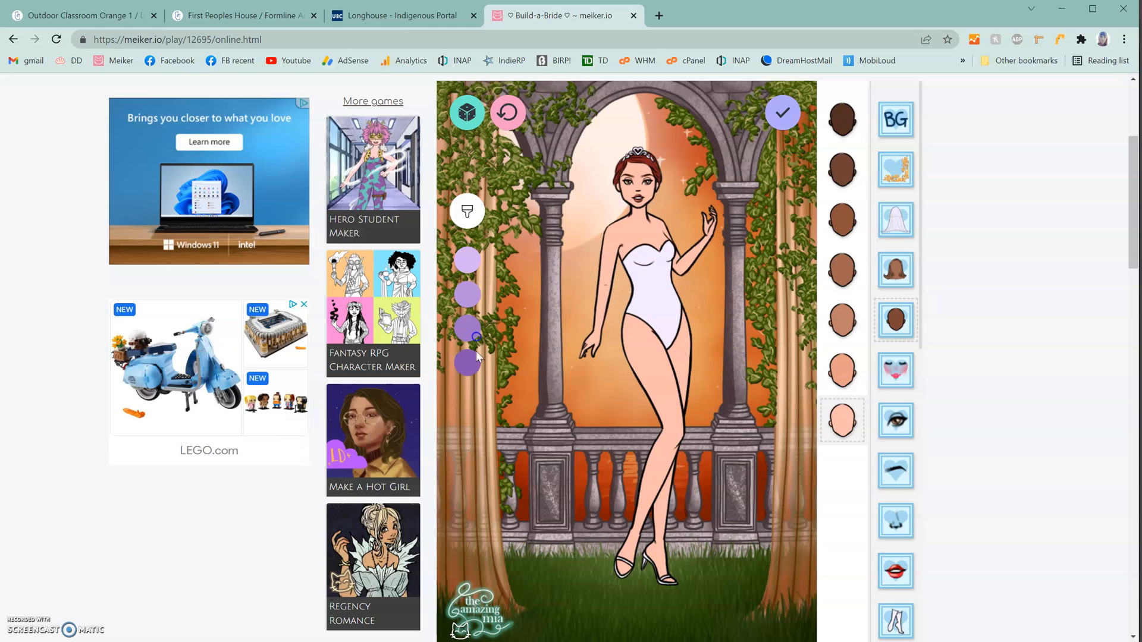
{"action": "scroll", "scroll_direction": "down", "scroll_amount": 3}
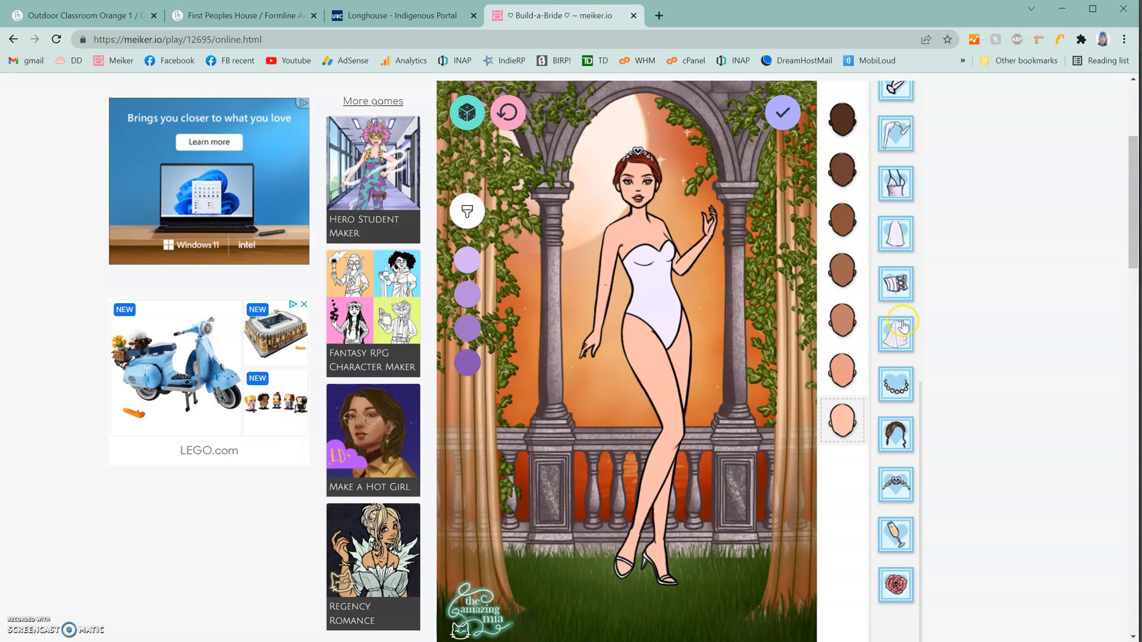
{"action": "left_click", "coordinate": [894, 326]}
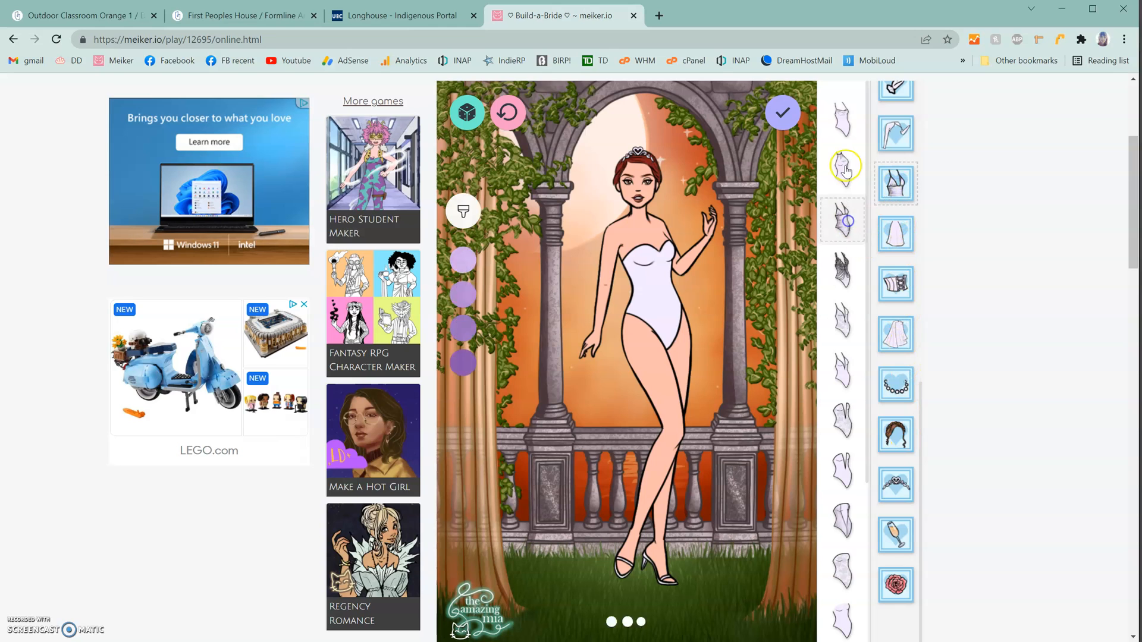